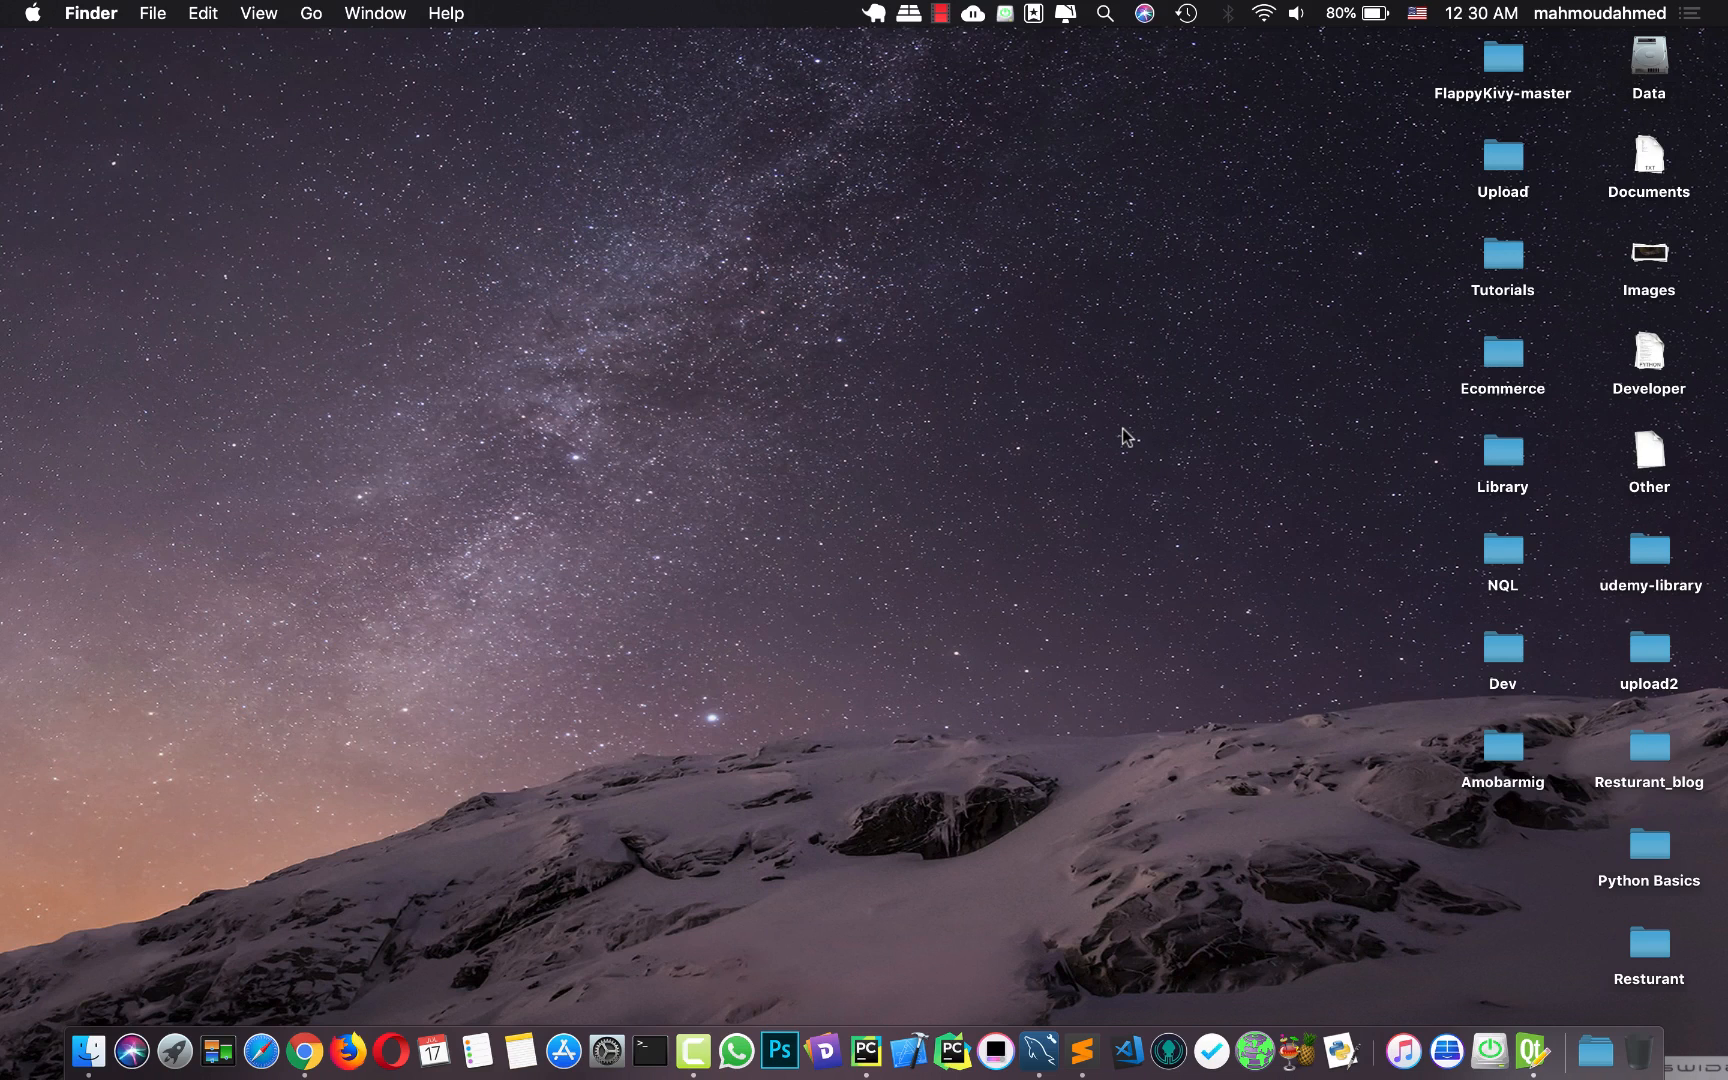
mouse_move(994, 1049)
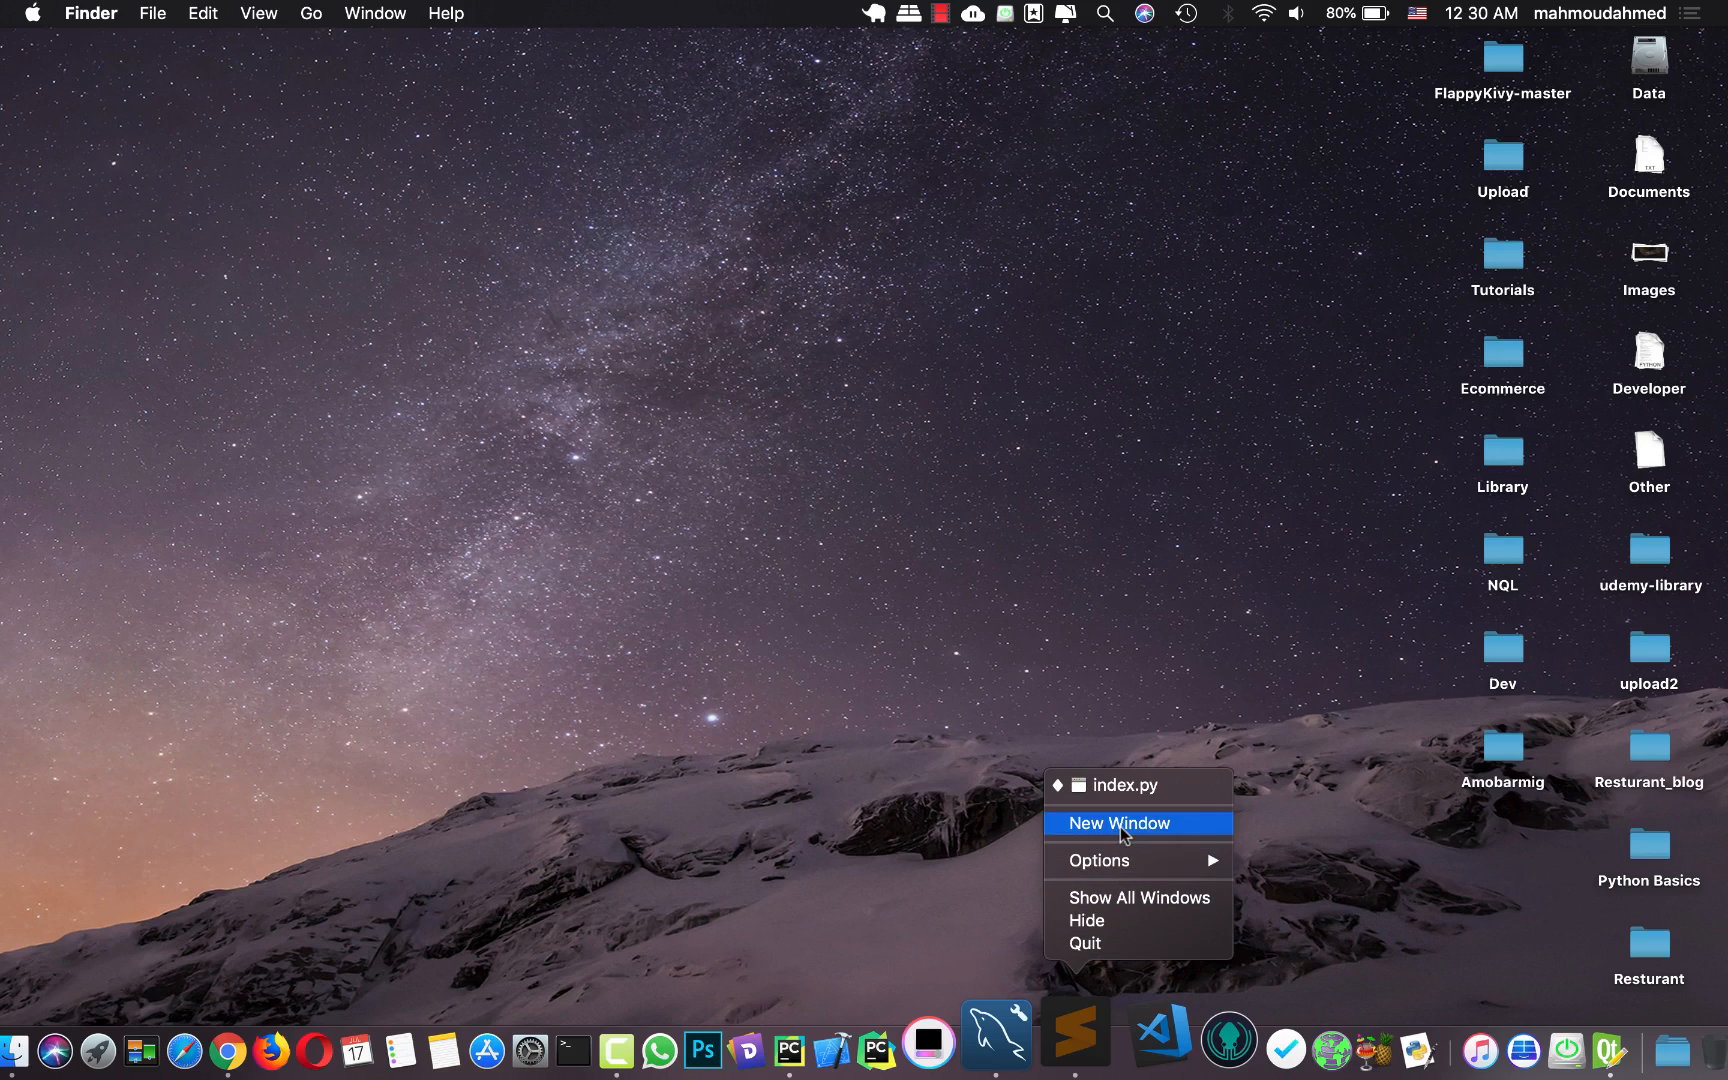
In a new Sublime Text window, write the list: python 3.6, mysql server, mysql workbench, pycharm
left_click(1117, 823)
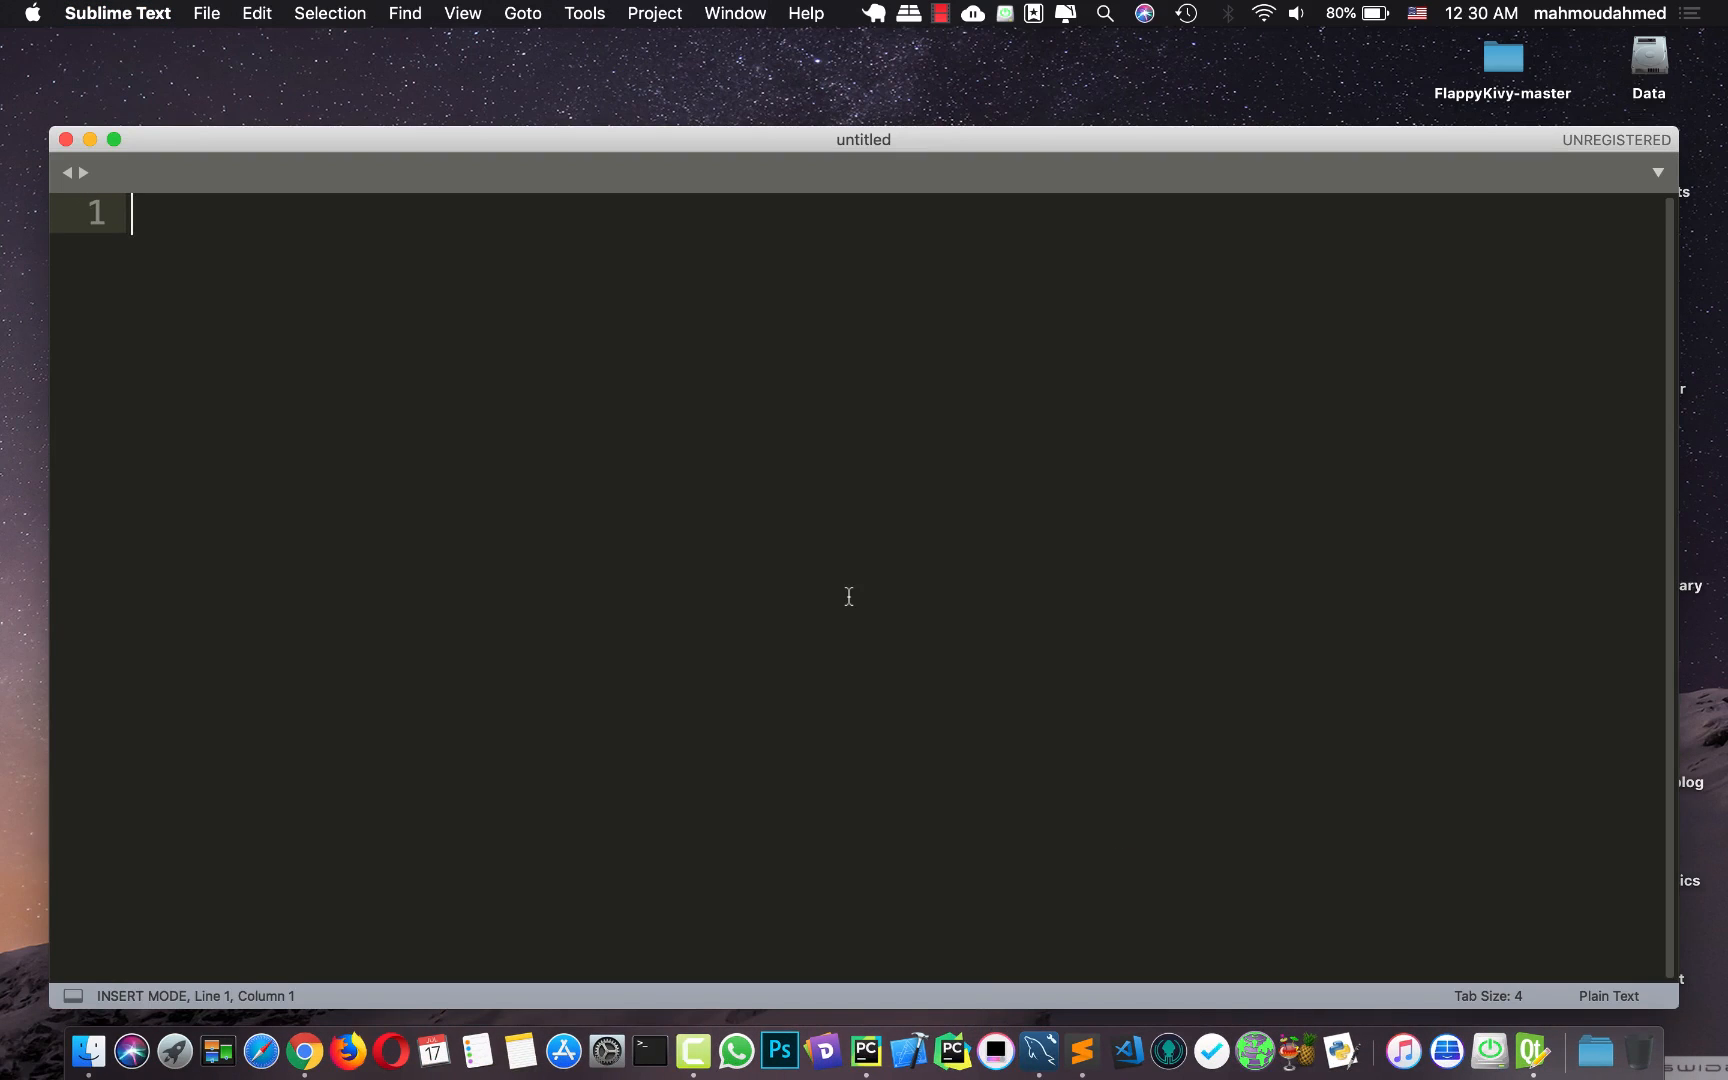
type("- pyt")
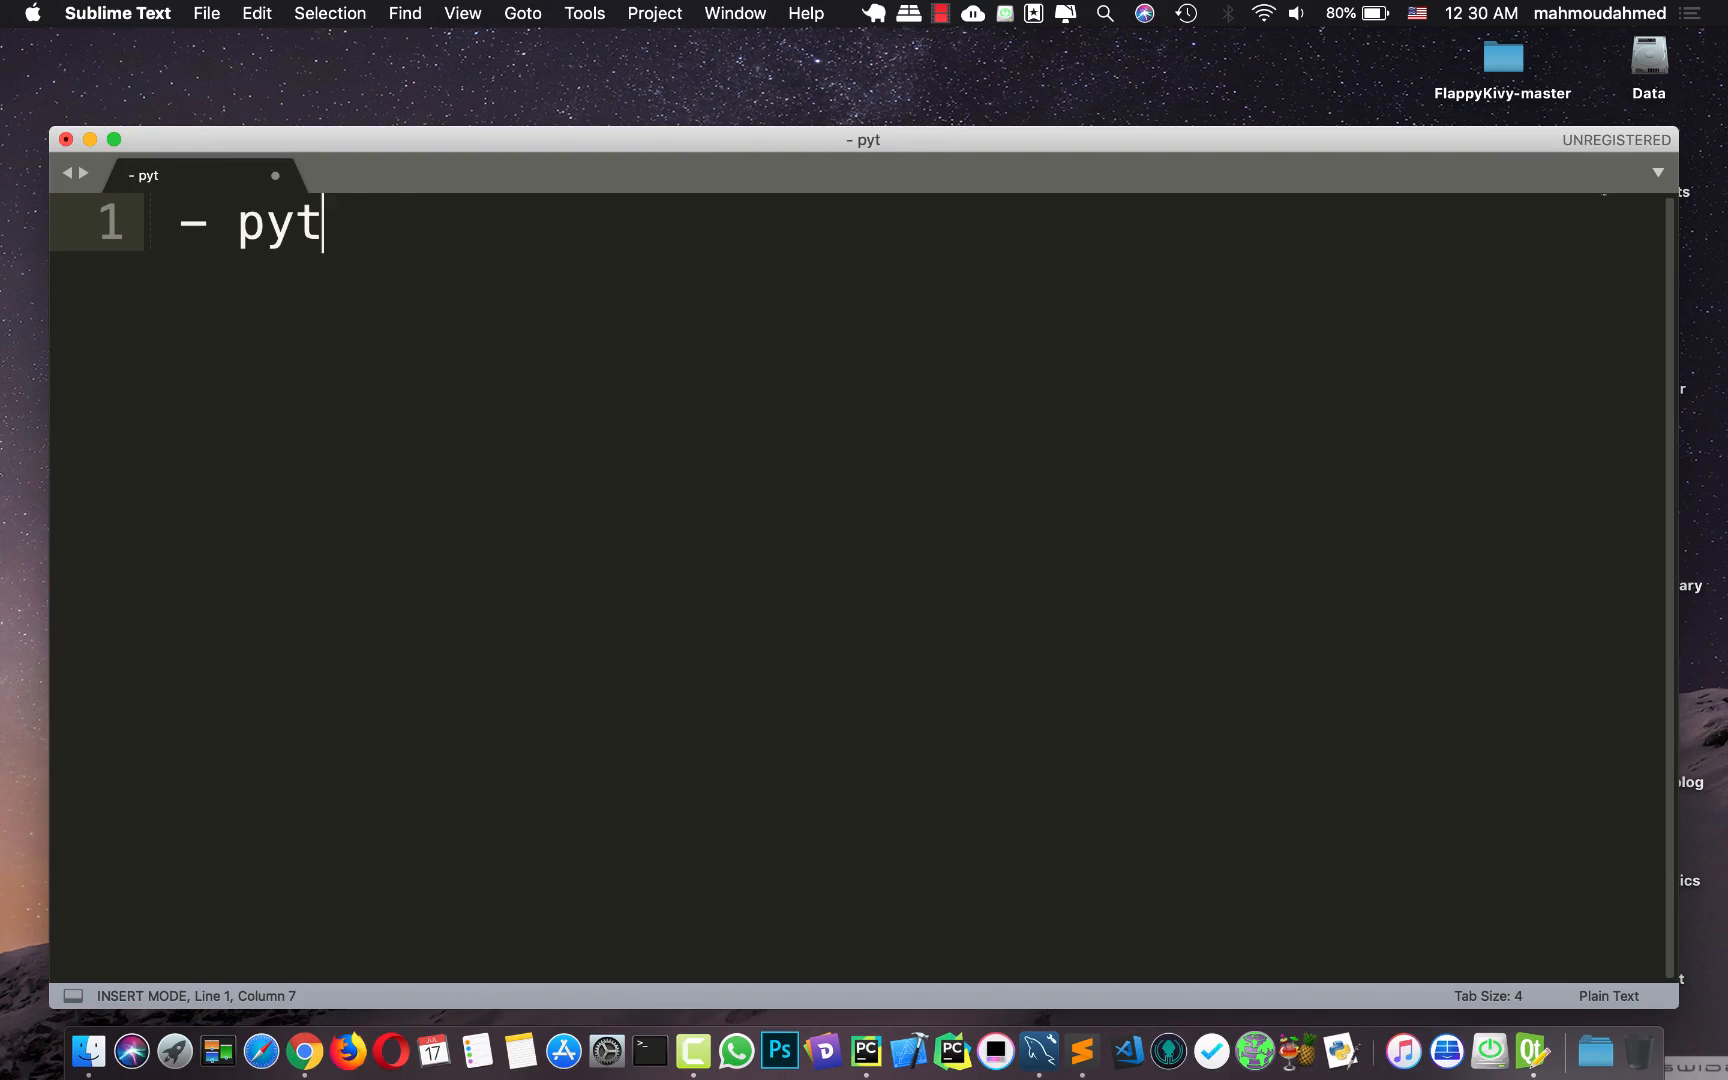
type("hon")
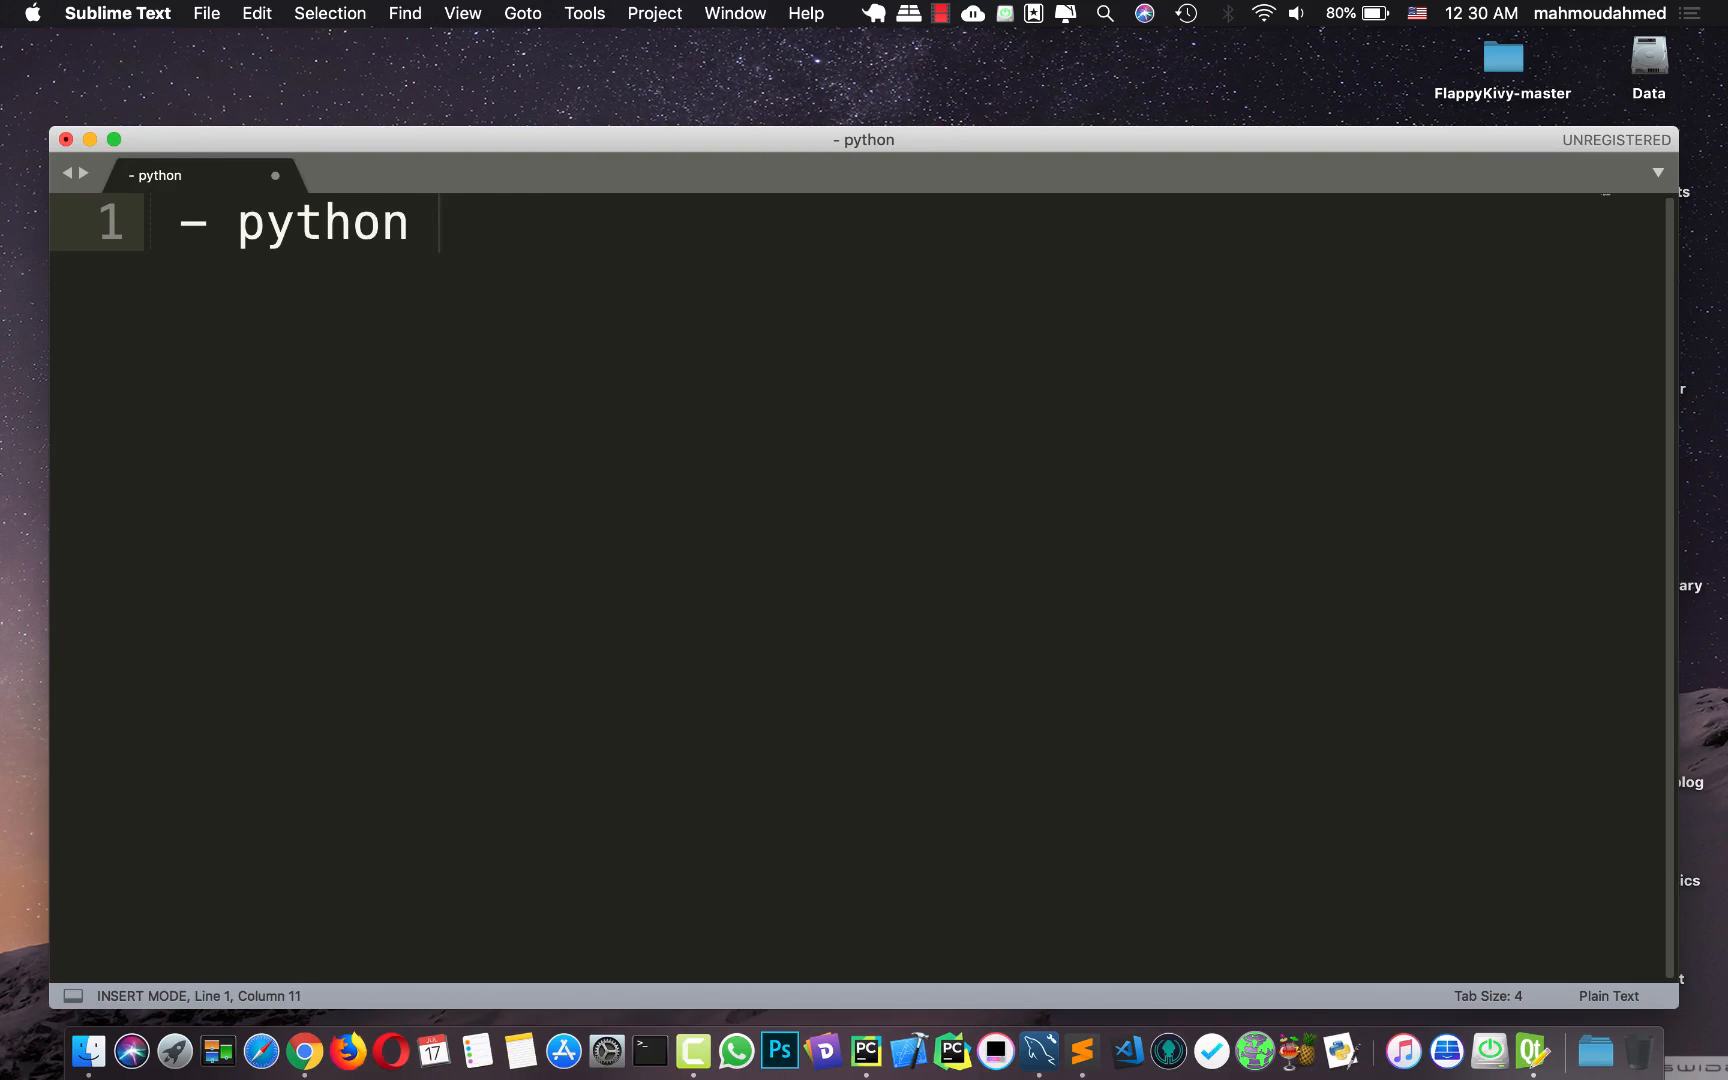
type("3.6")
type("-")
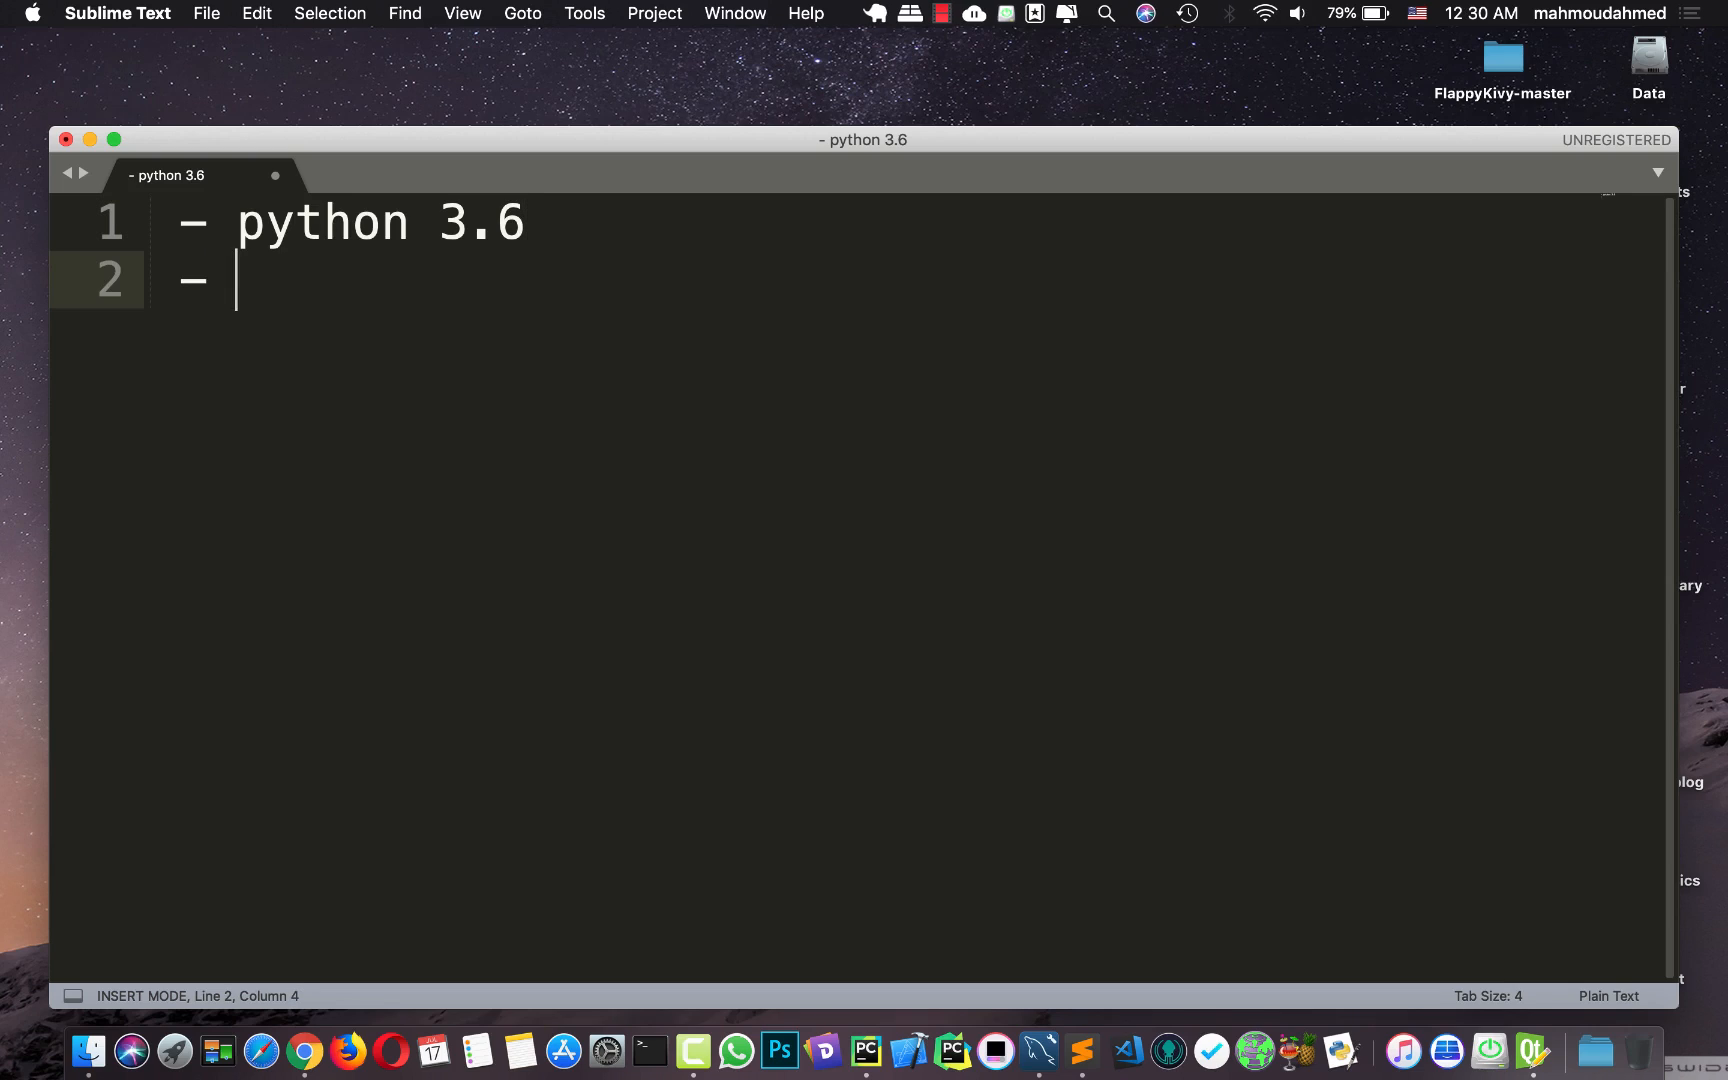
type("mysql server")
type("-")
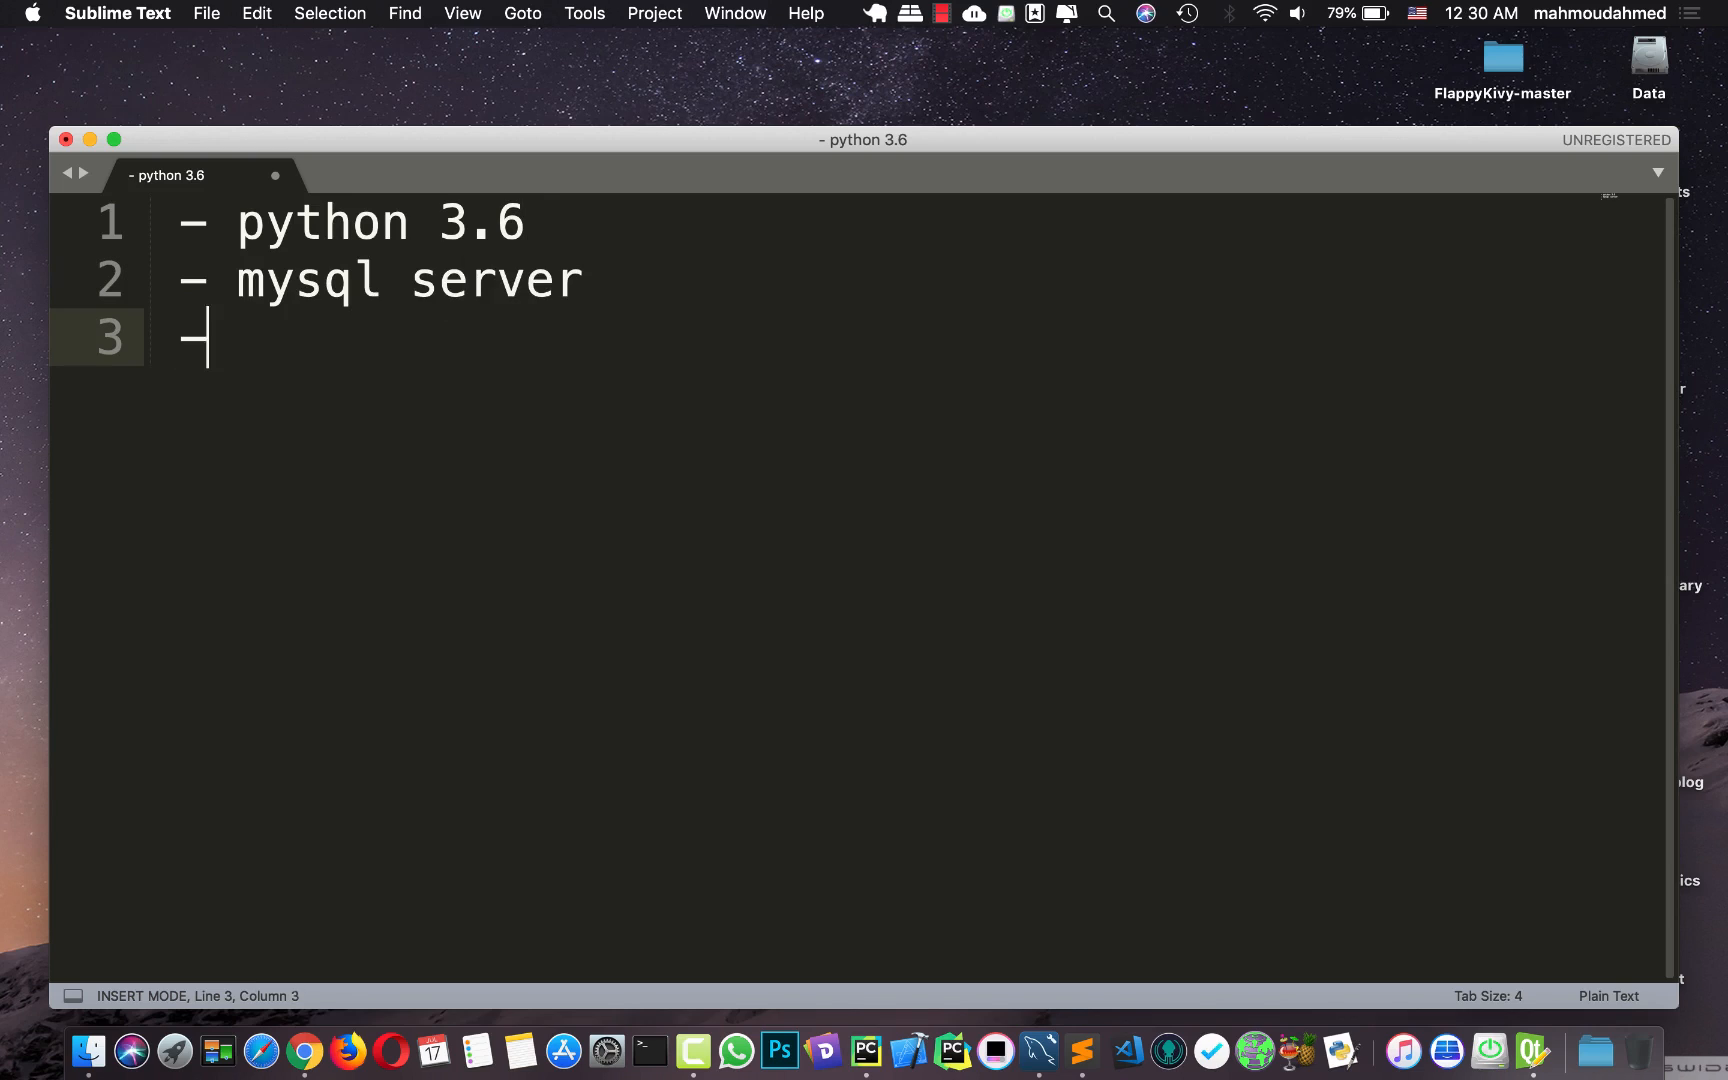
type("mysql w")
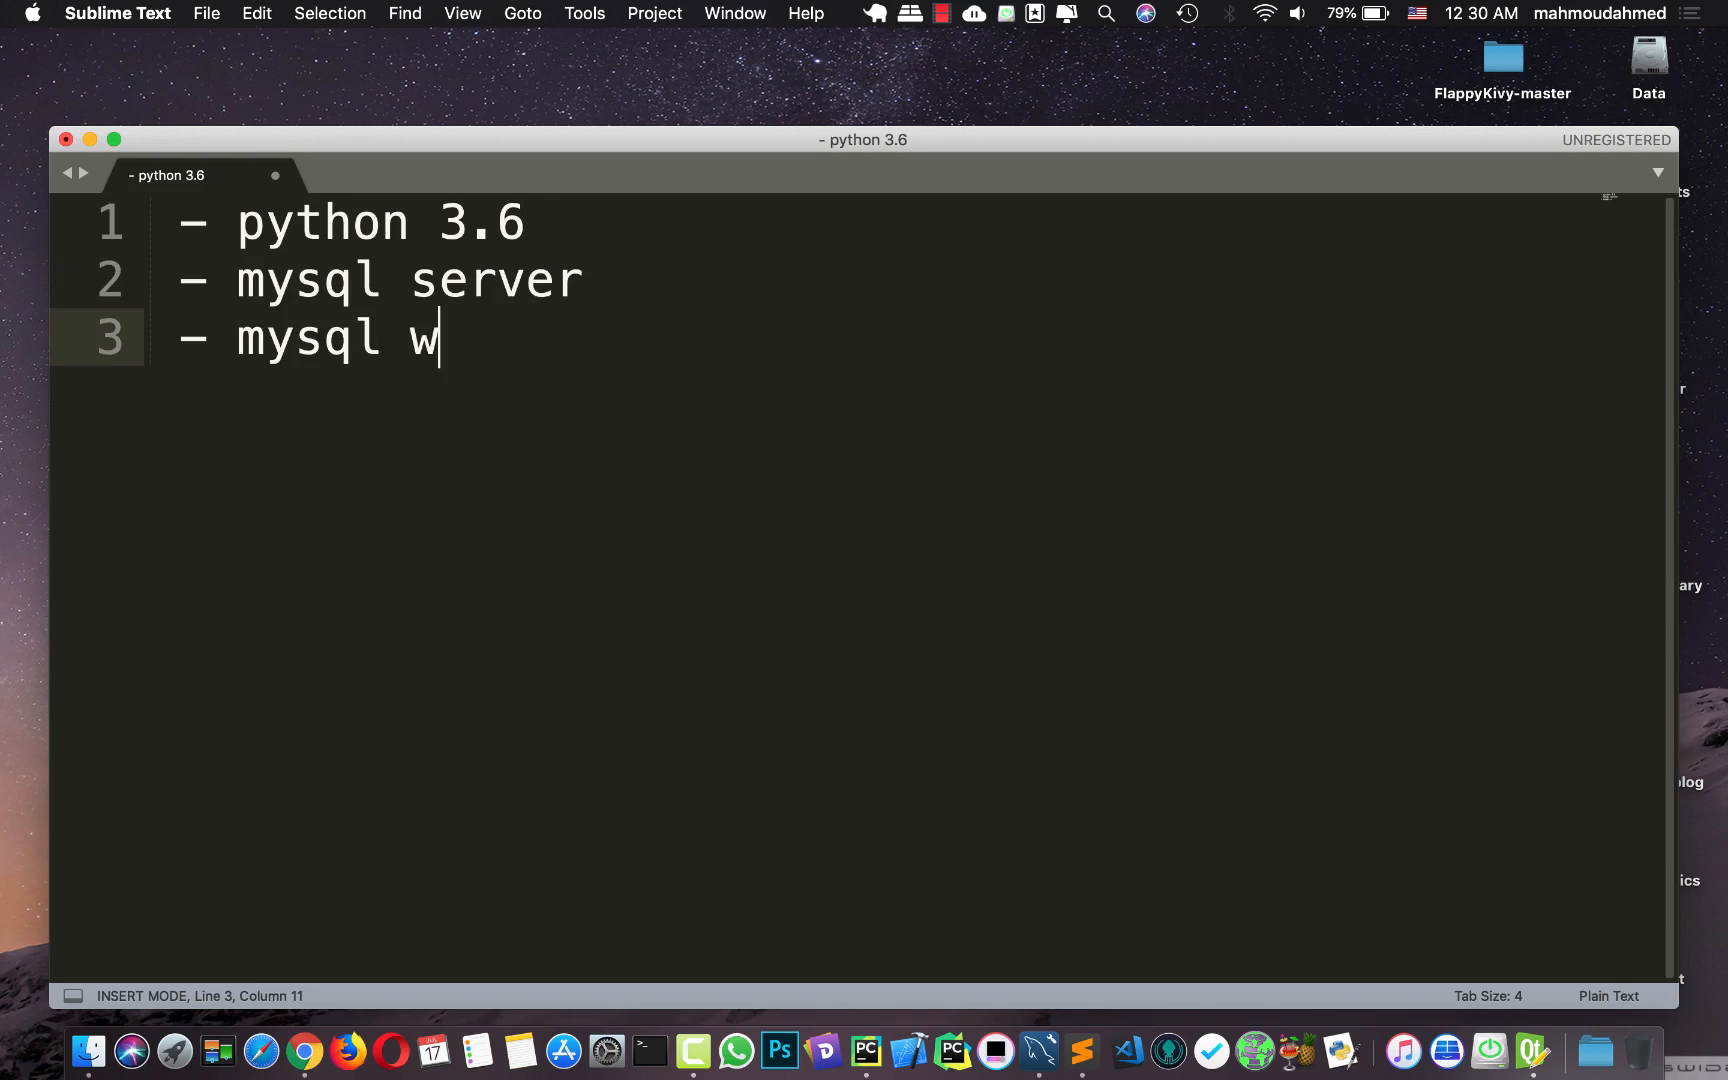
type("orkbench")
type("- py")
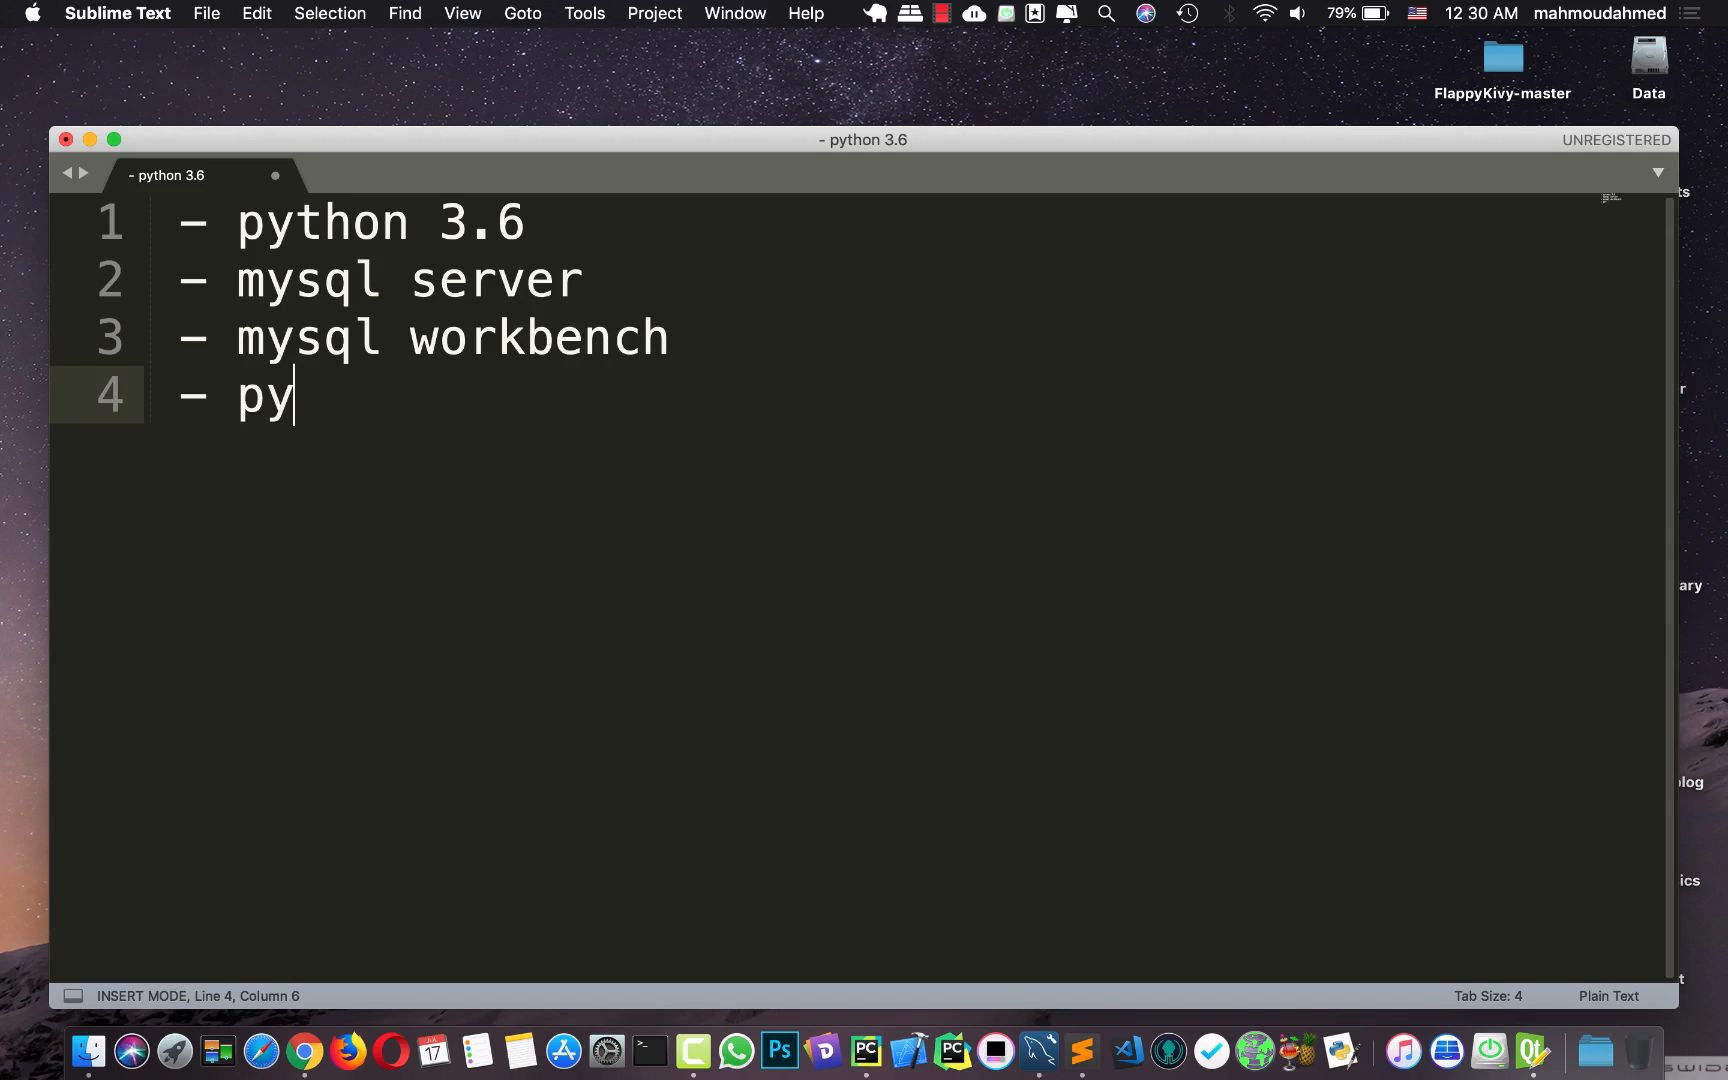
type("vharm")
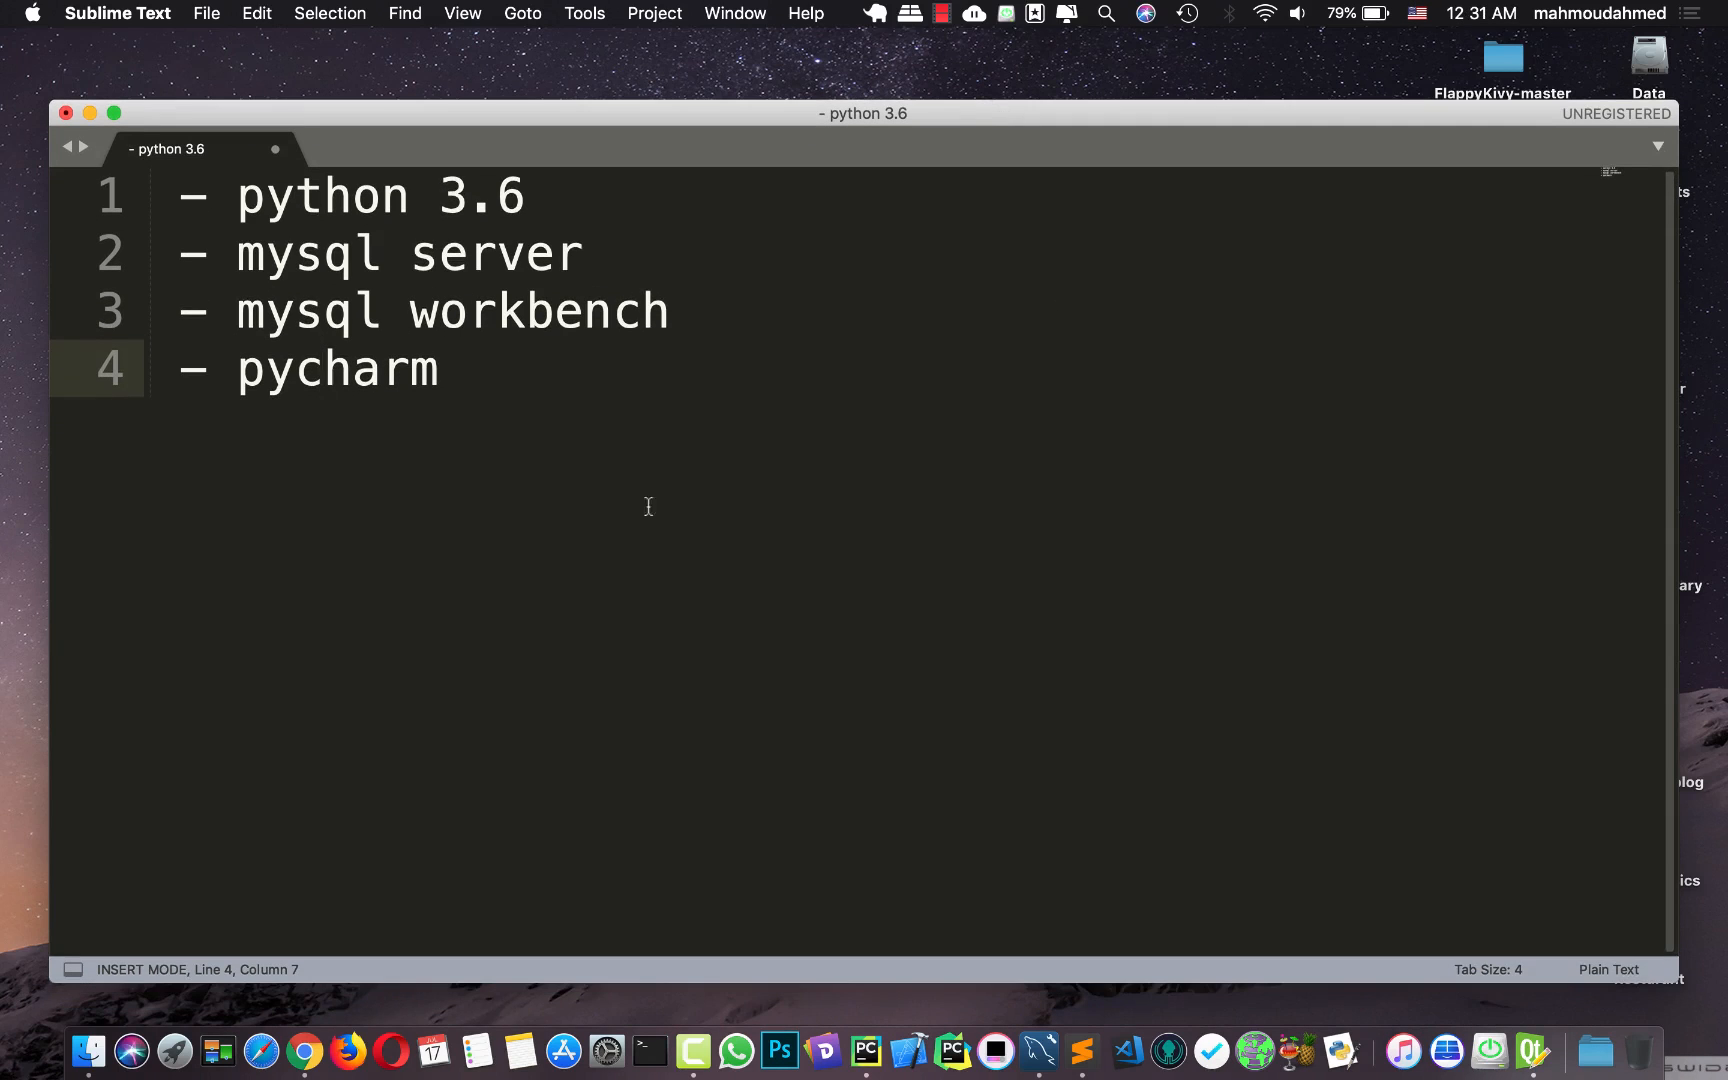
mouse_move(295, 1034)
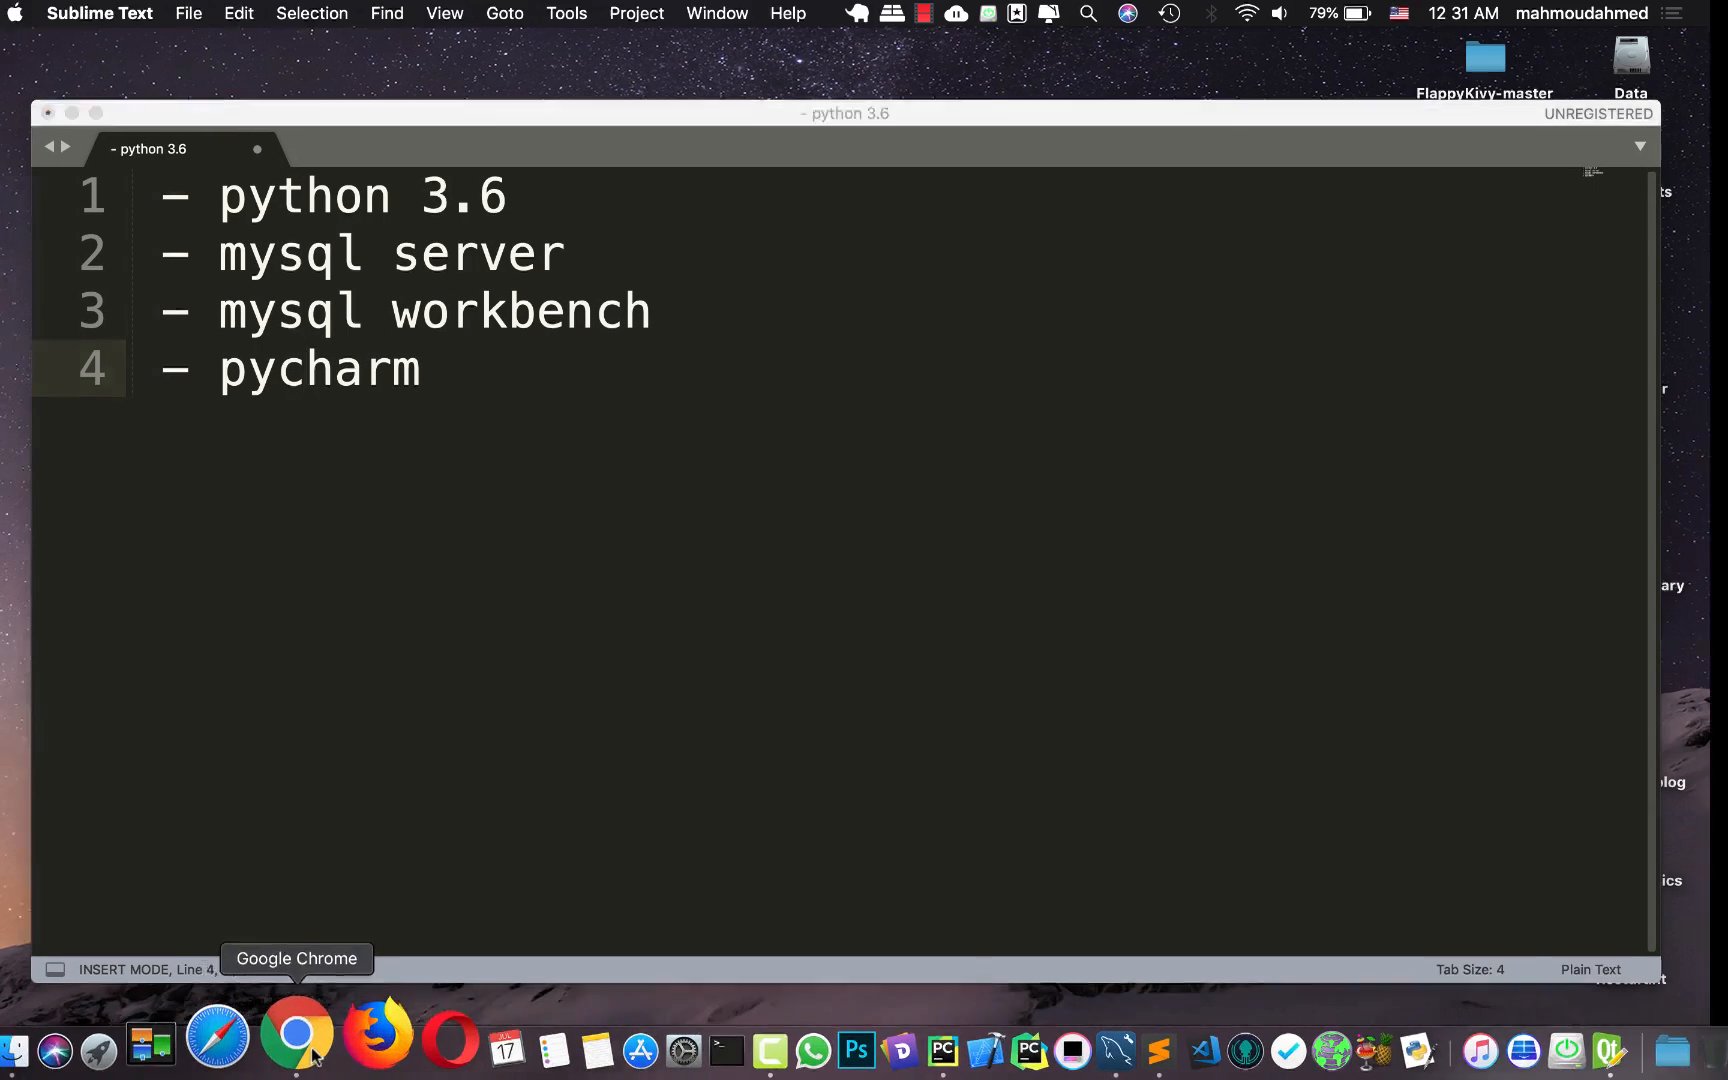
Search Google for 'python 3.6' to reach the Python 3.6.0 release page
left_click(295, 1035)
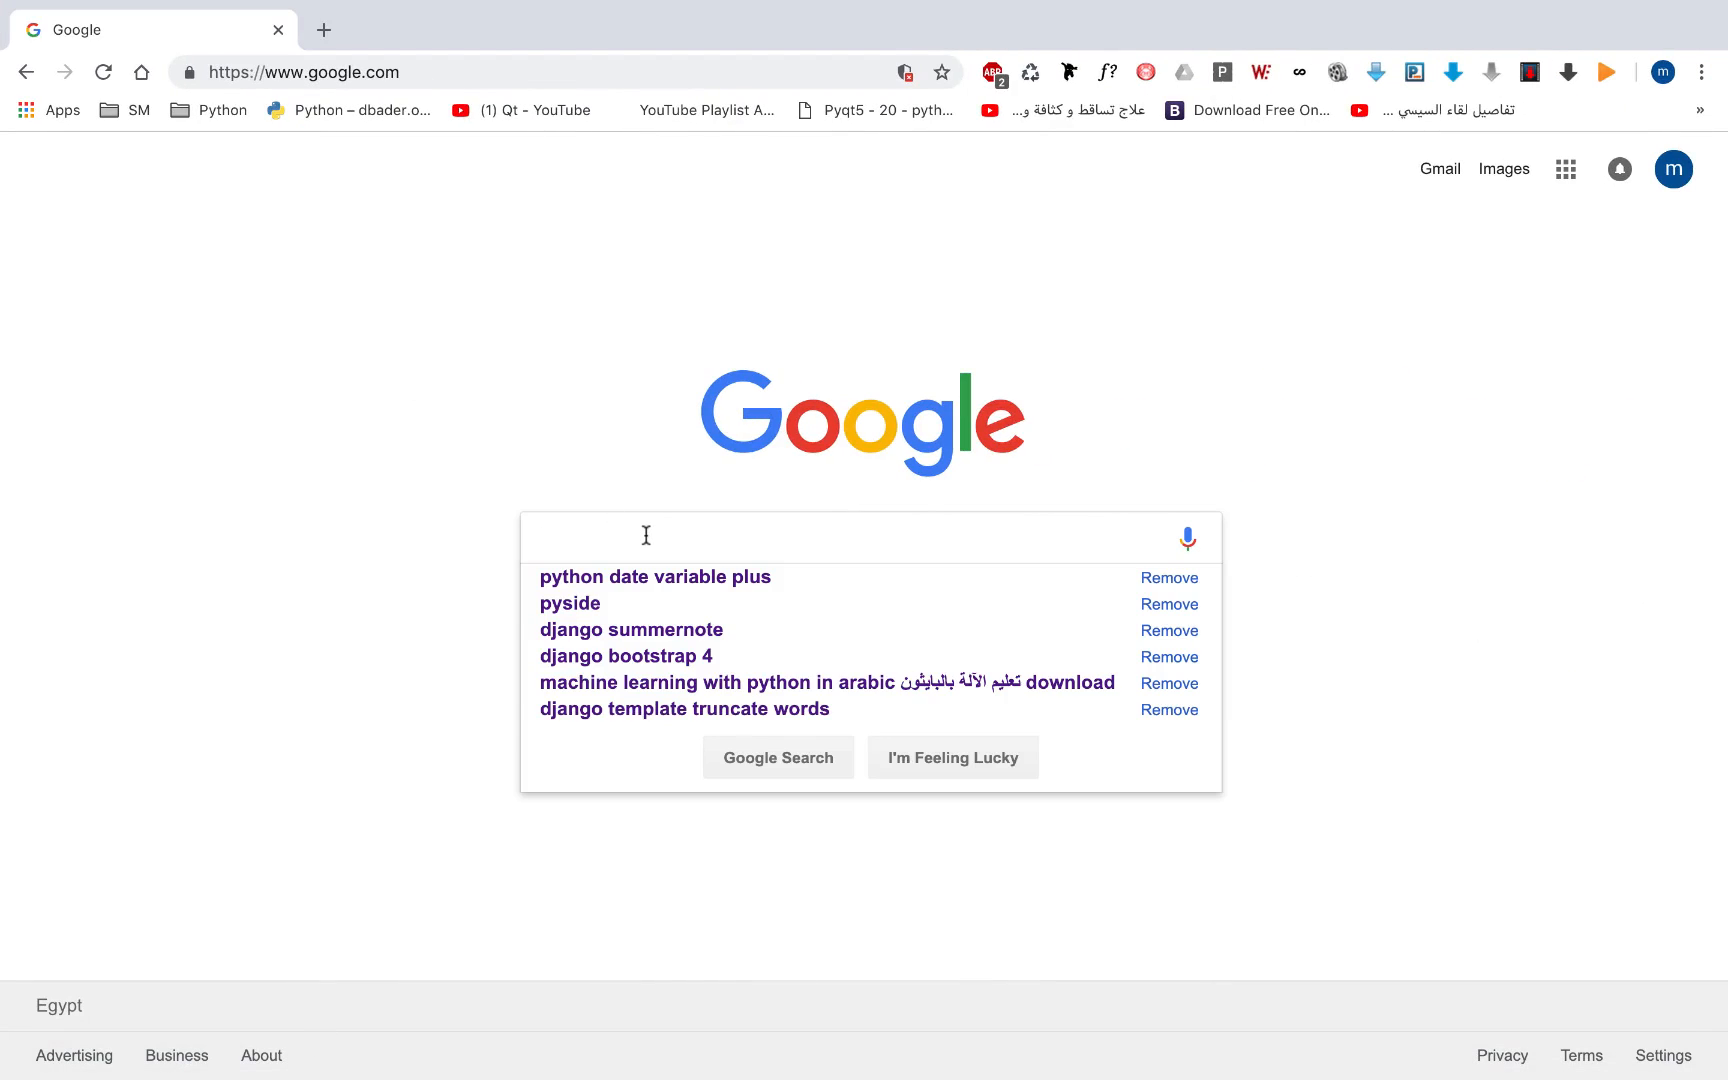
type("python")
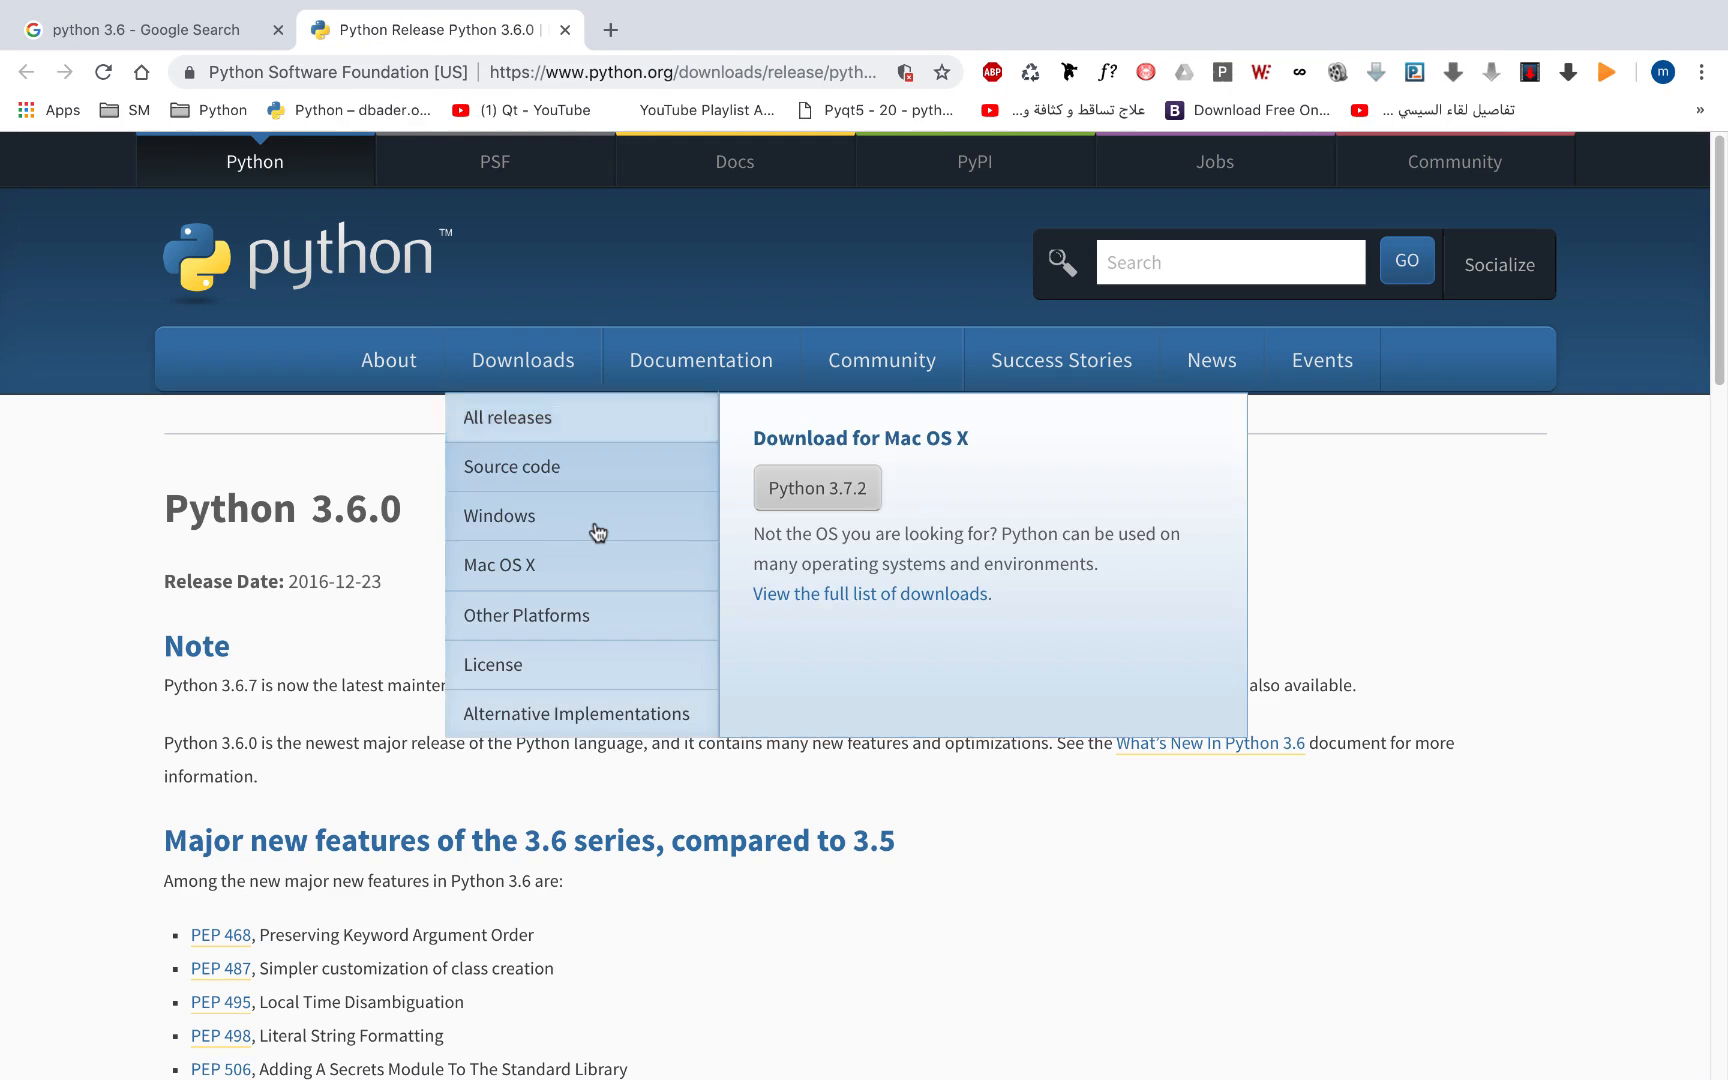
Scroll the Python 3.6.0 release page to its Files table of installers
scroll("down", 3)
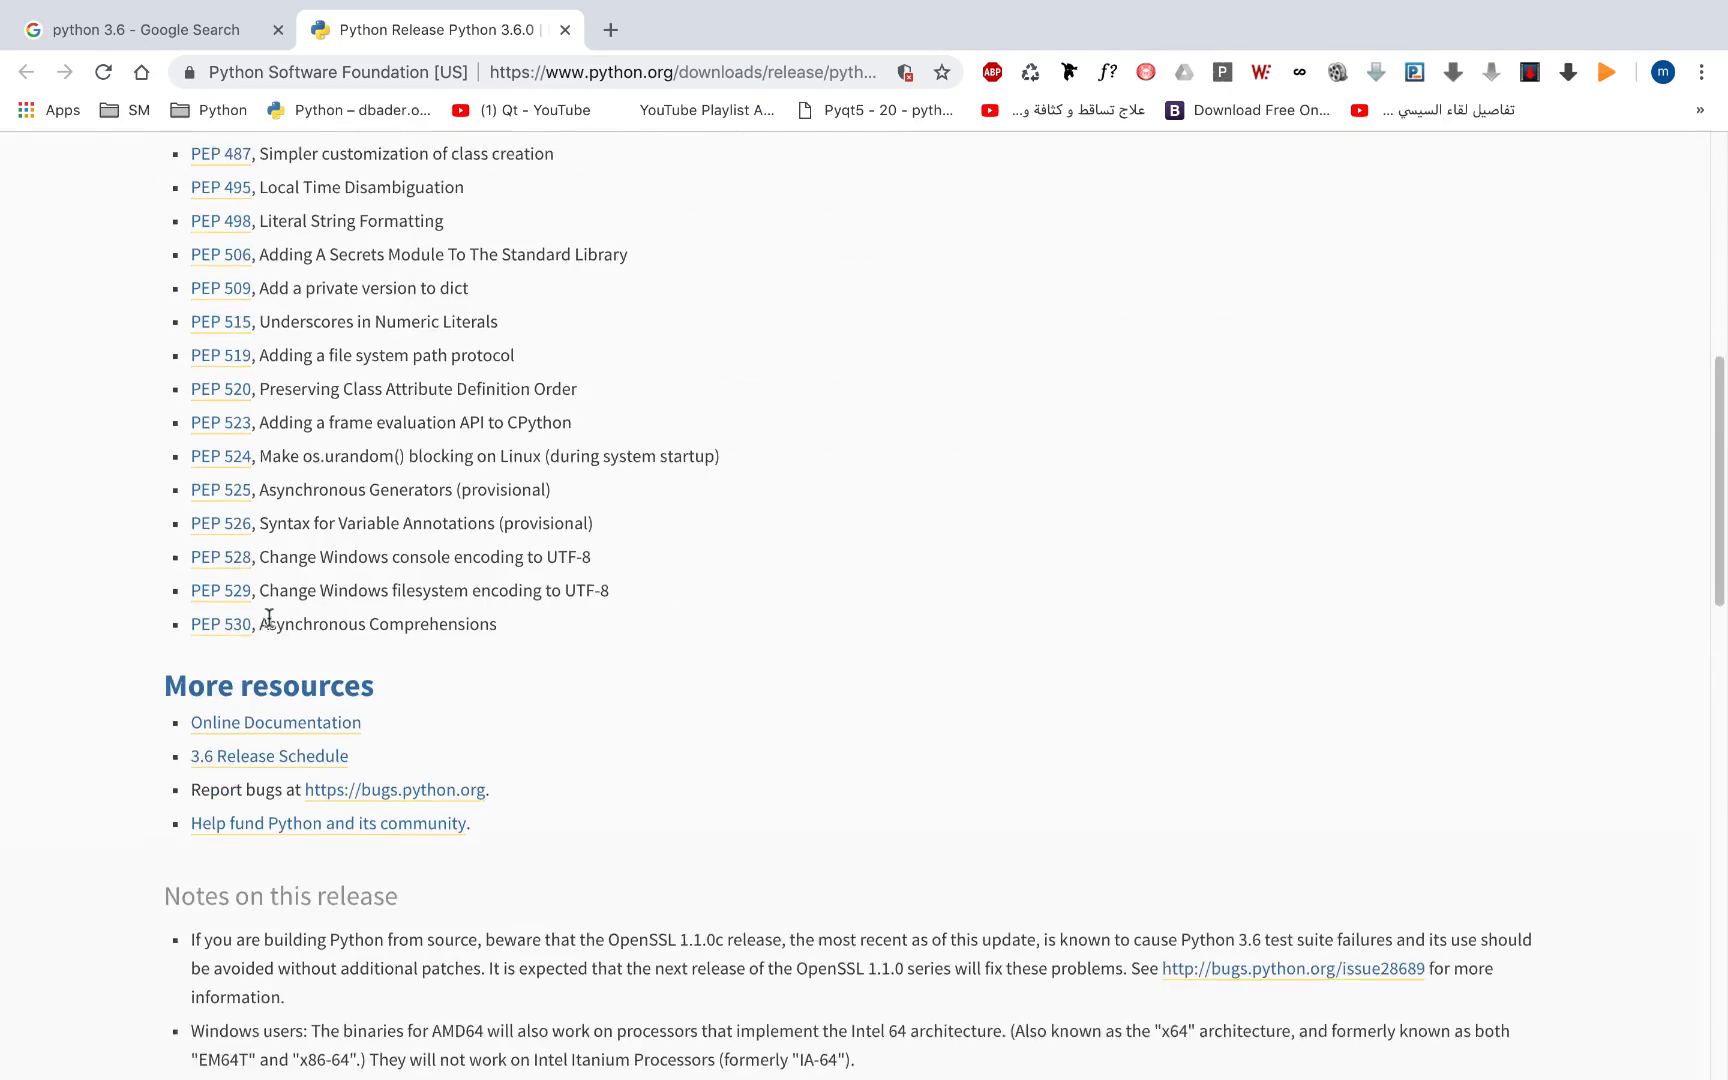
scroll("down", 3)
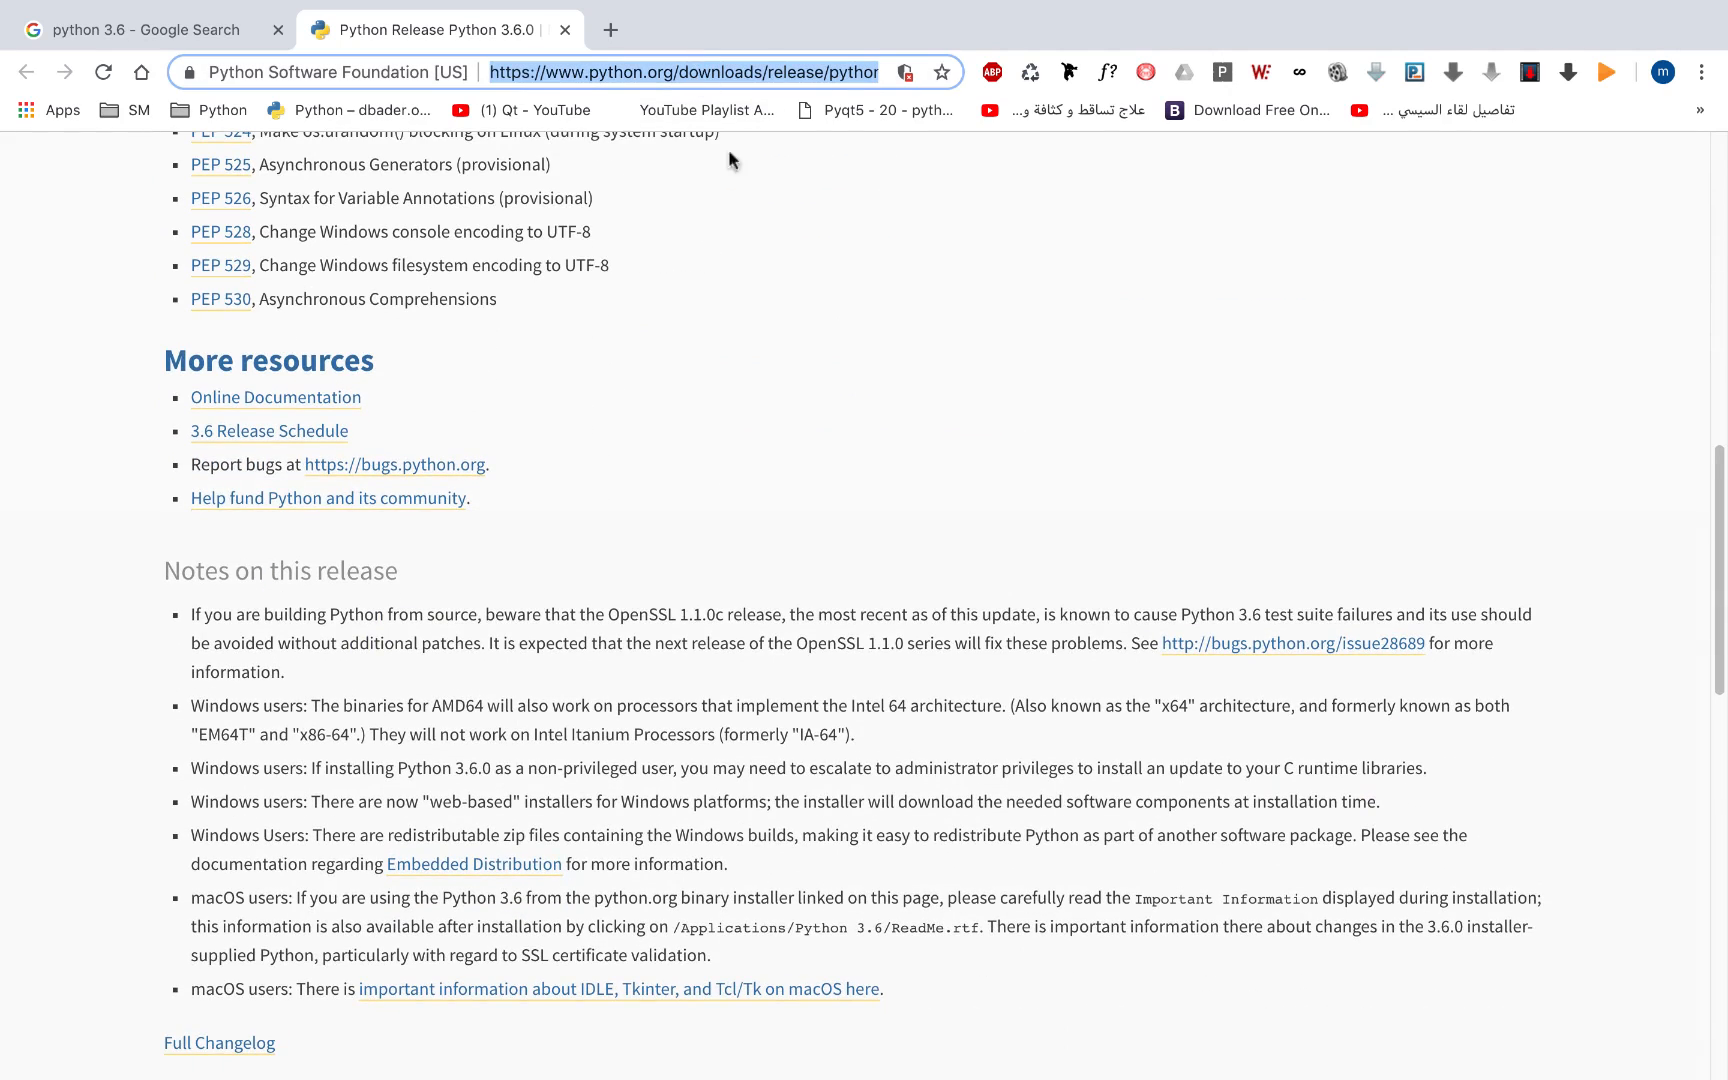
mouse_move(747, 233)
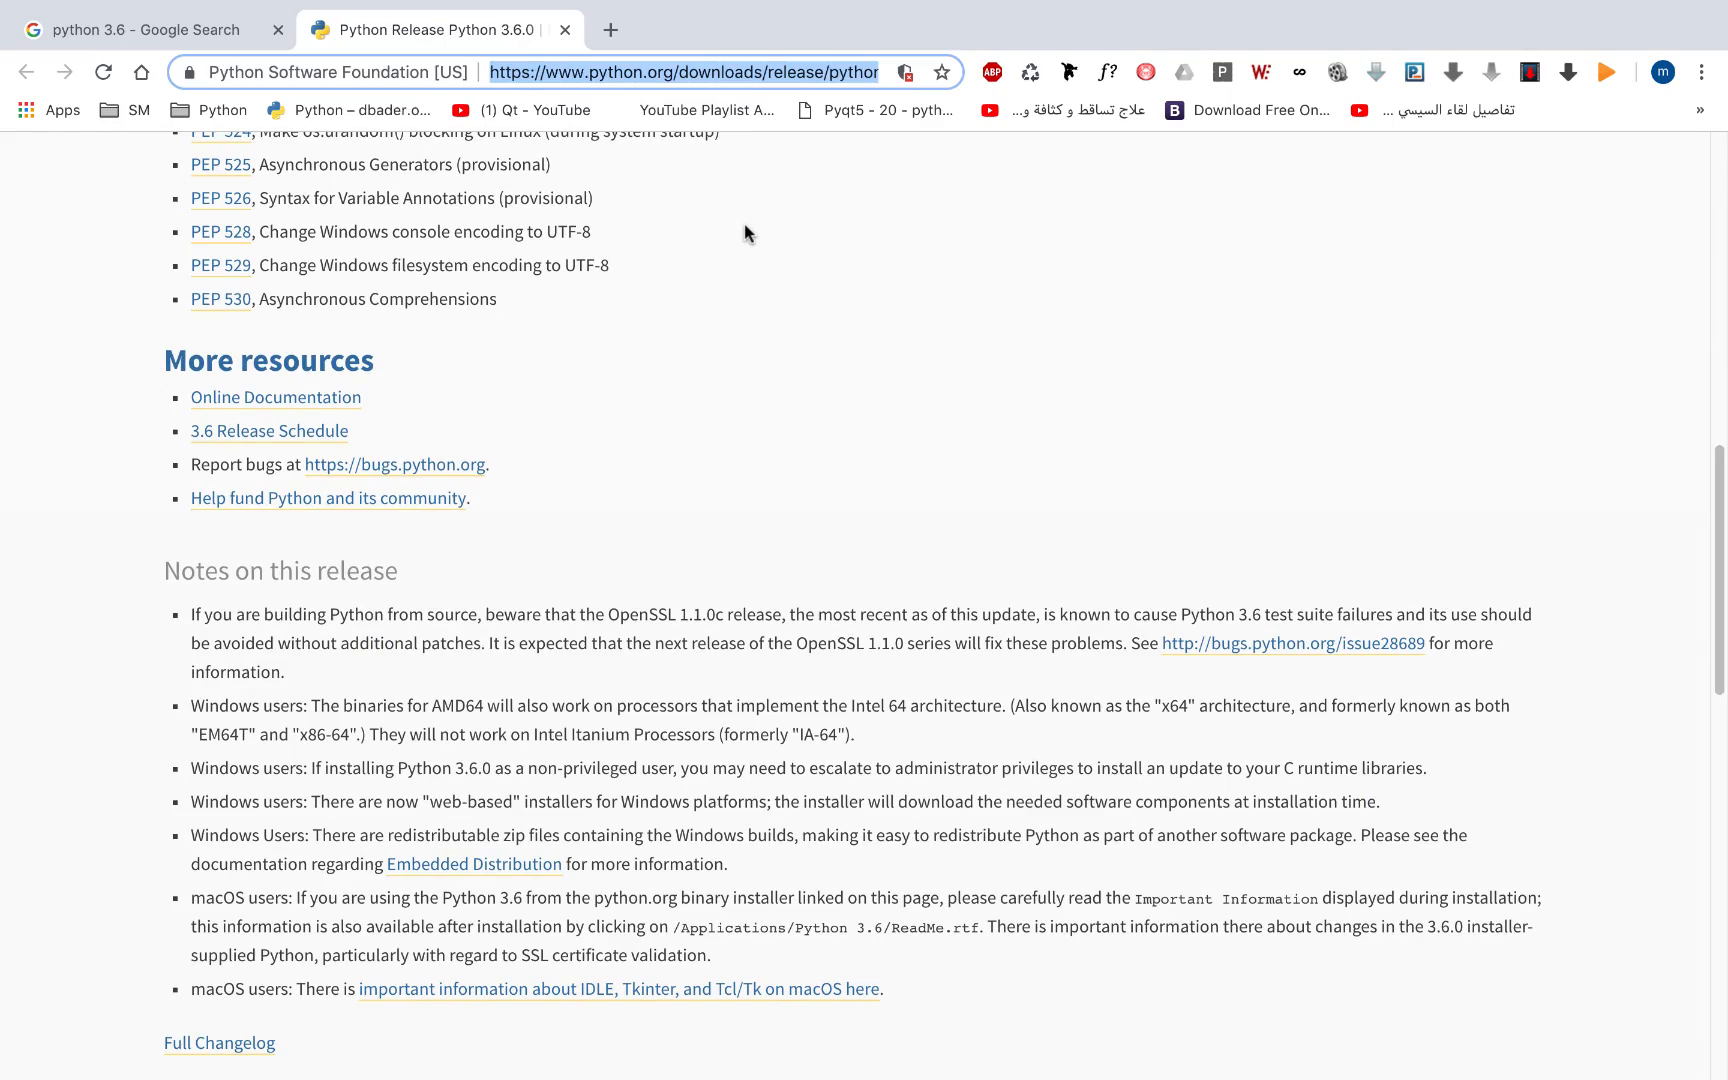
scroll("down", 3)
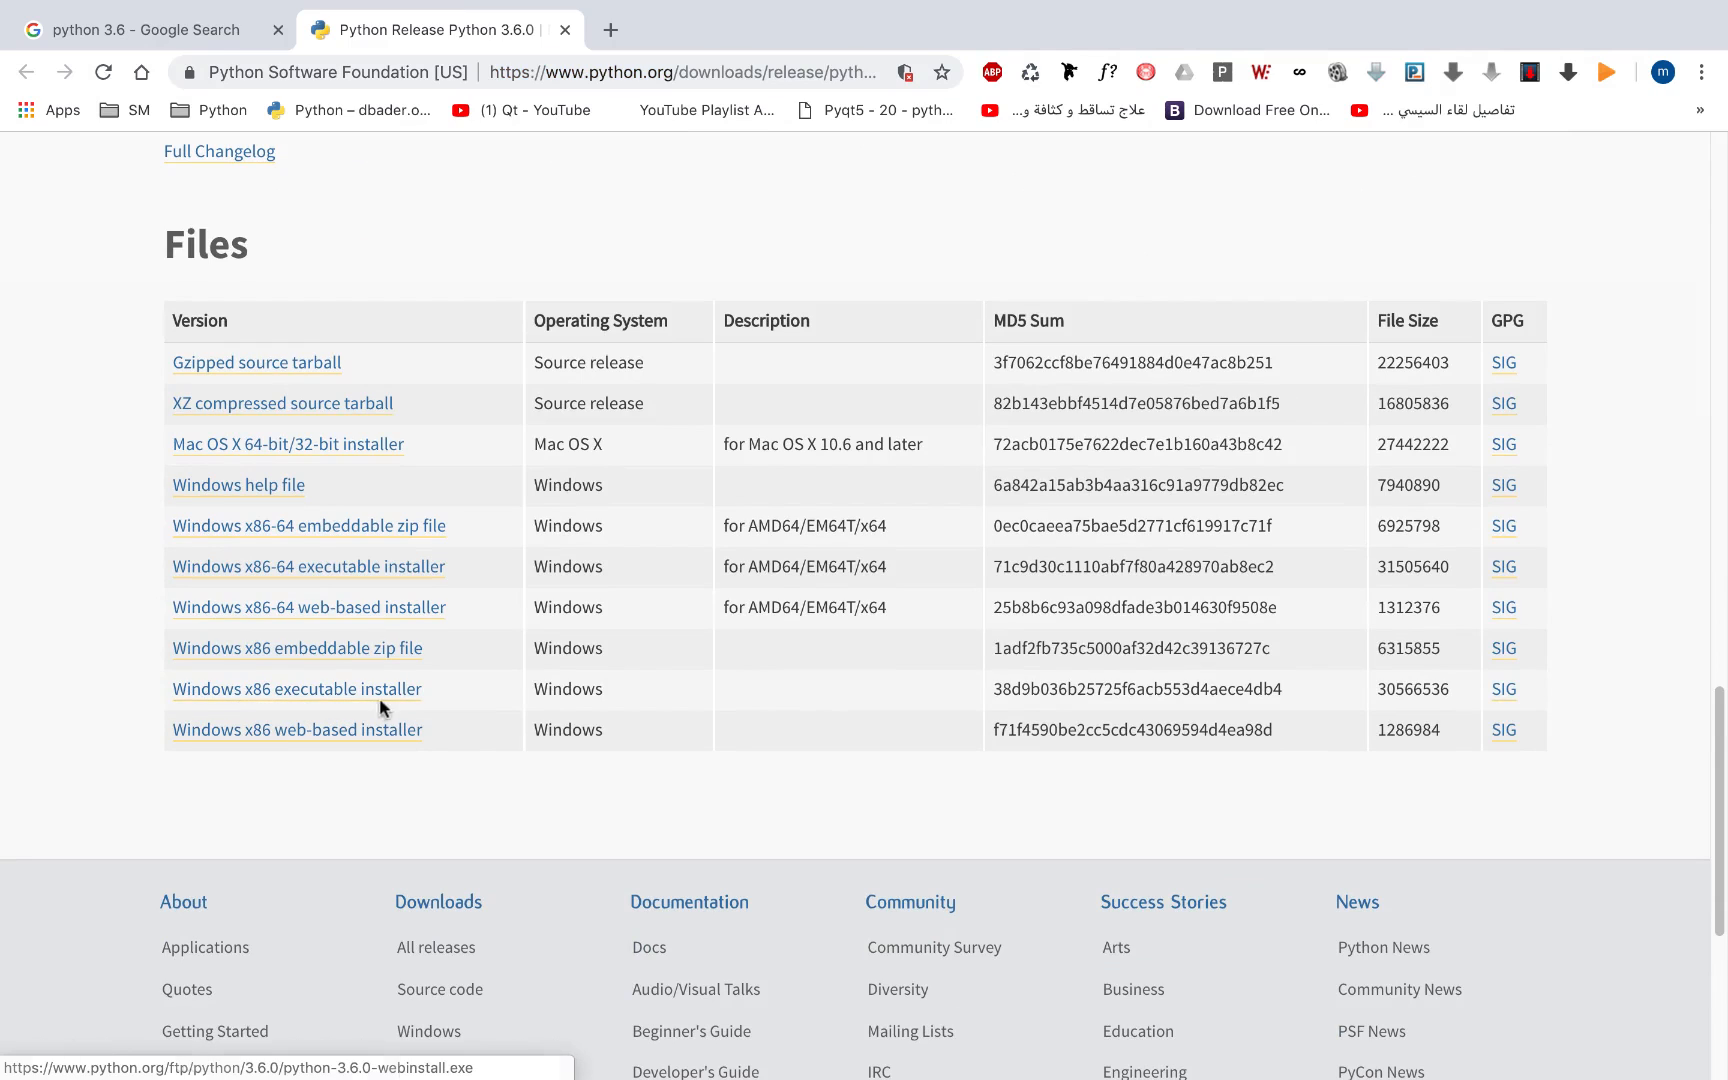
mouse_move(320, 689)
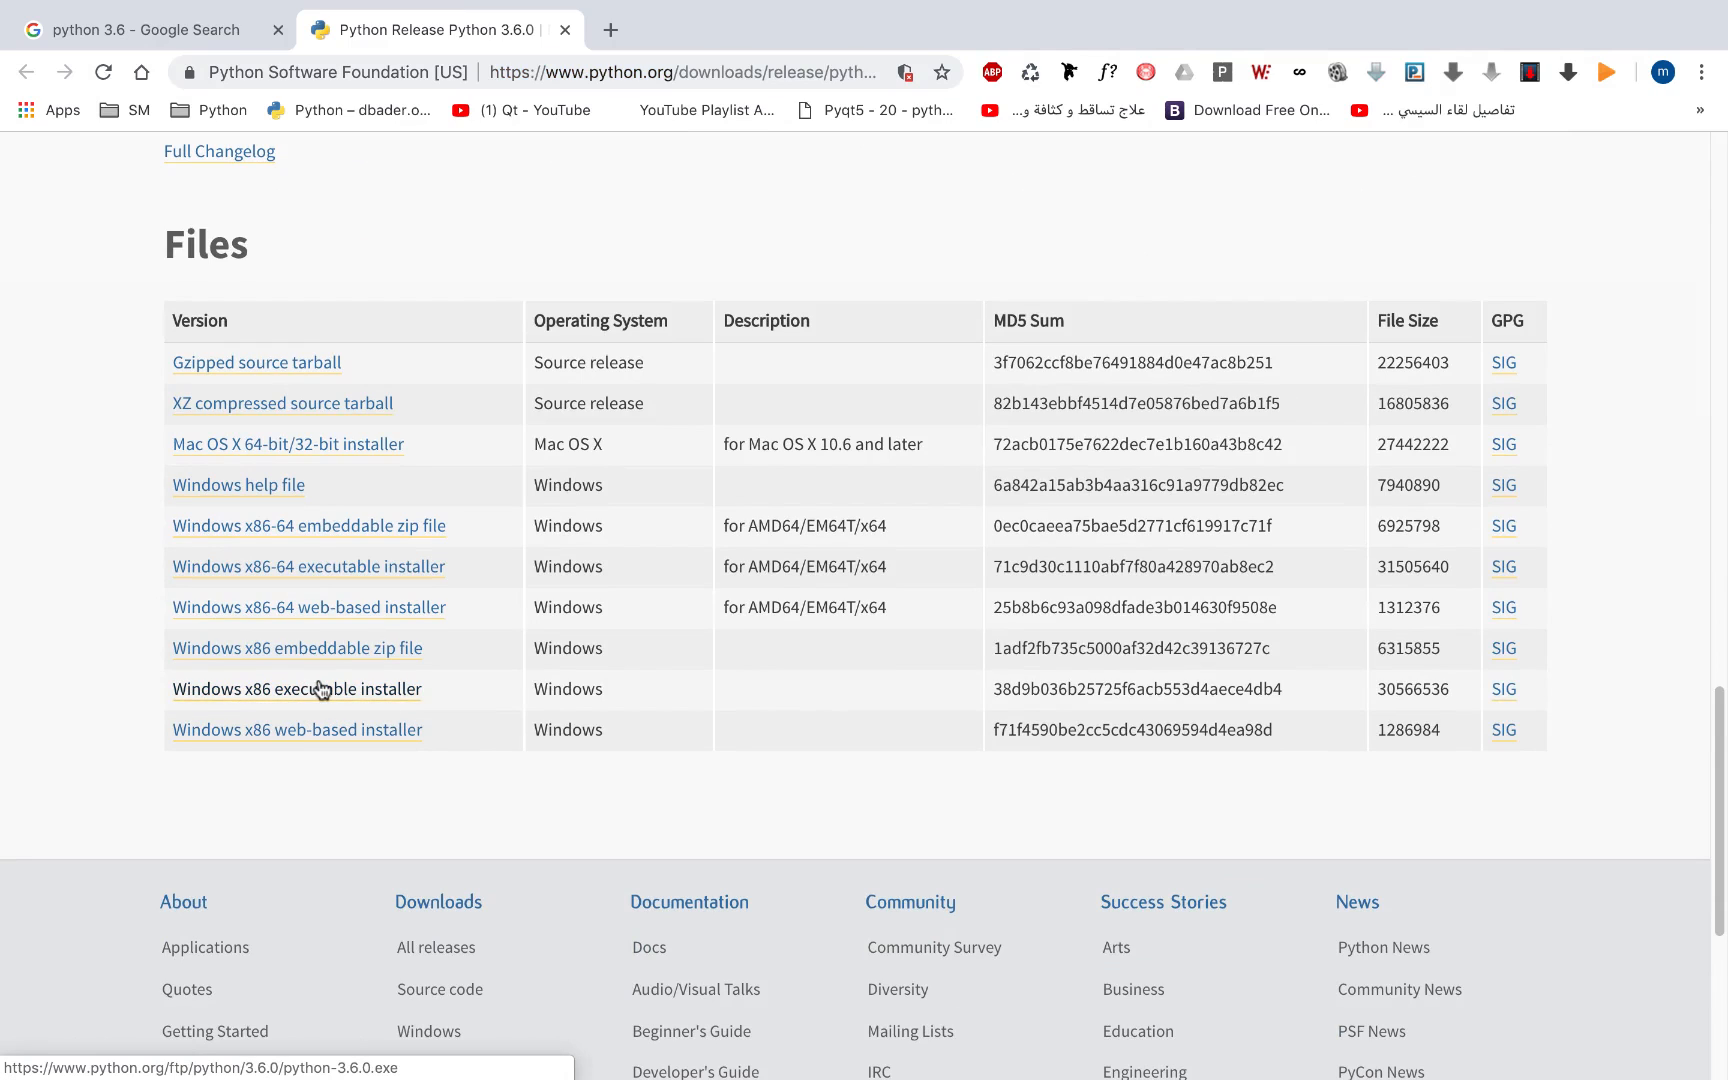
mouse_move(245, 695)
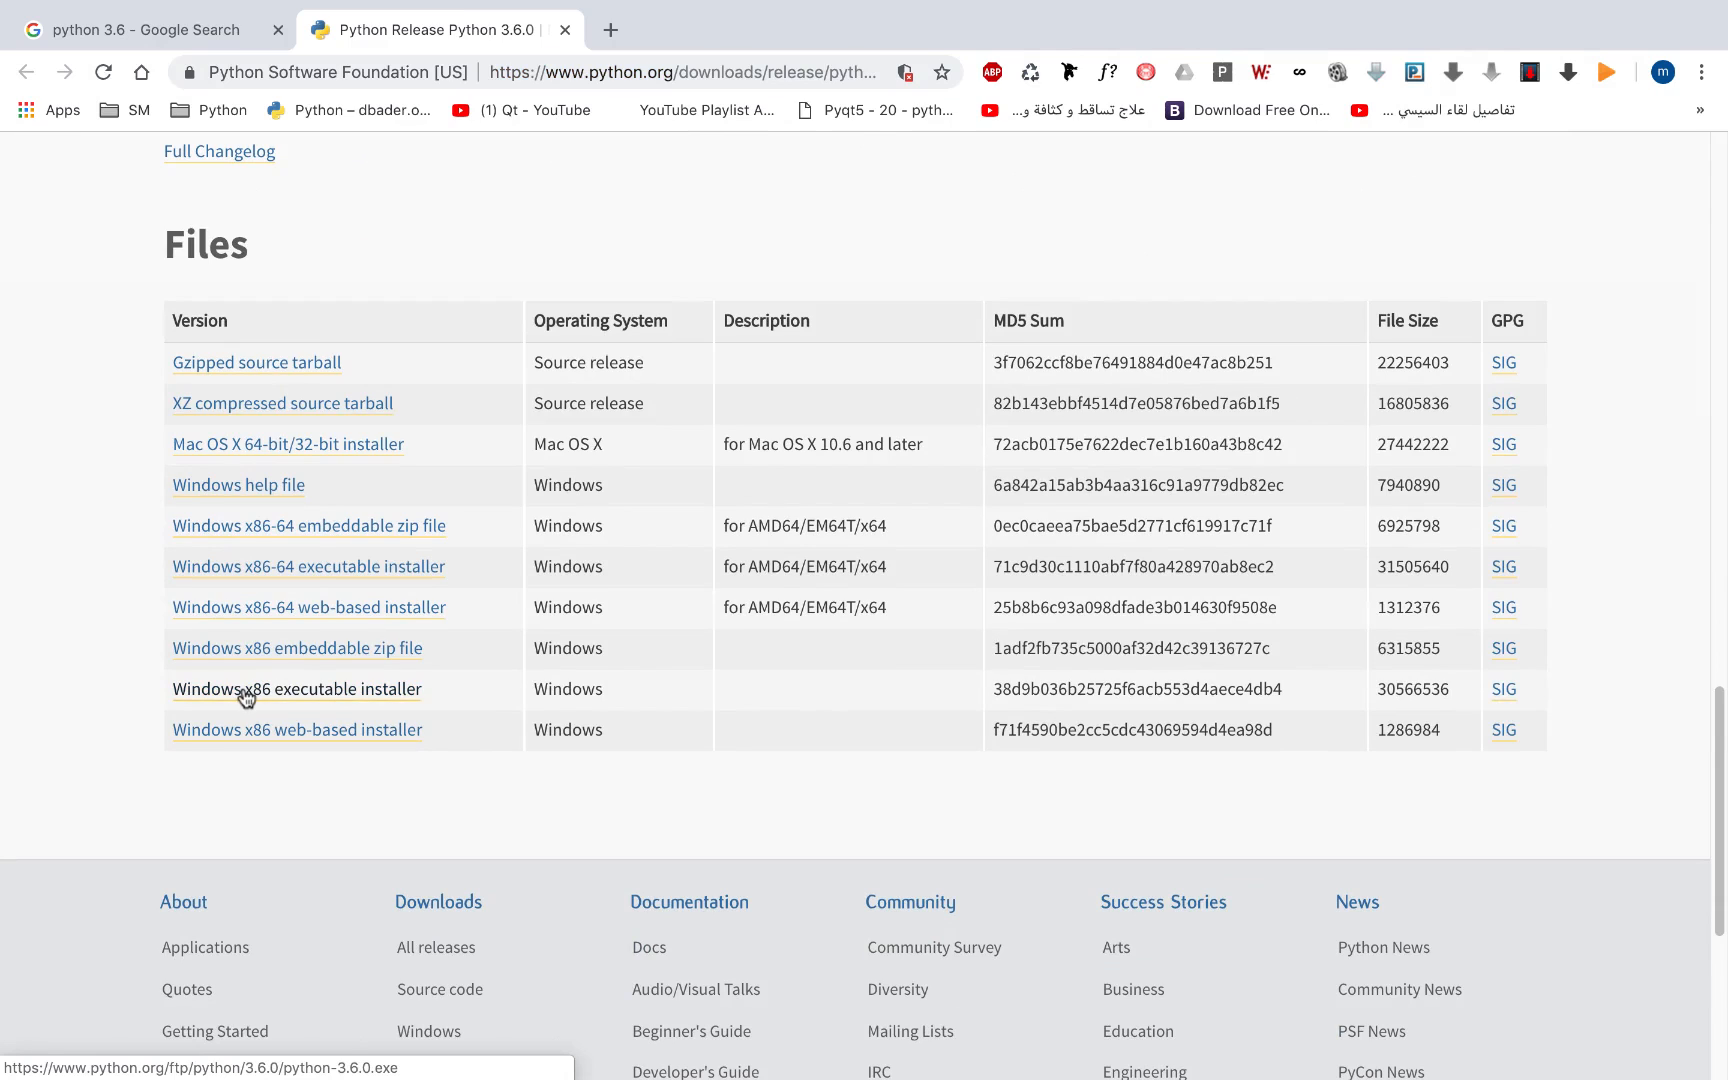
mouse_move(278, 712)
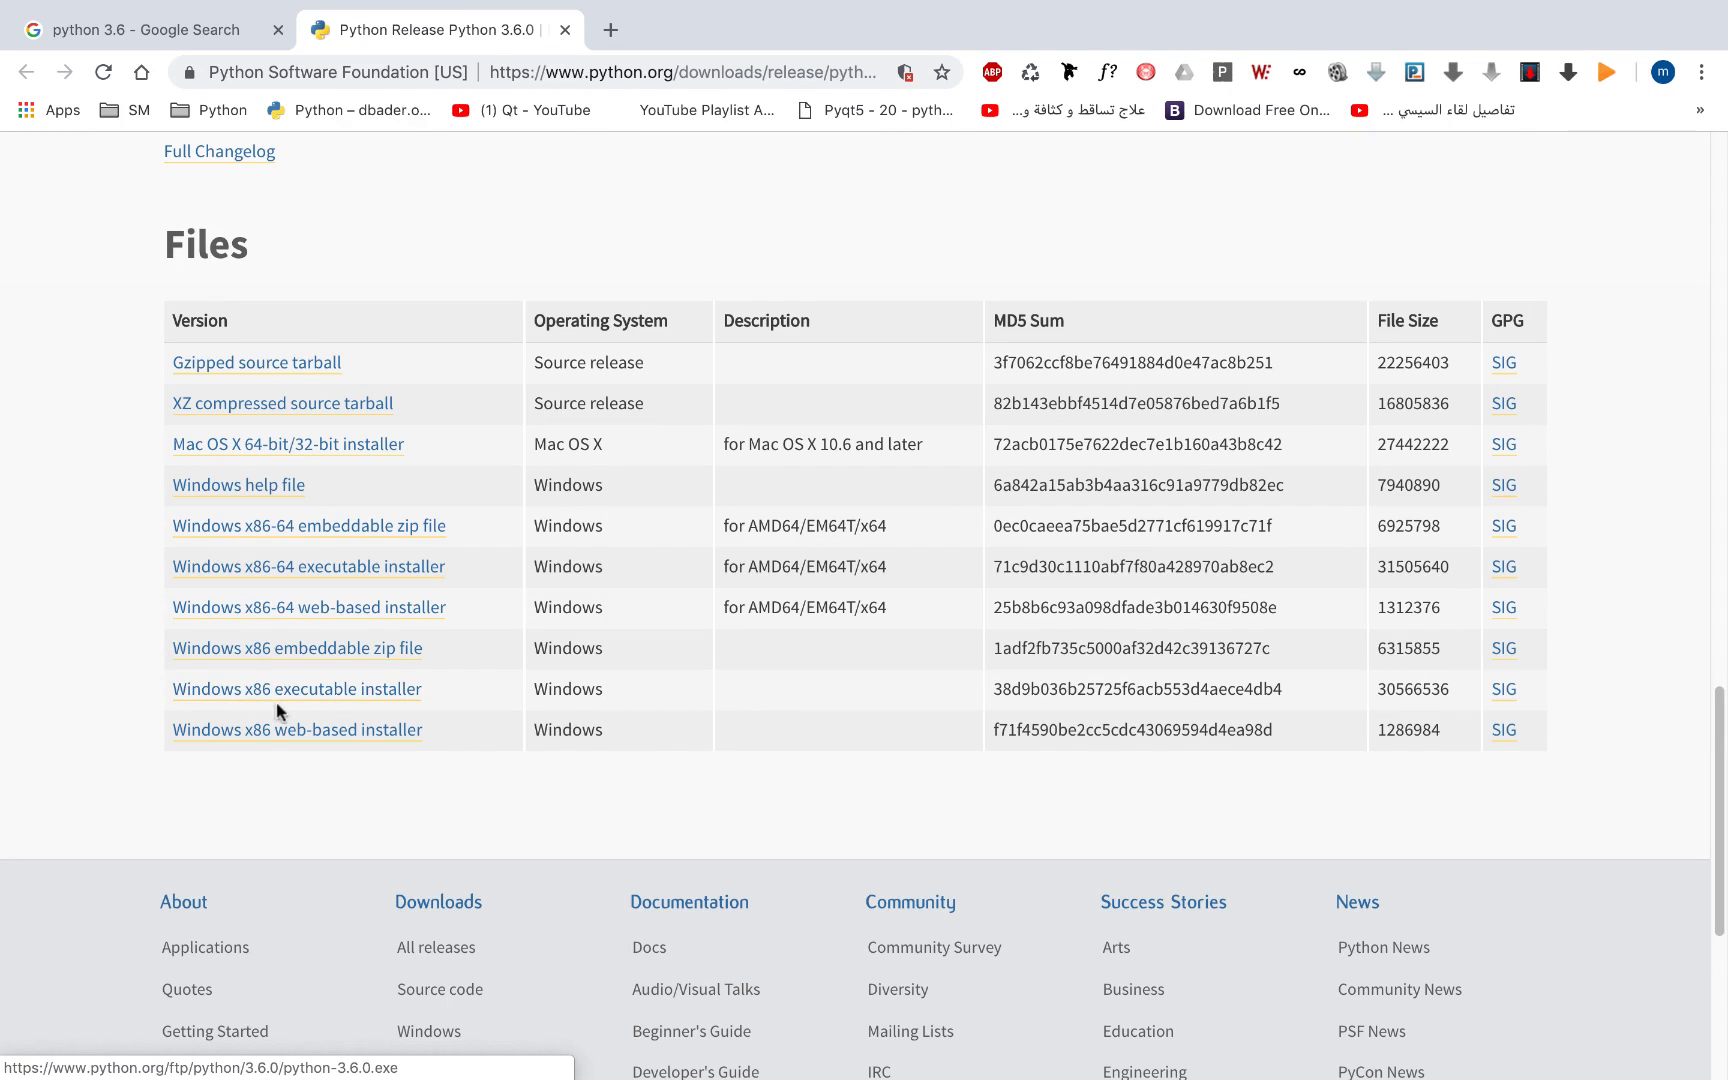
mouse_move(309, 607)
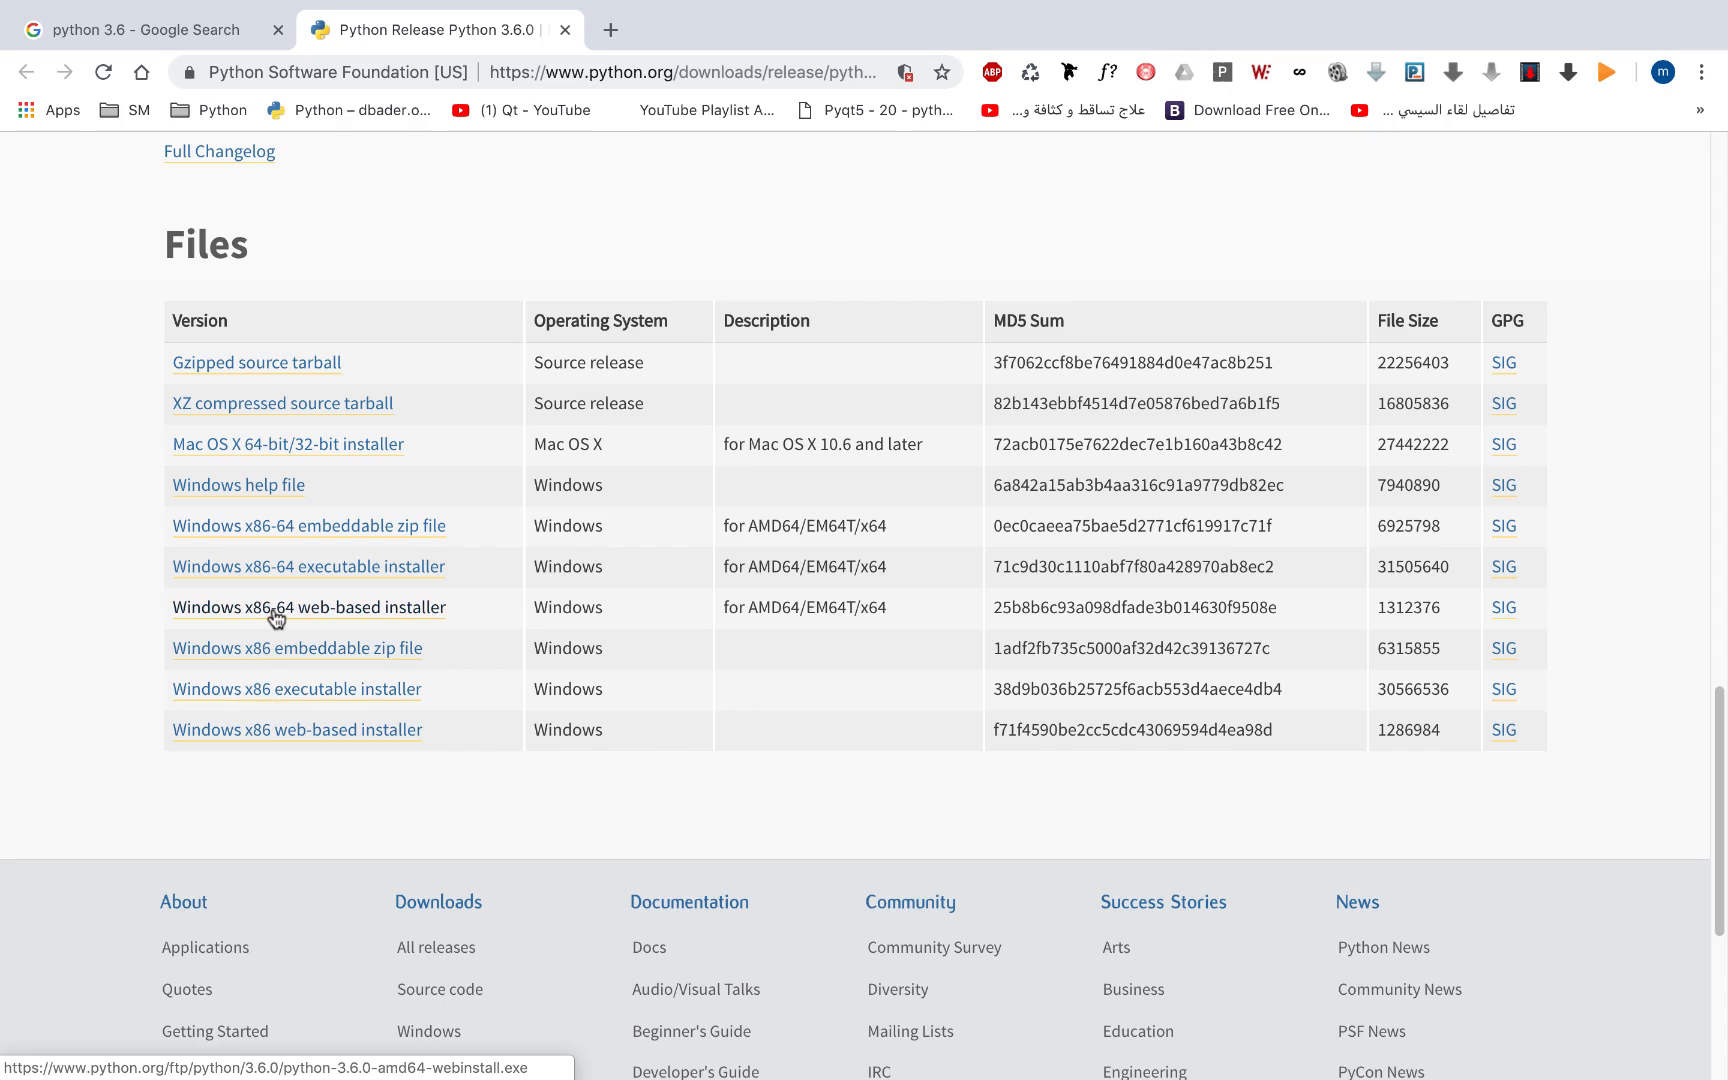
mouse_move(202, 452)
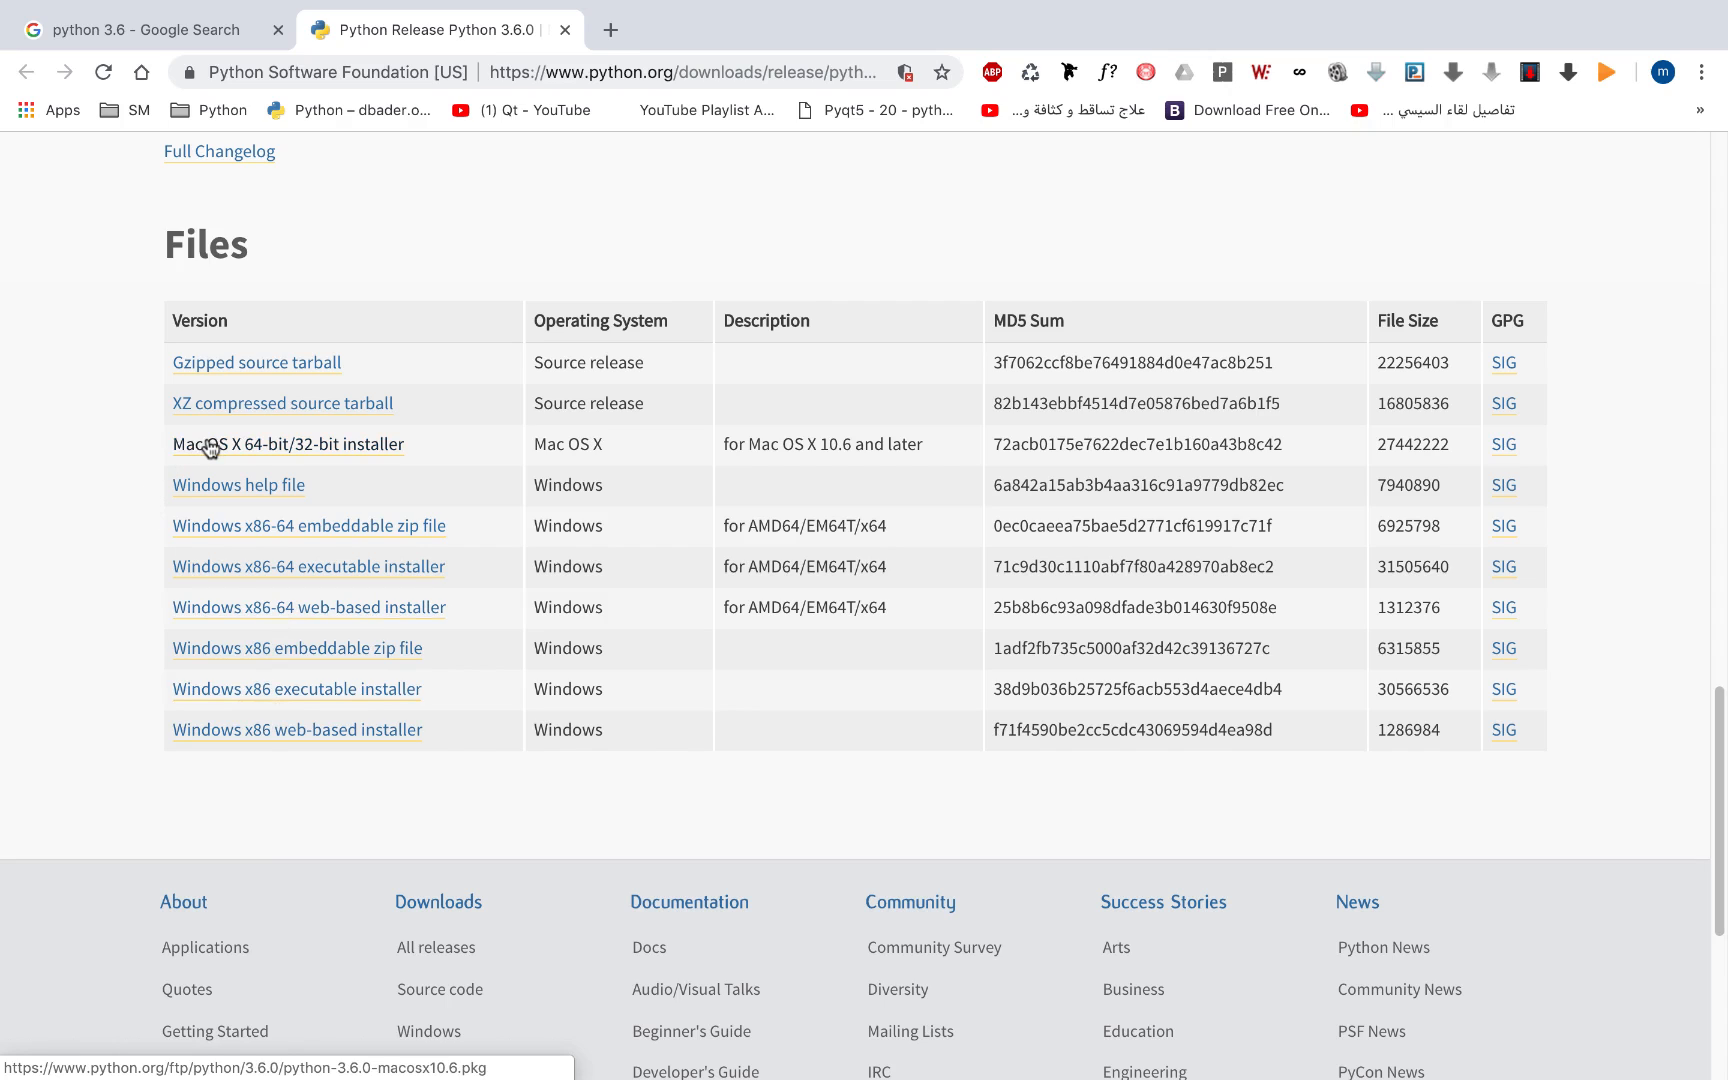
mouse_move(105, 477)
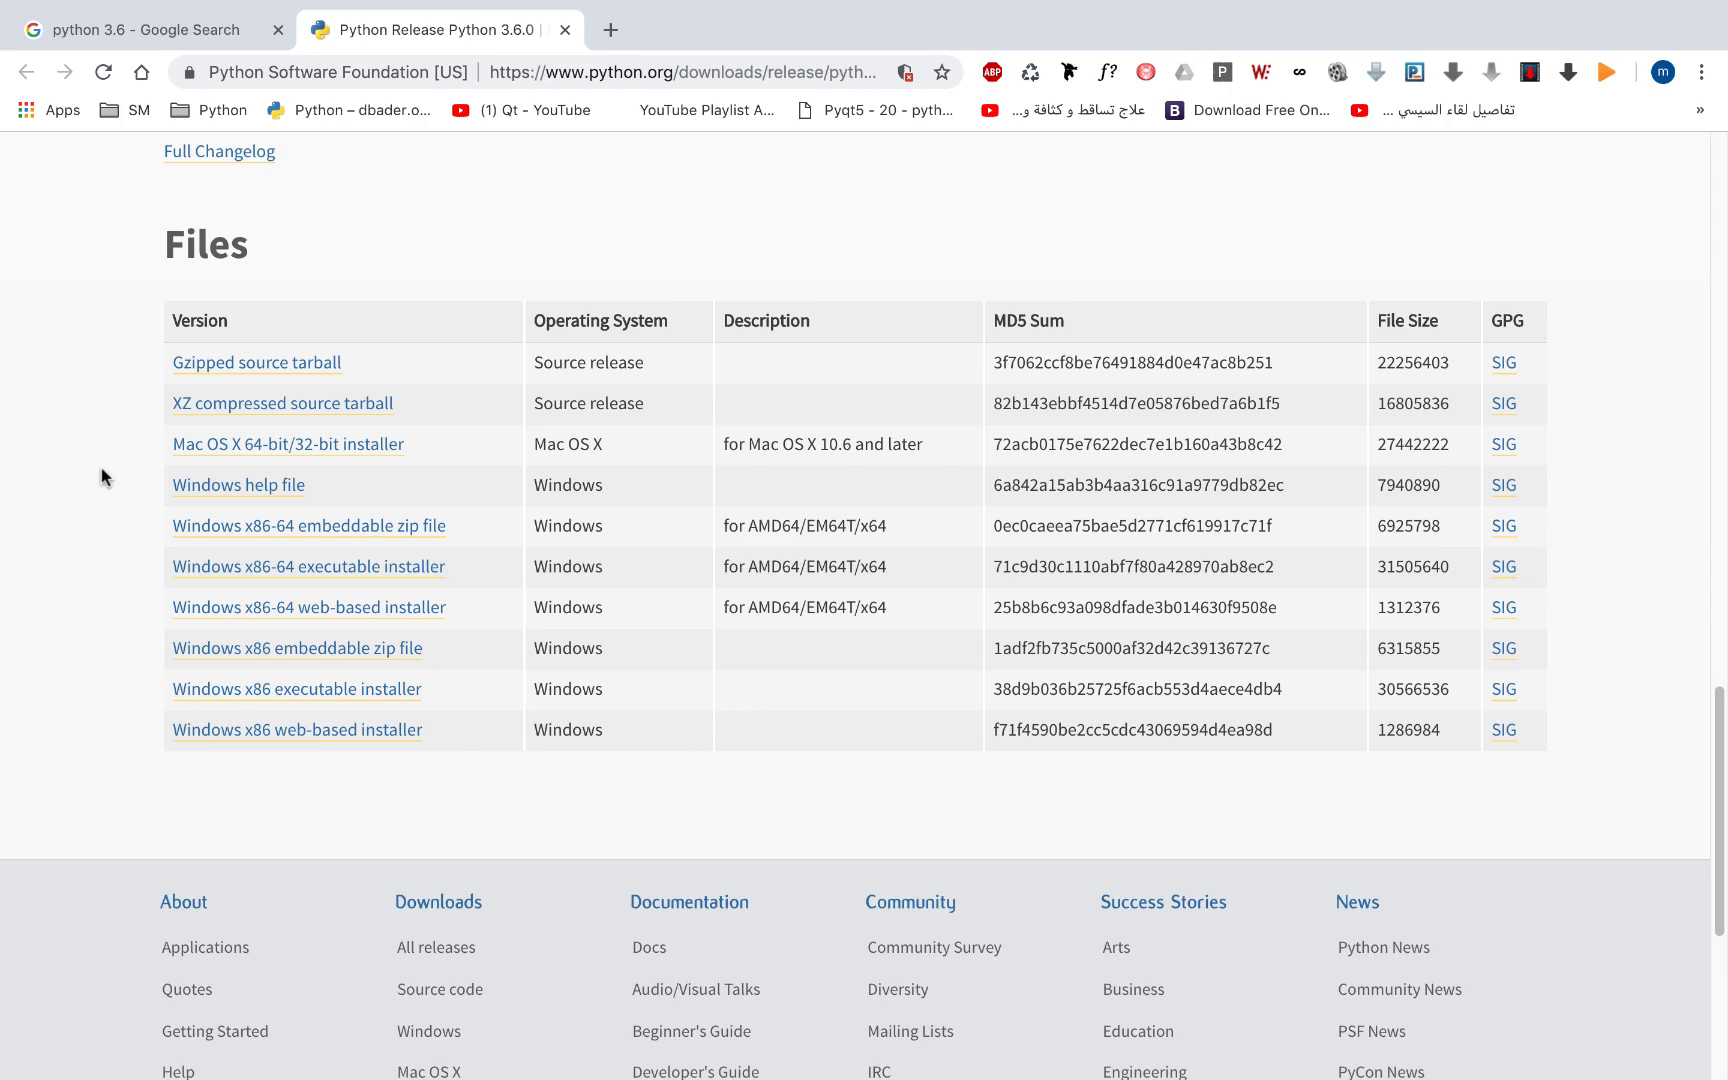
scroll("up", 3)
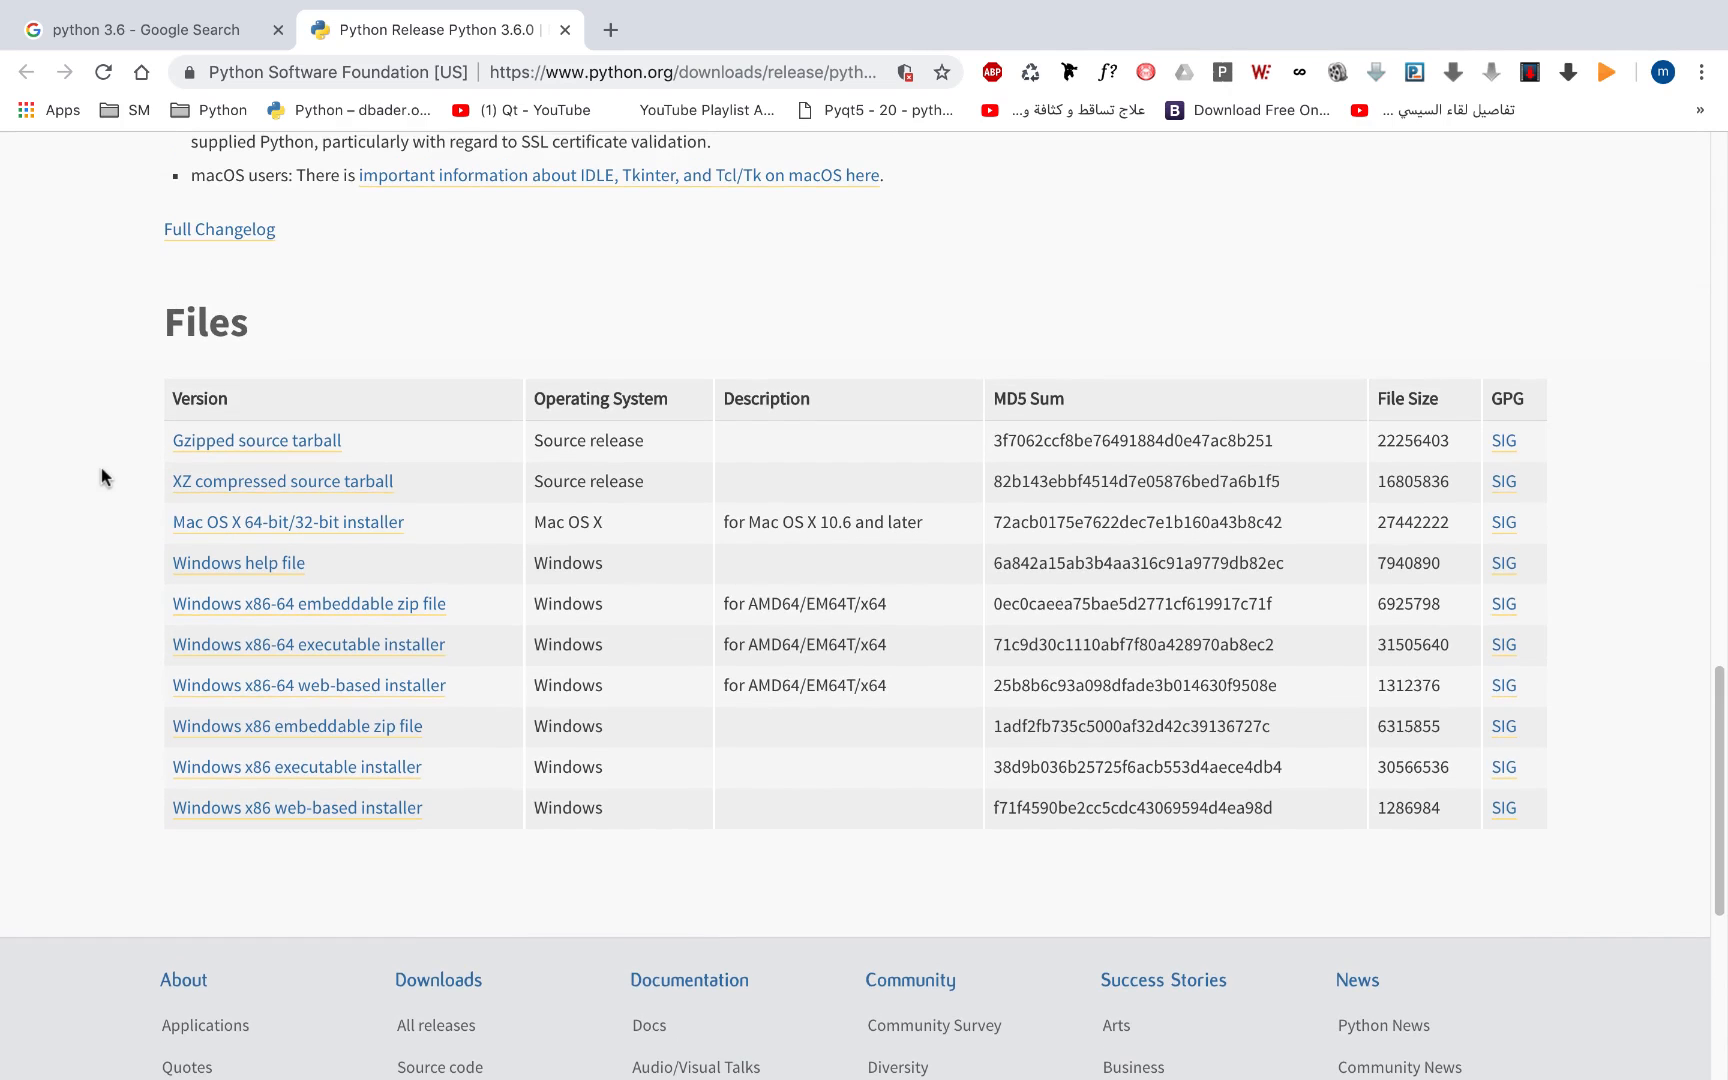
Go back to Google, search 'pycharm', and open the Download PyCharm result
left_click(132, 30)
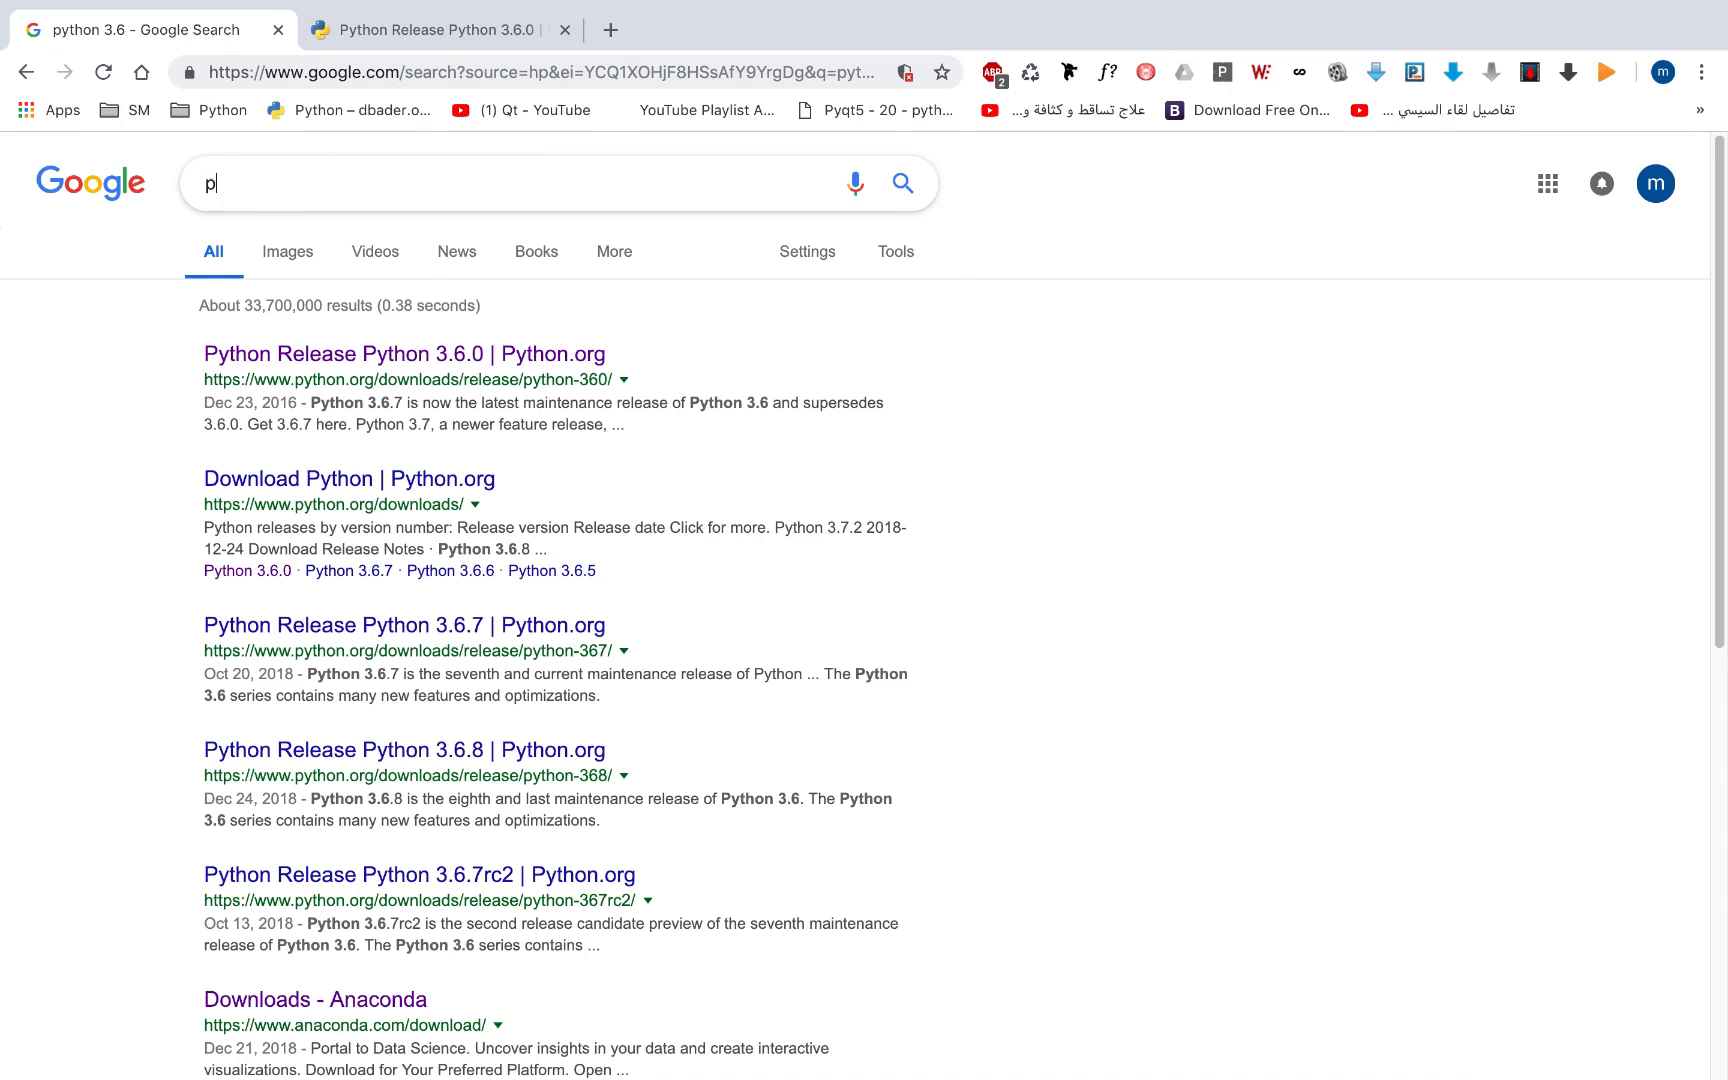
type("pycharm")
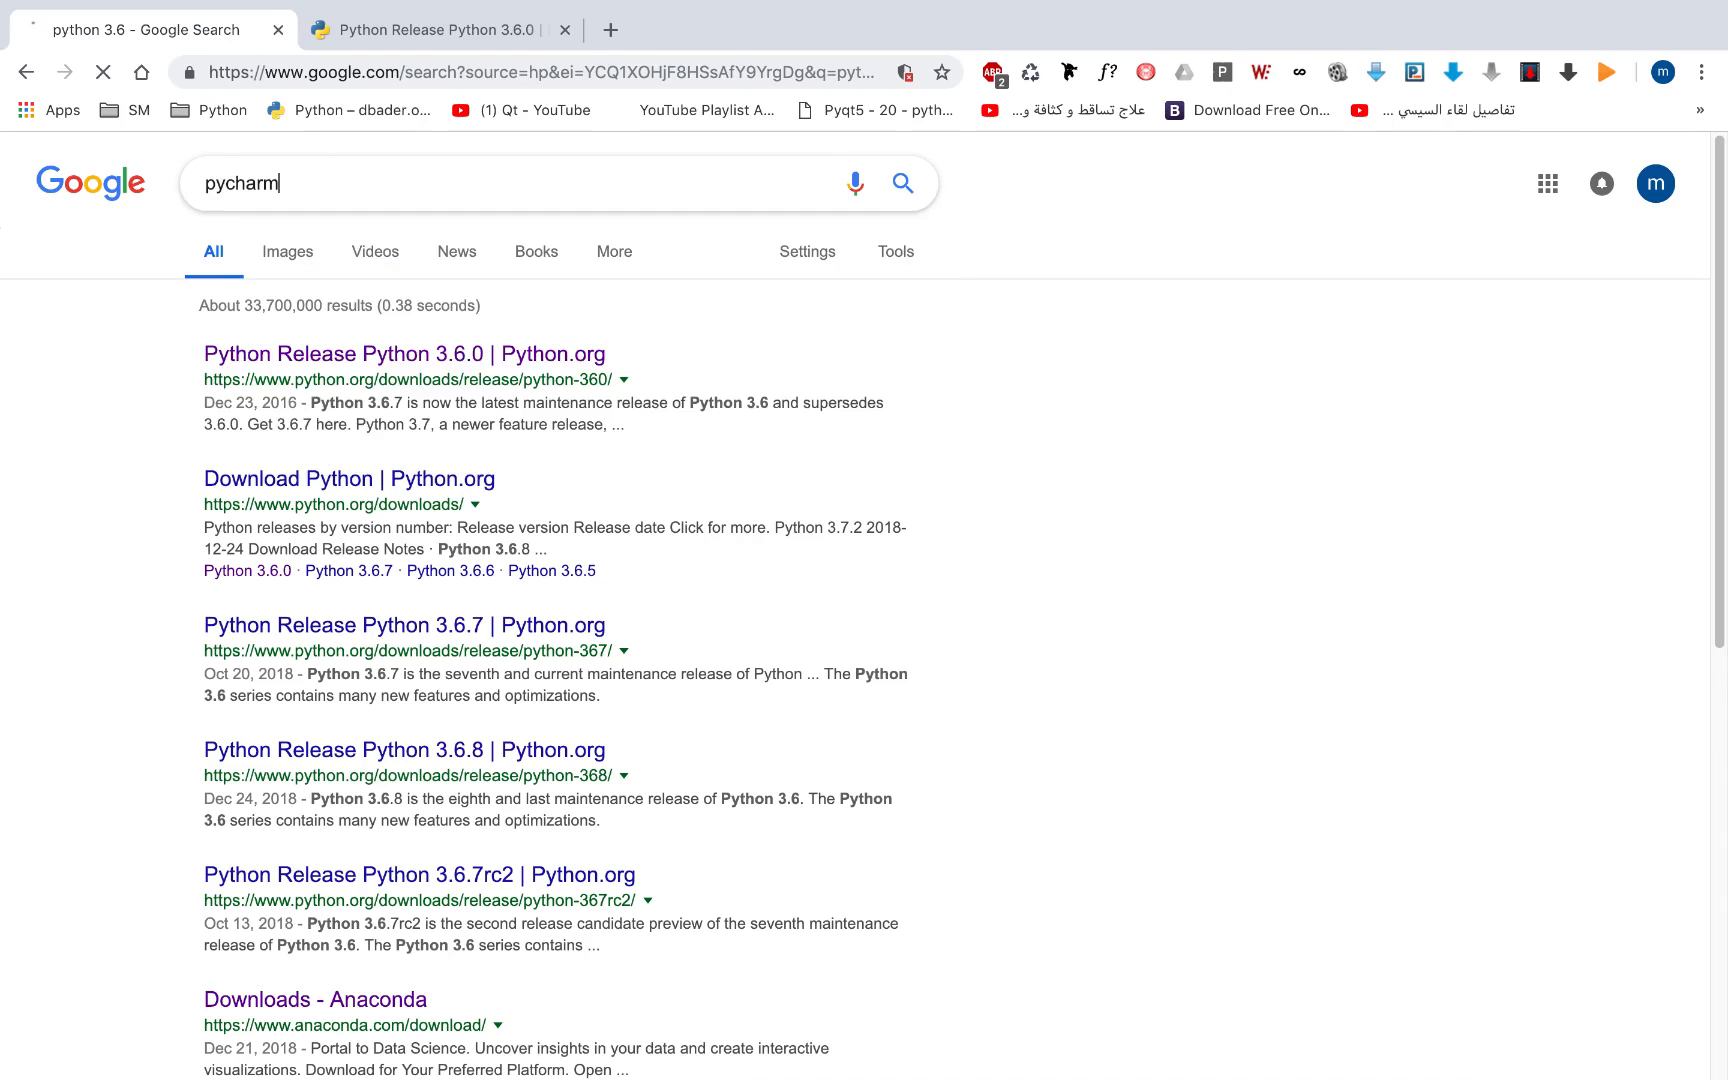
key("Return")
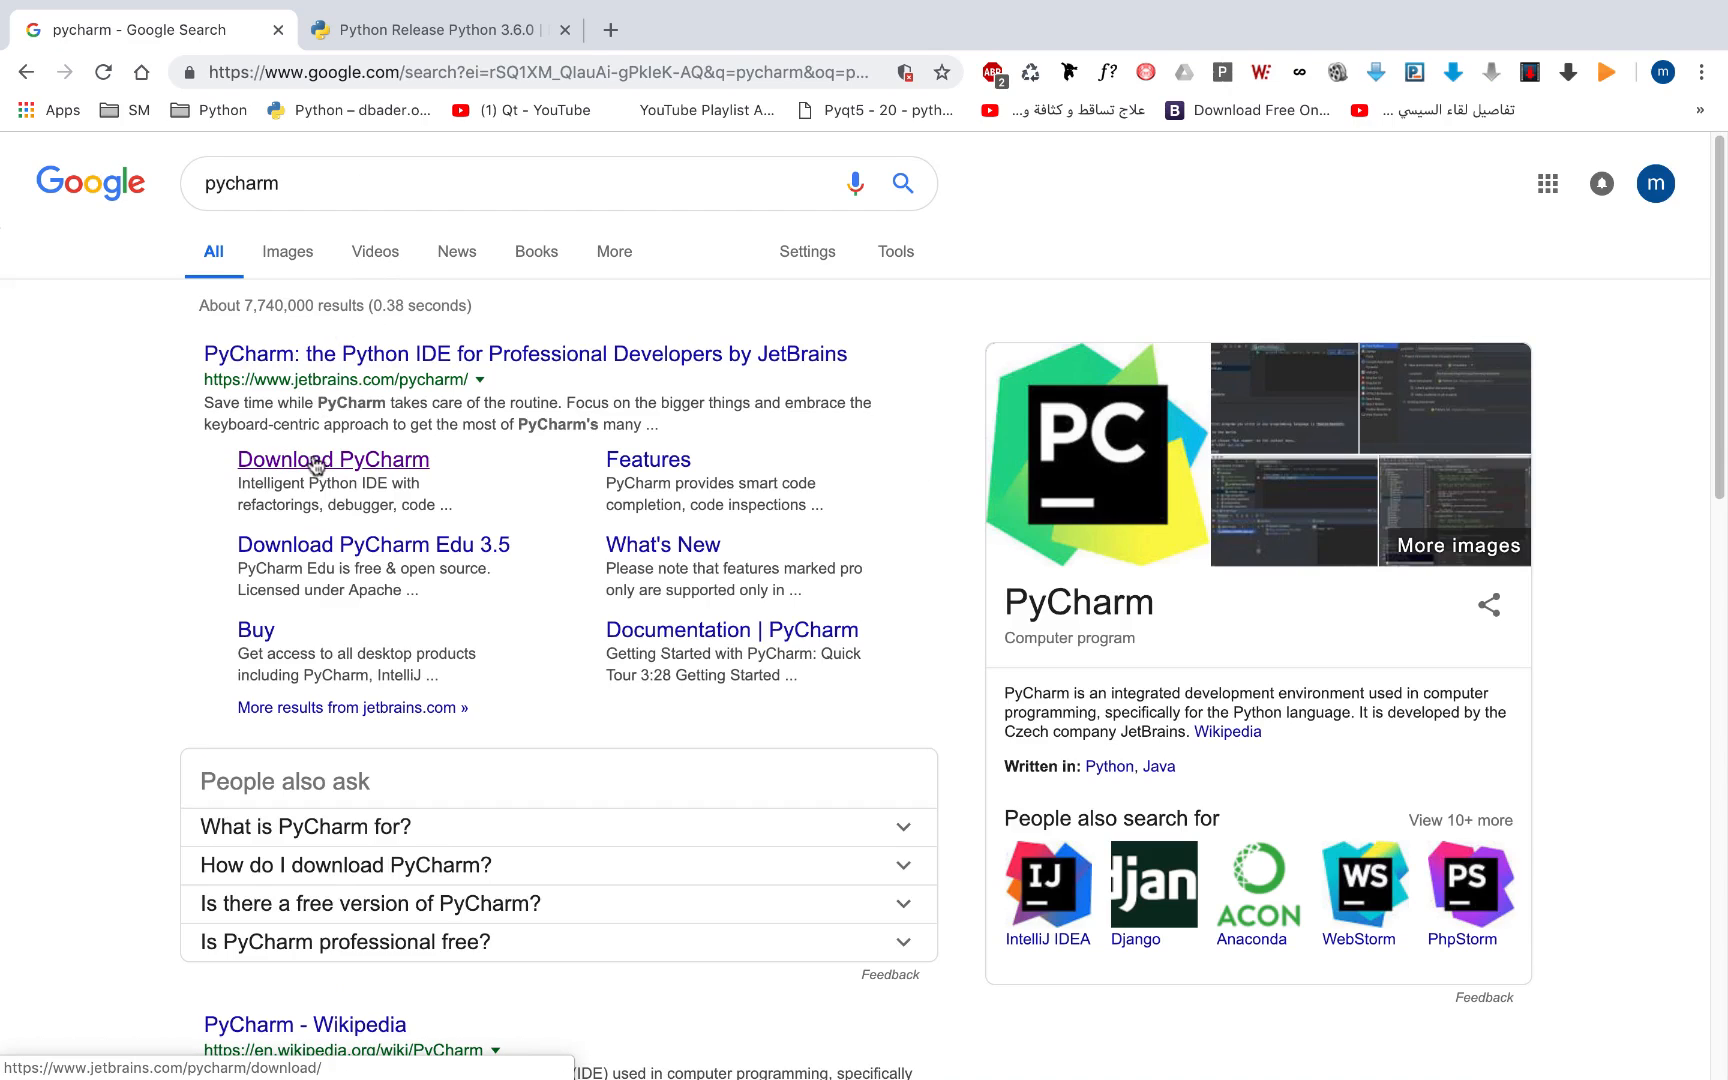
left_click(332, 460)
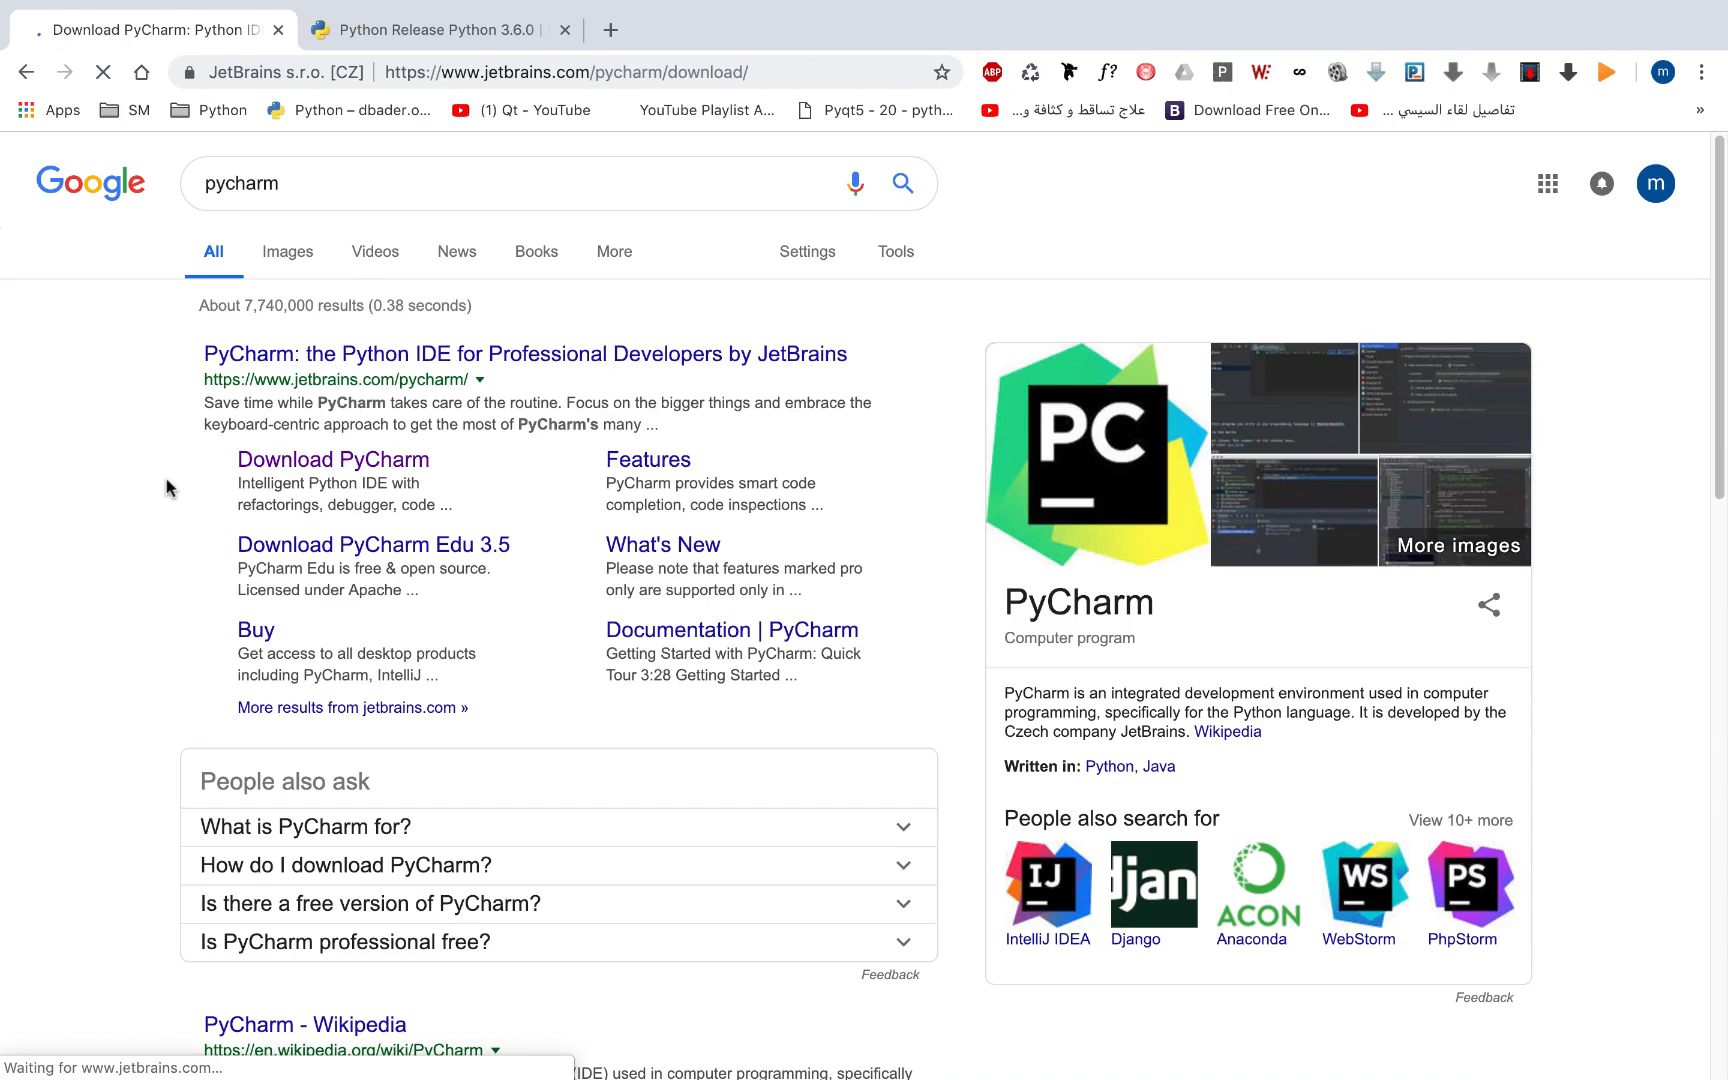
Highlight the Community edition heading and scroll through the Professional vs Community comparison
left_click(332, 460)
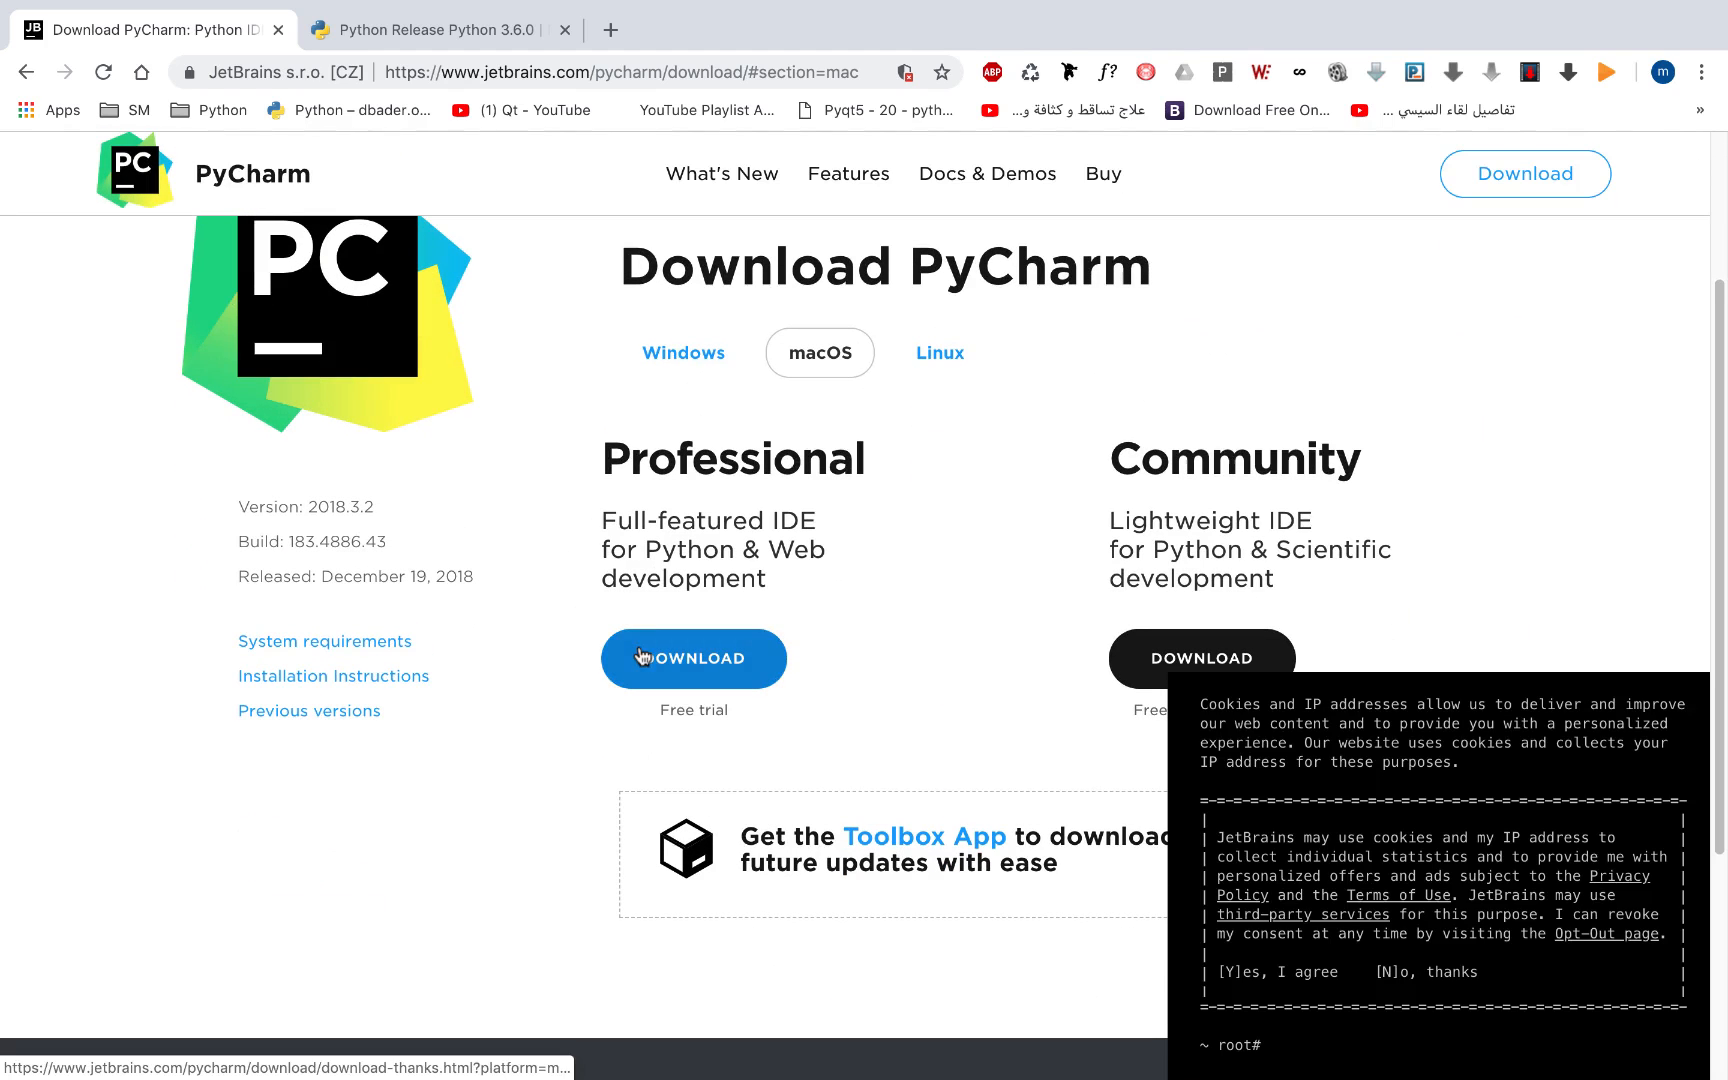
mouse_move(757, 475)
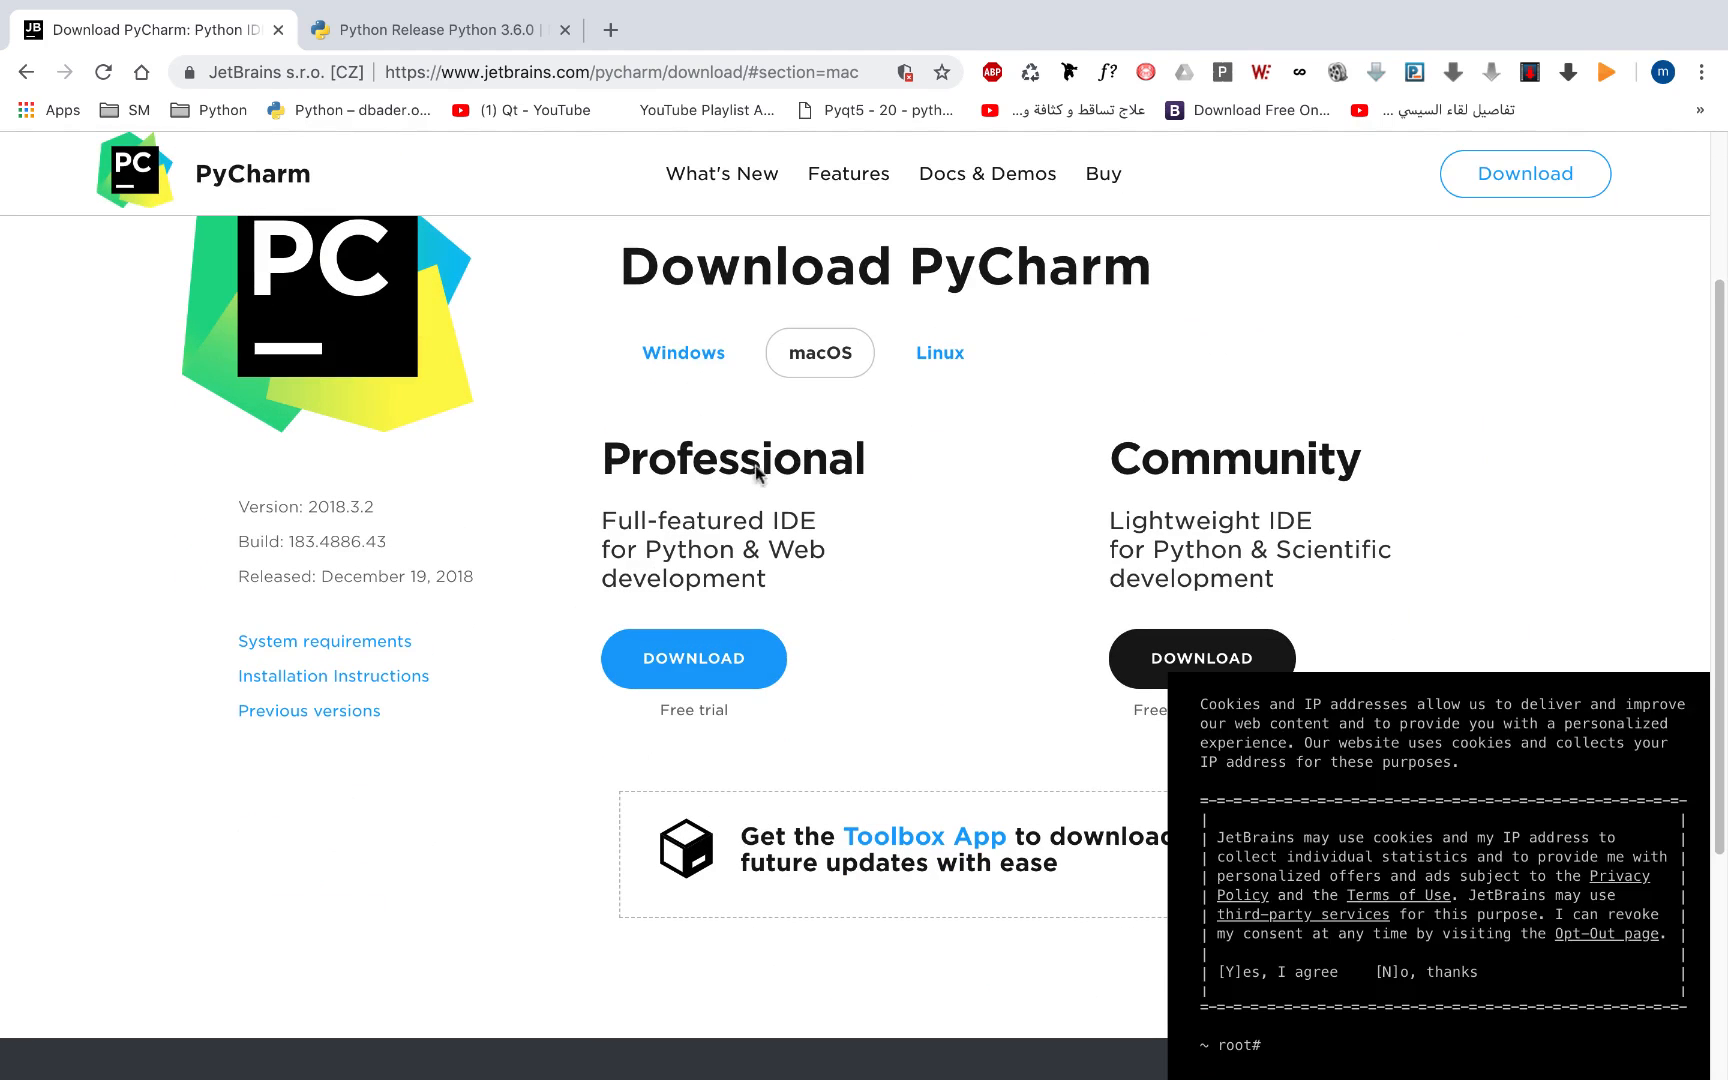
double_click(1234, 458)
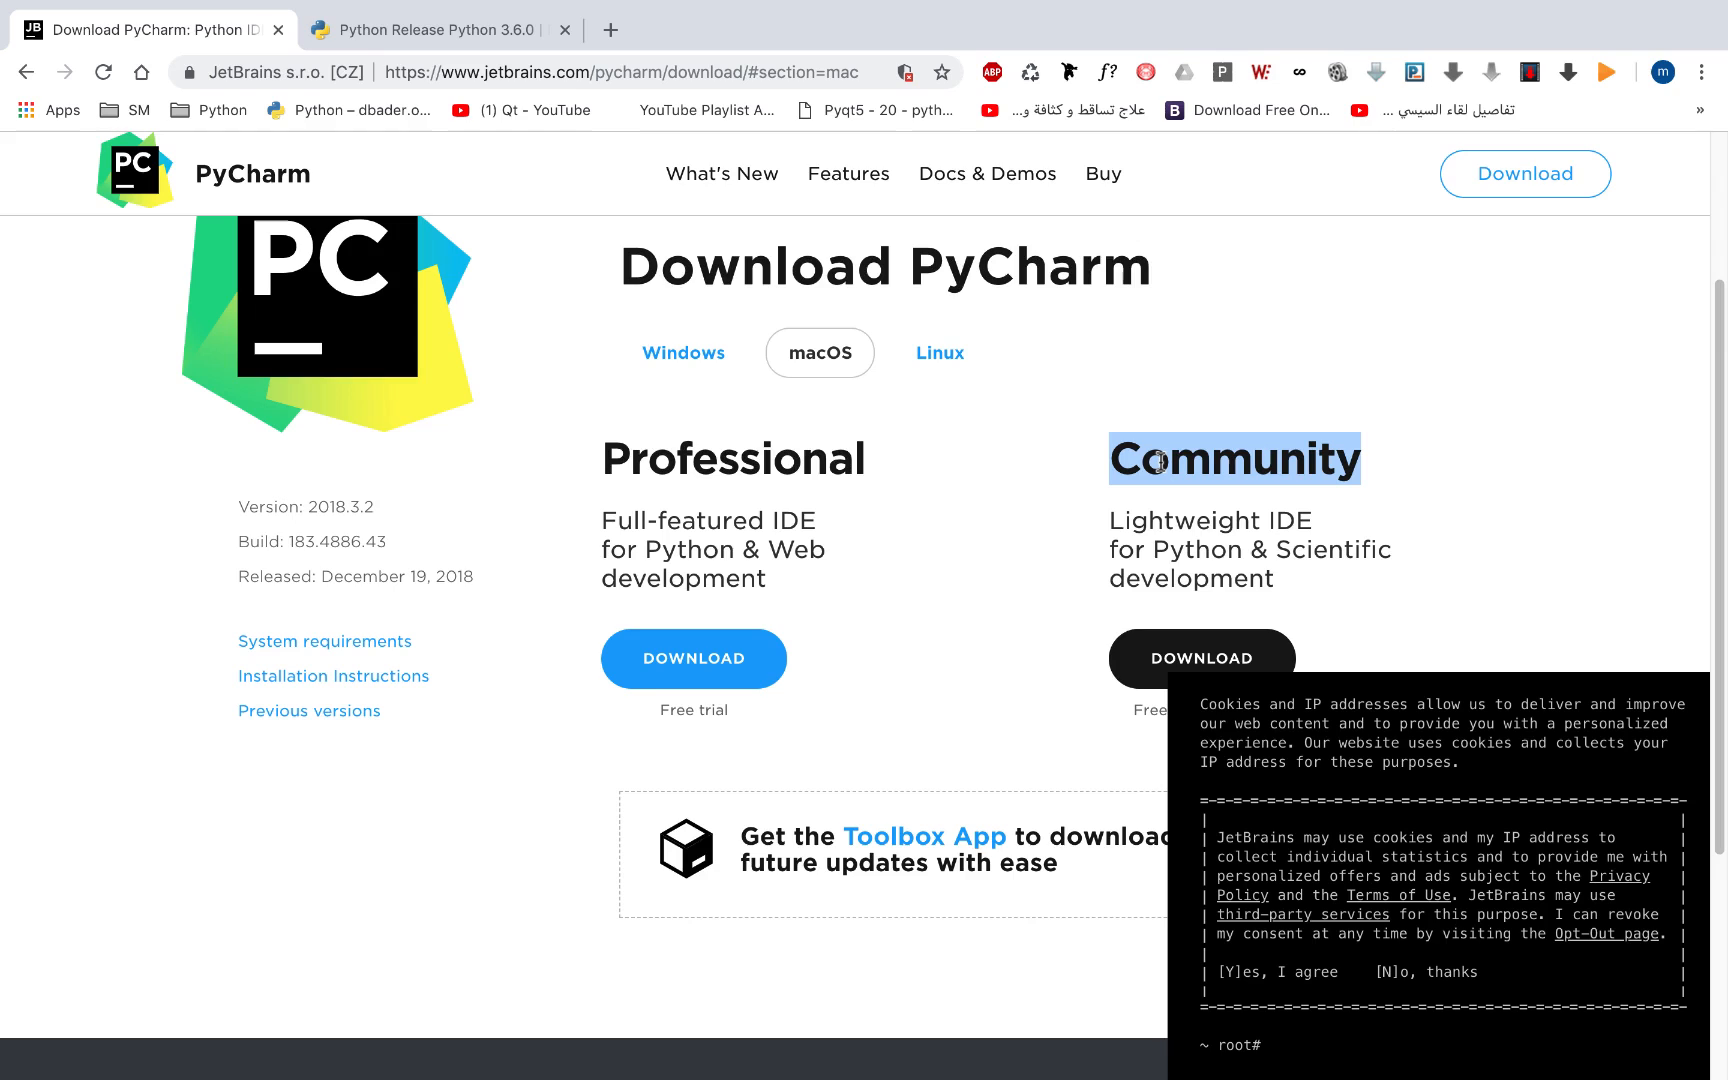
scroll("down", 3)
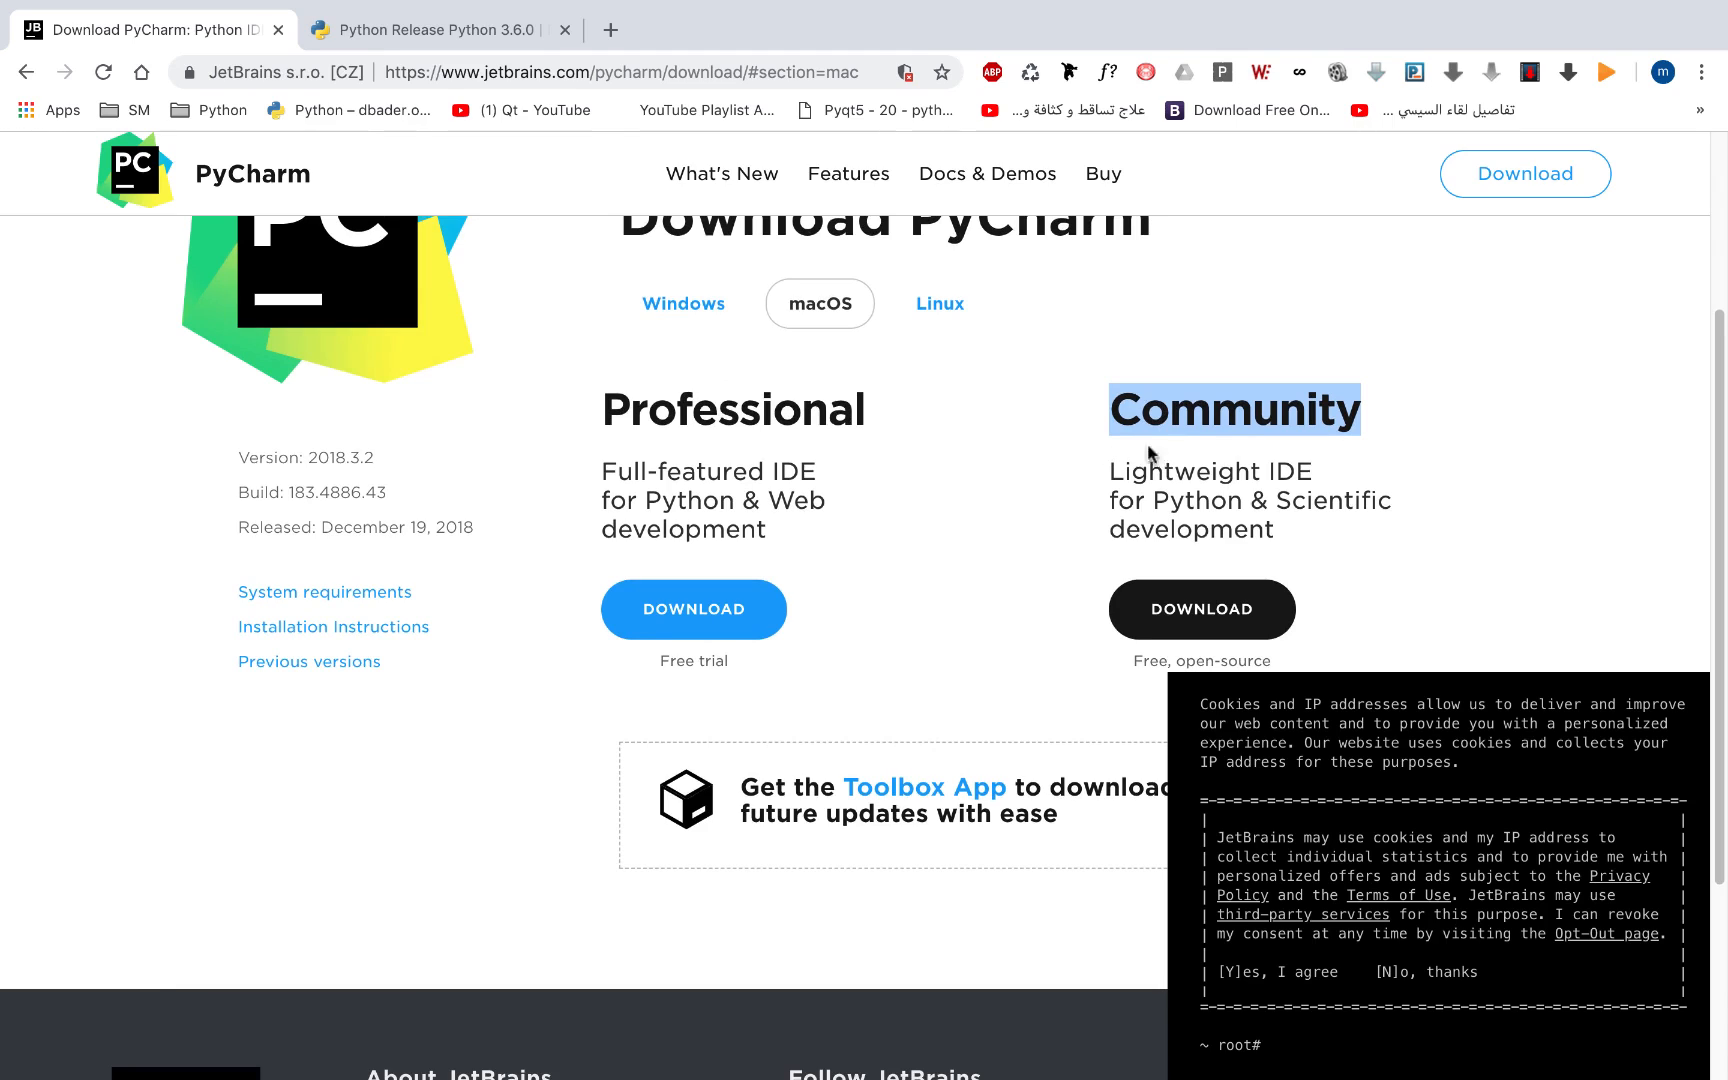
mouse_move(1089, 456)
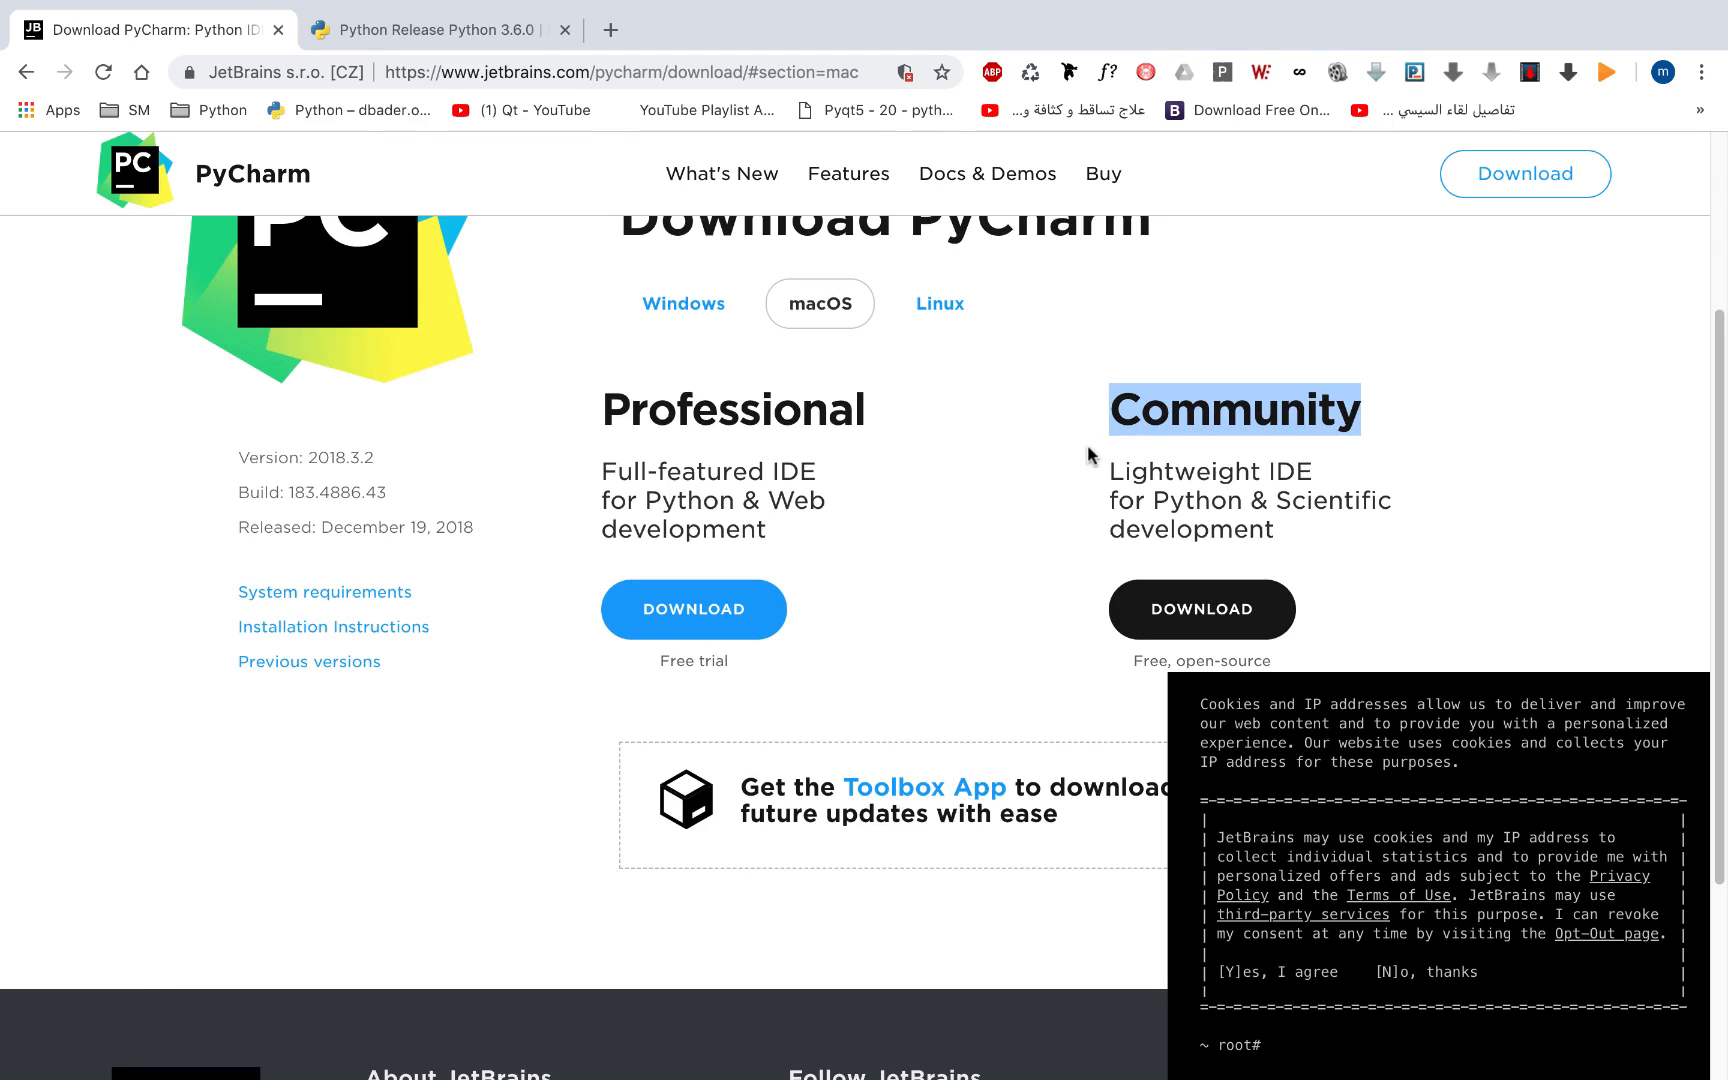
scroll("down", 3)
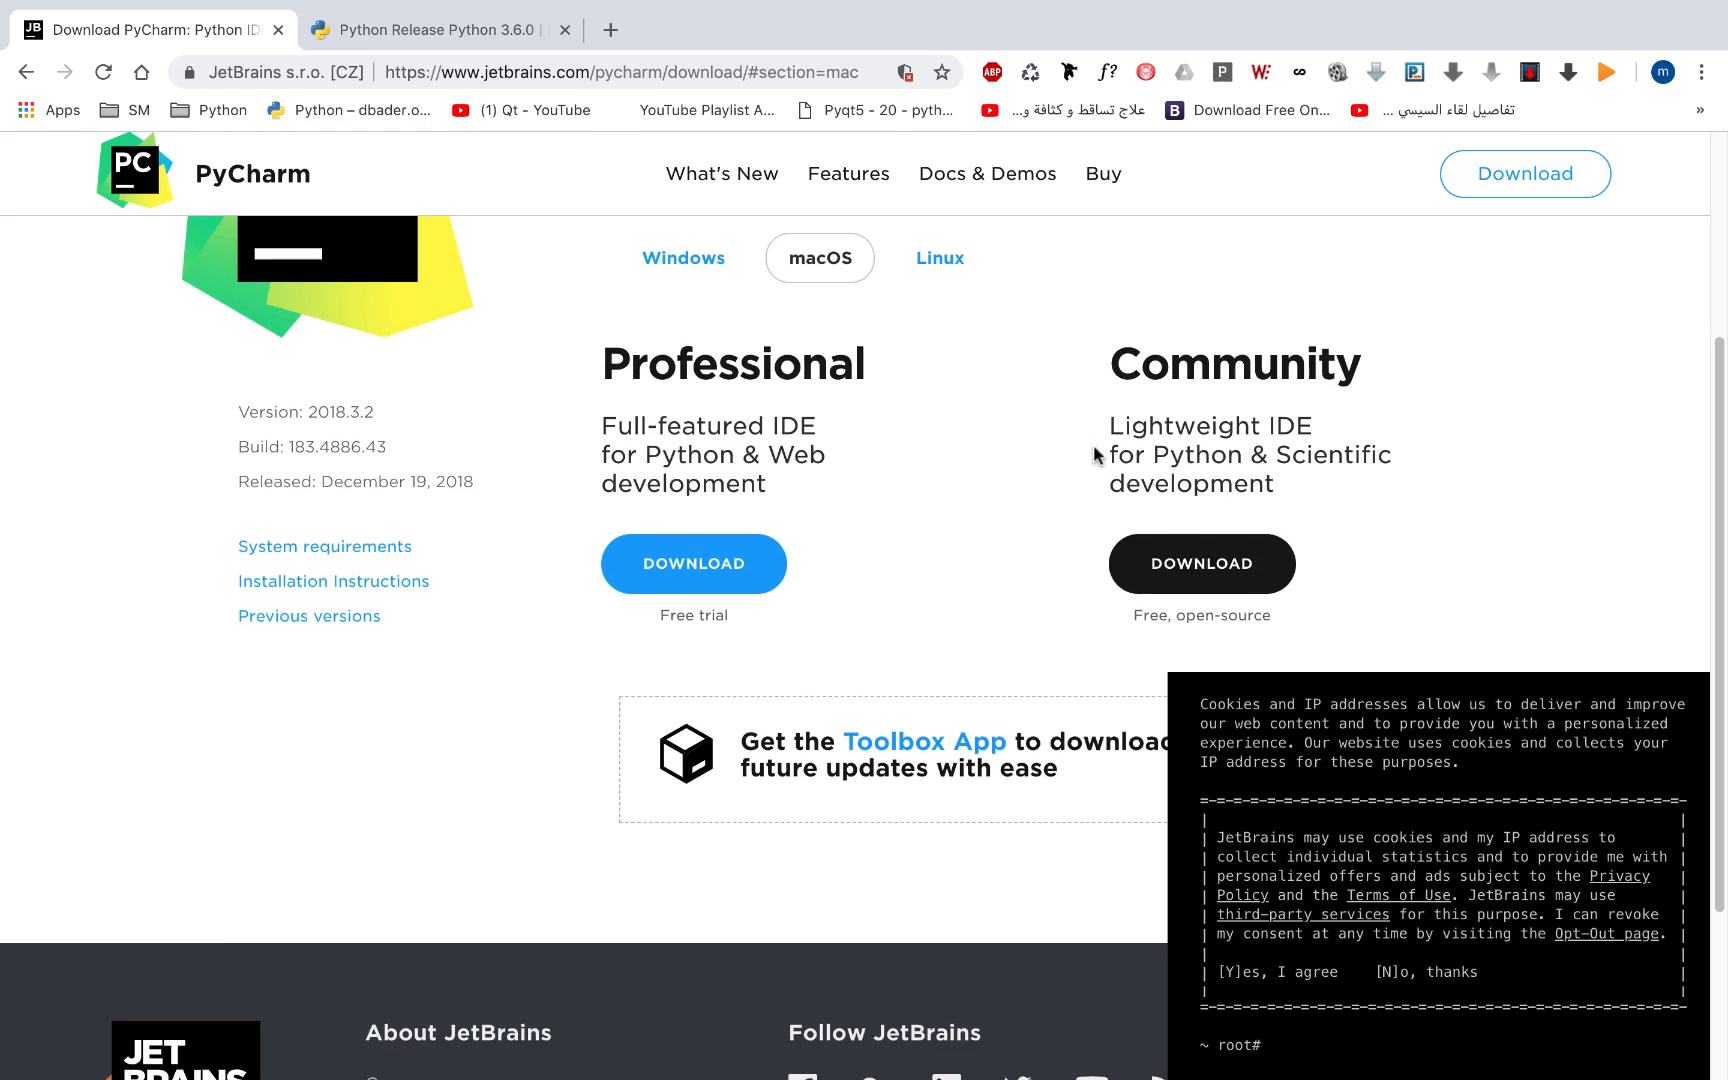
mouse_move(685, 285)
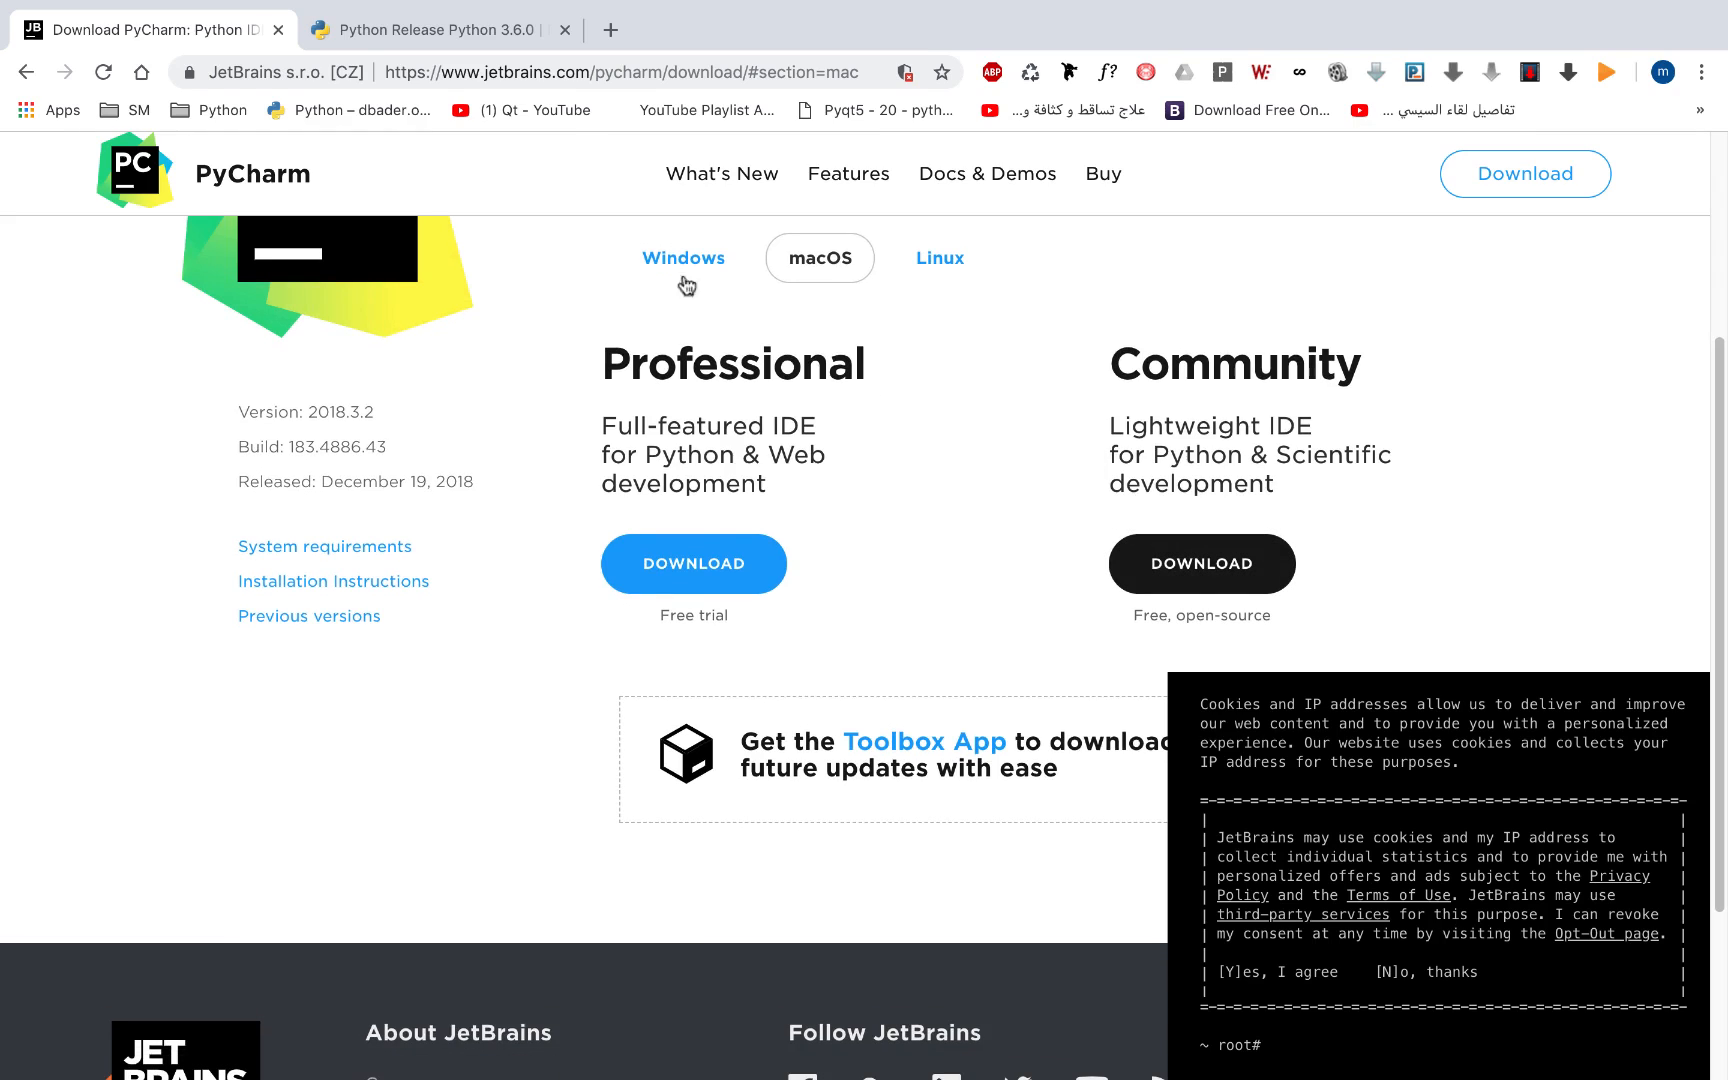
Switch the PyCharm downloads from Windows and macOS to Linux, showing Ubuntu snap instructions
left_click(682, 258)
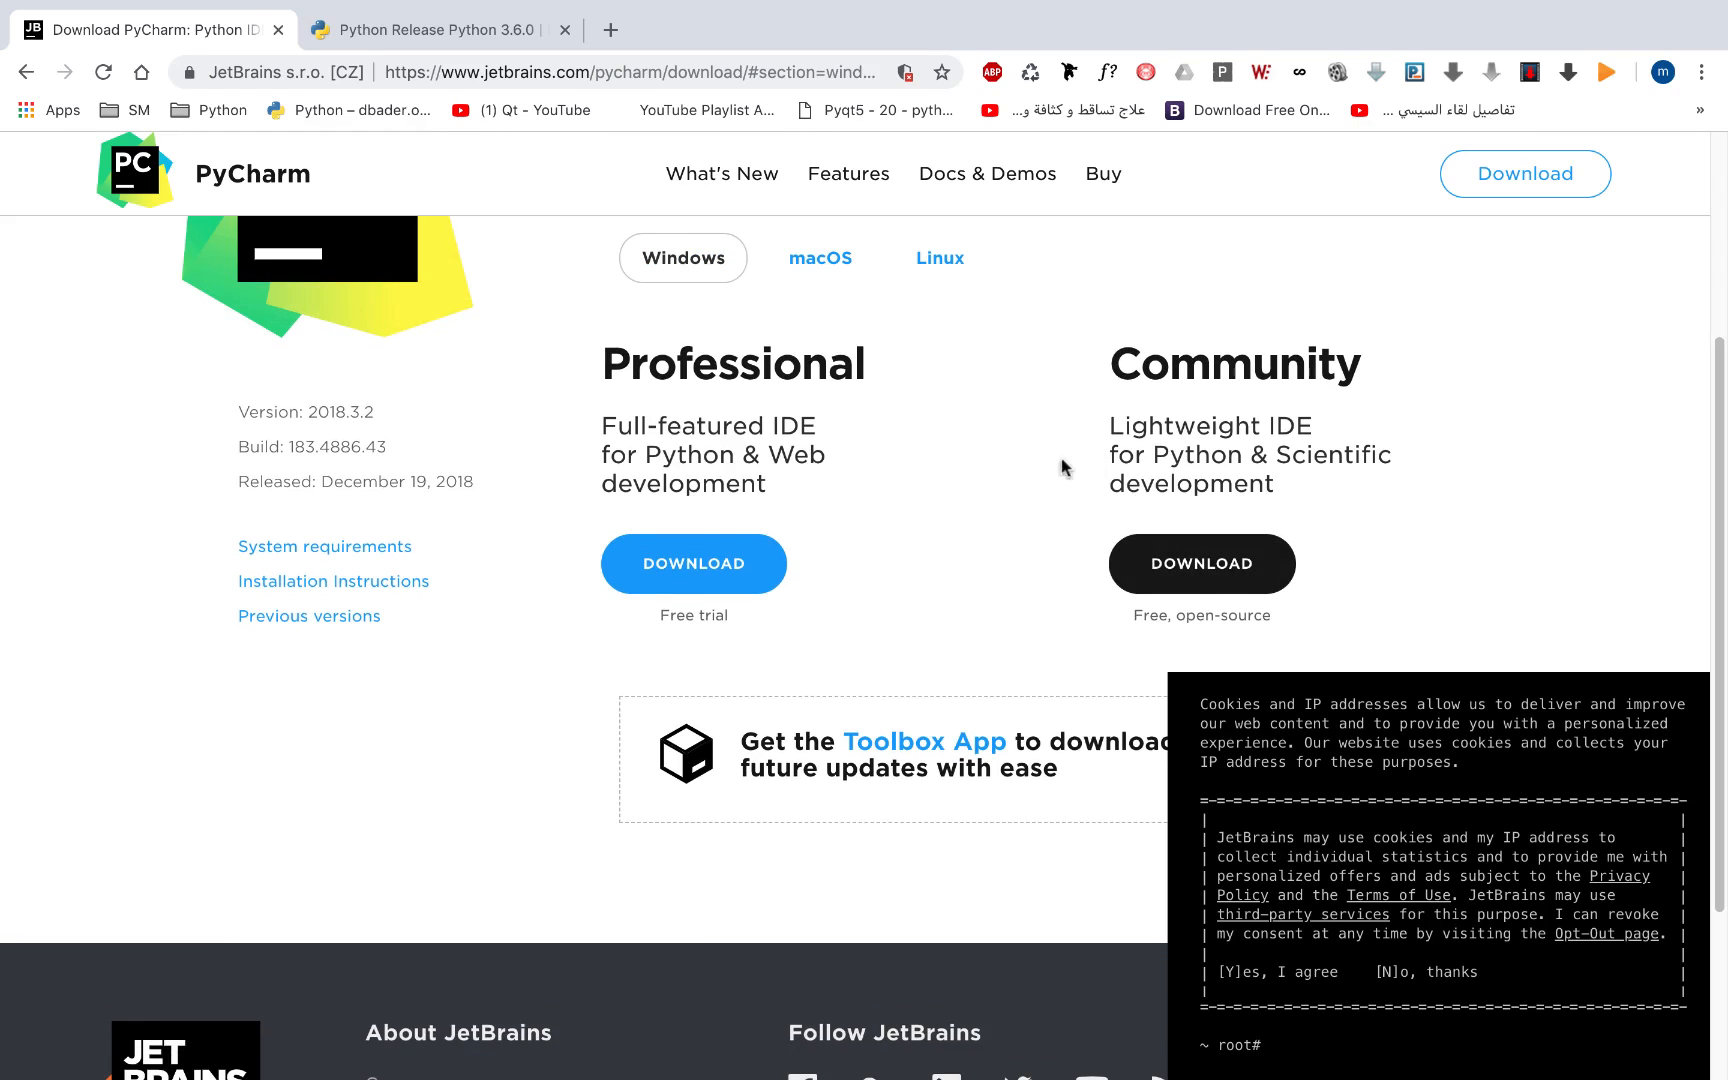
left_click(819, 258)
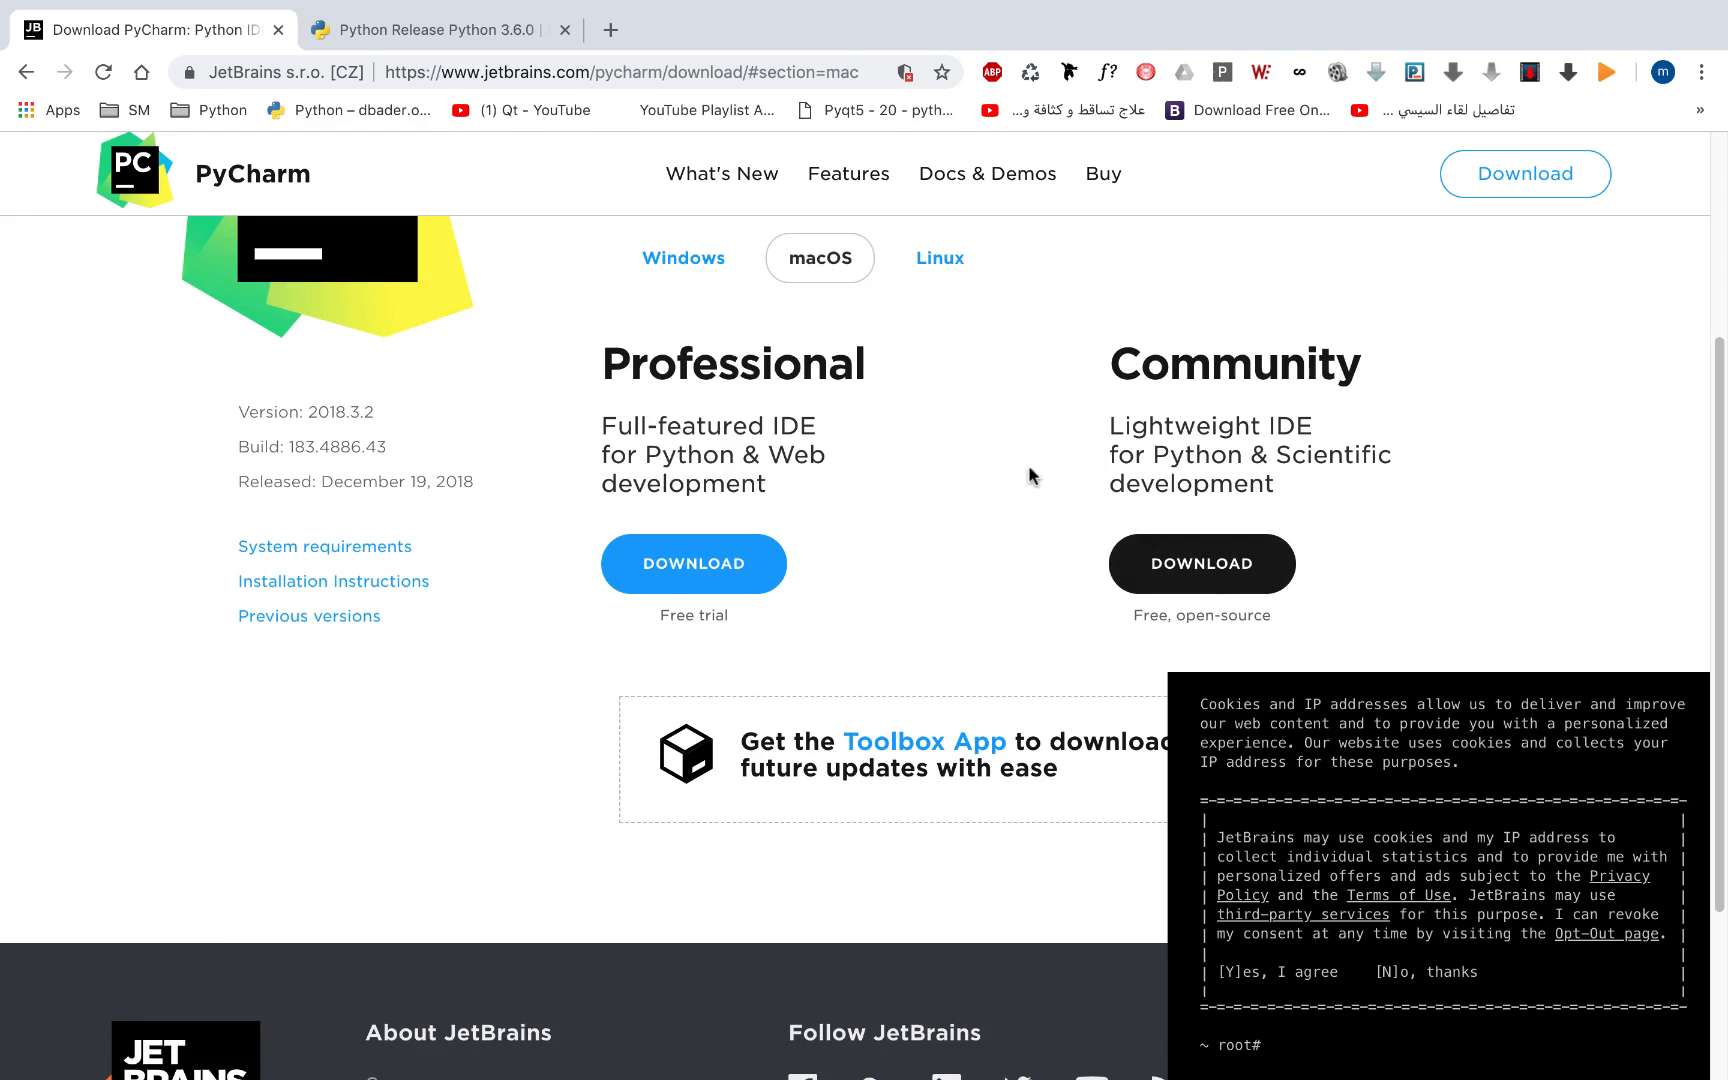
mouse_move(939, 258)
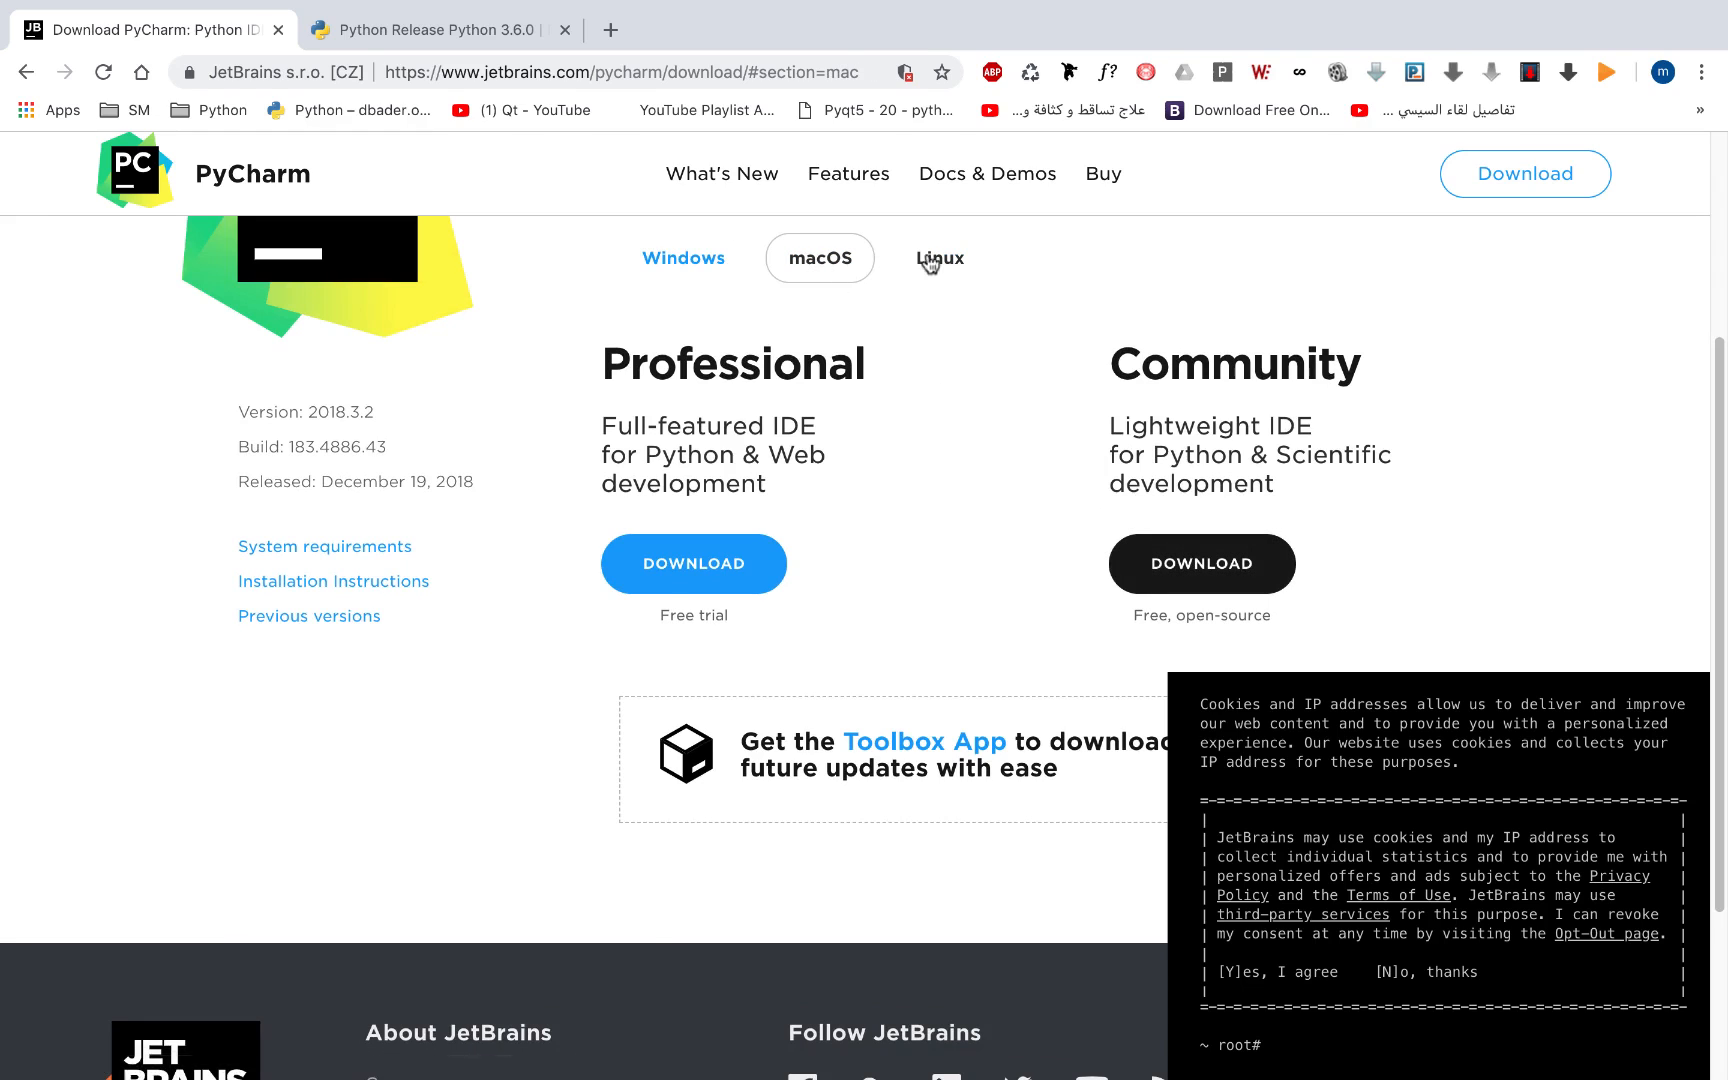
left_click(939, 258)
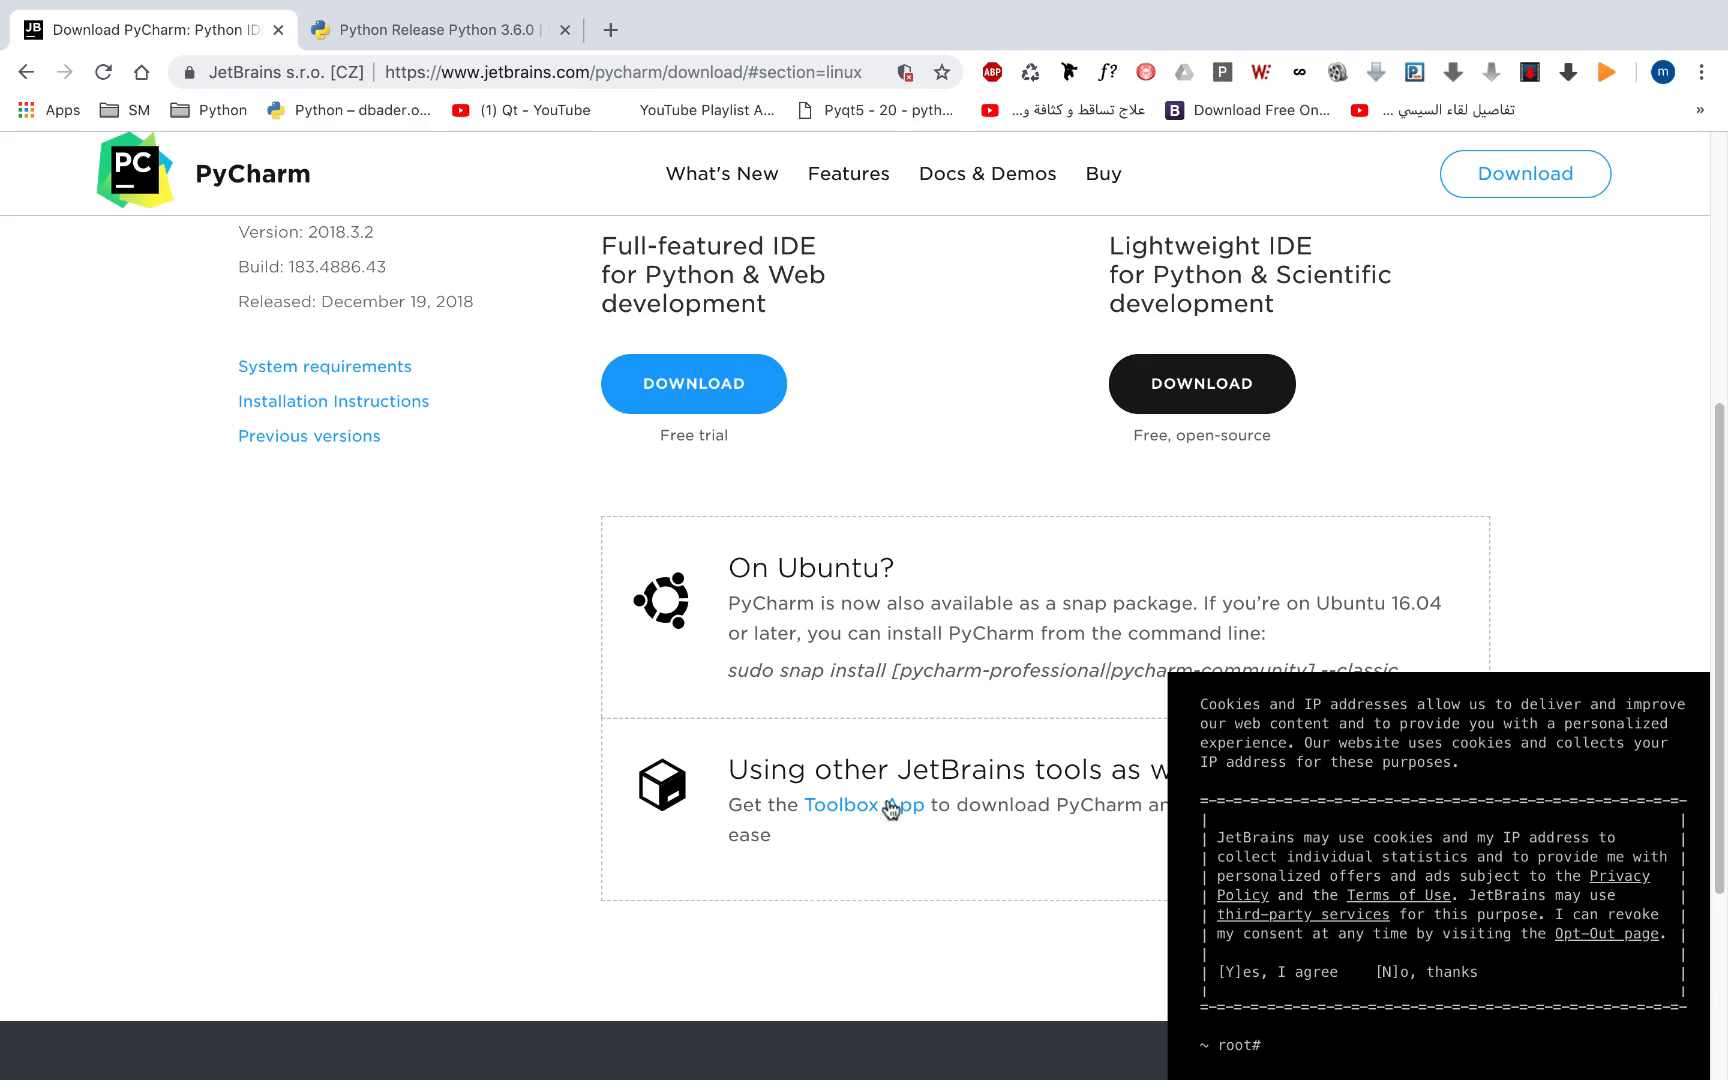
mouse_move(985, 473)
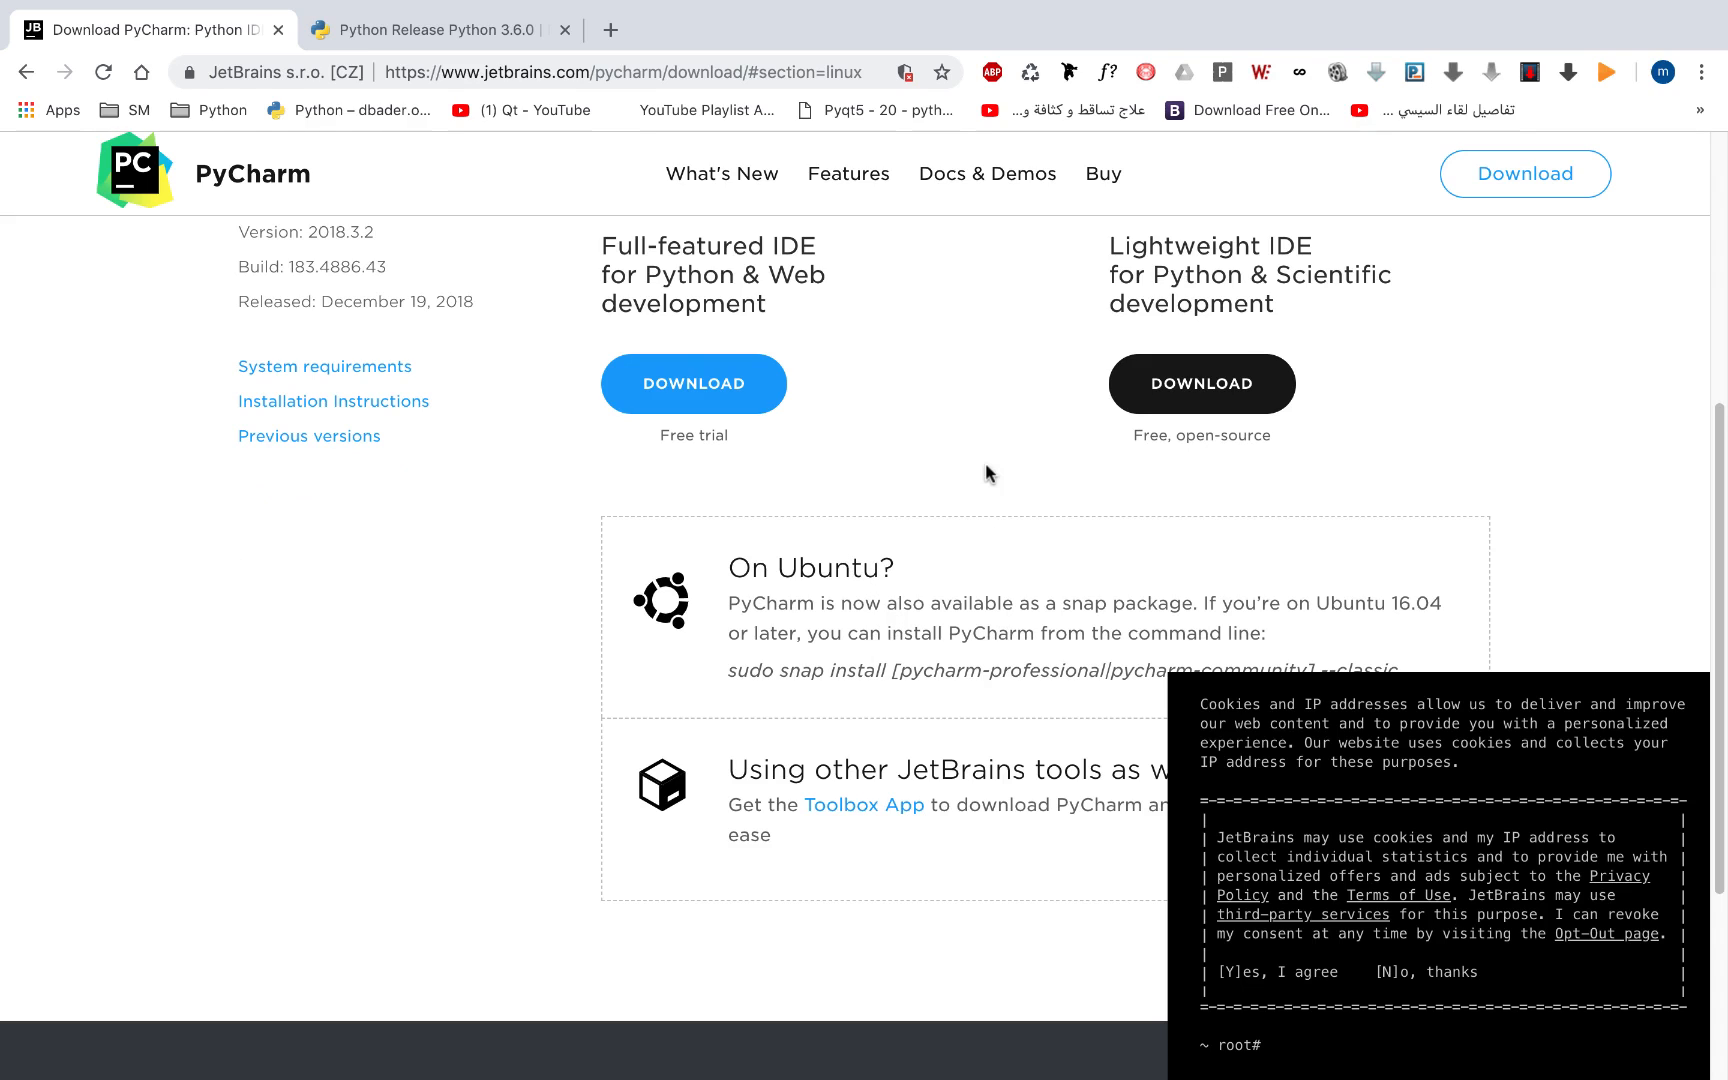
In a new tab, search Google for 'mysql workbench' and open the MySQL Workbench product page
left_click(611, 30)
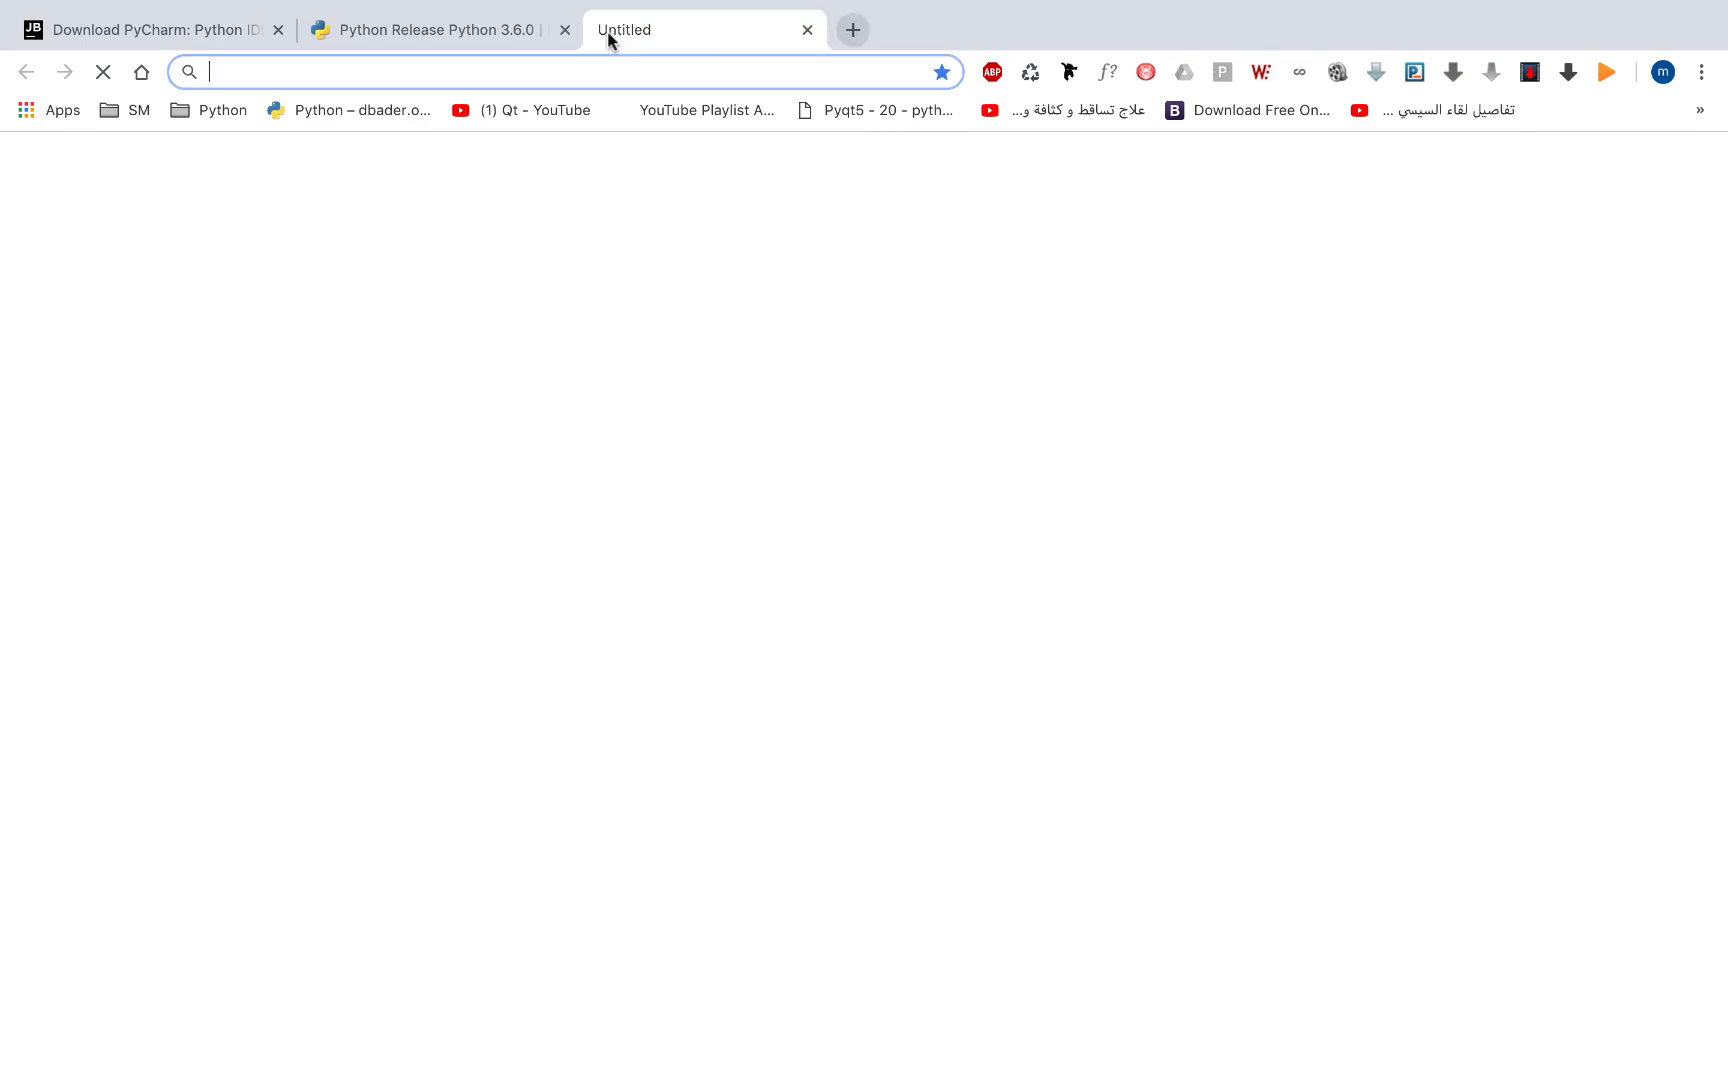
type("https://www.google.com")
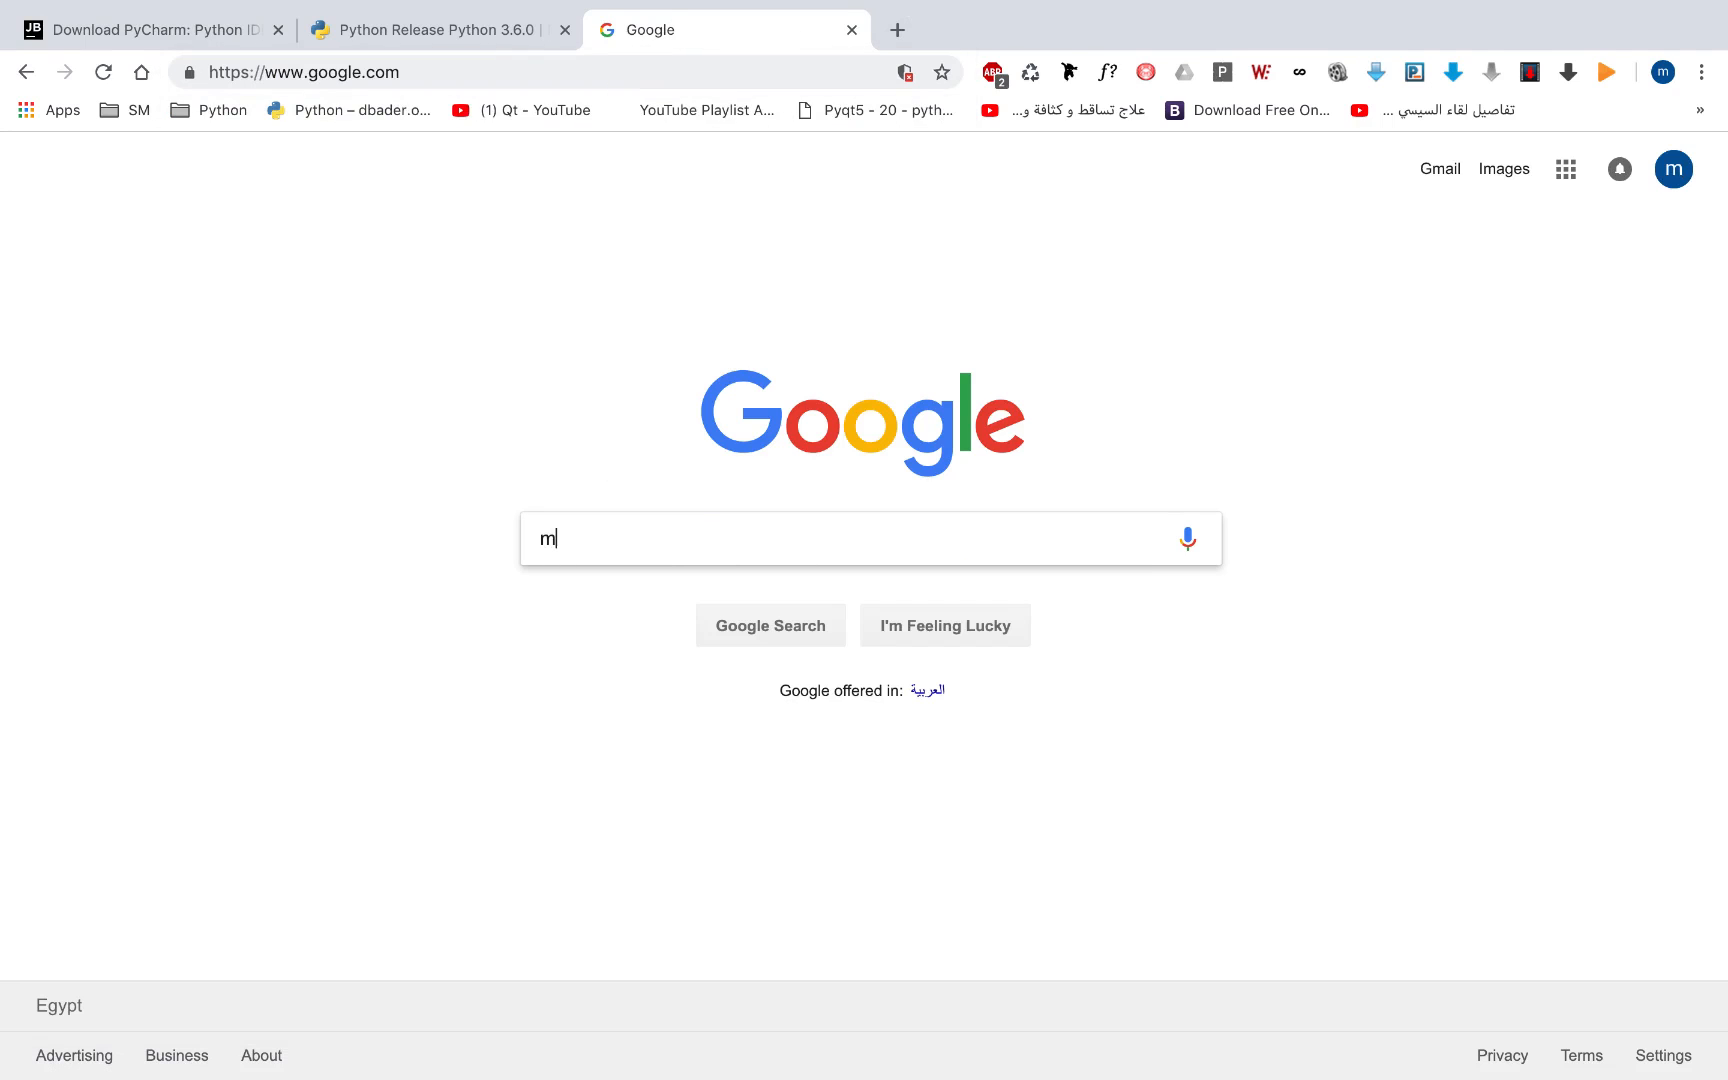
type("ysql workbench")
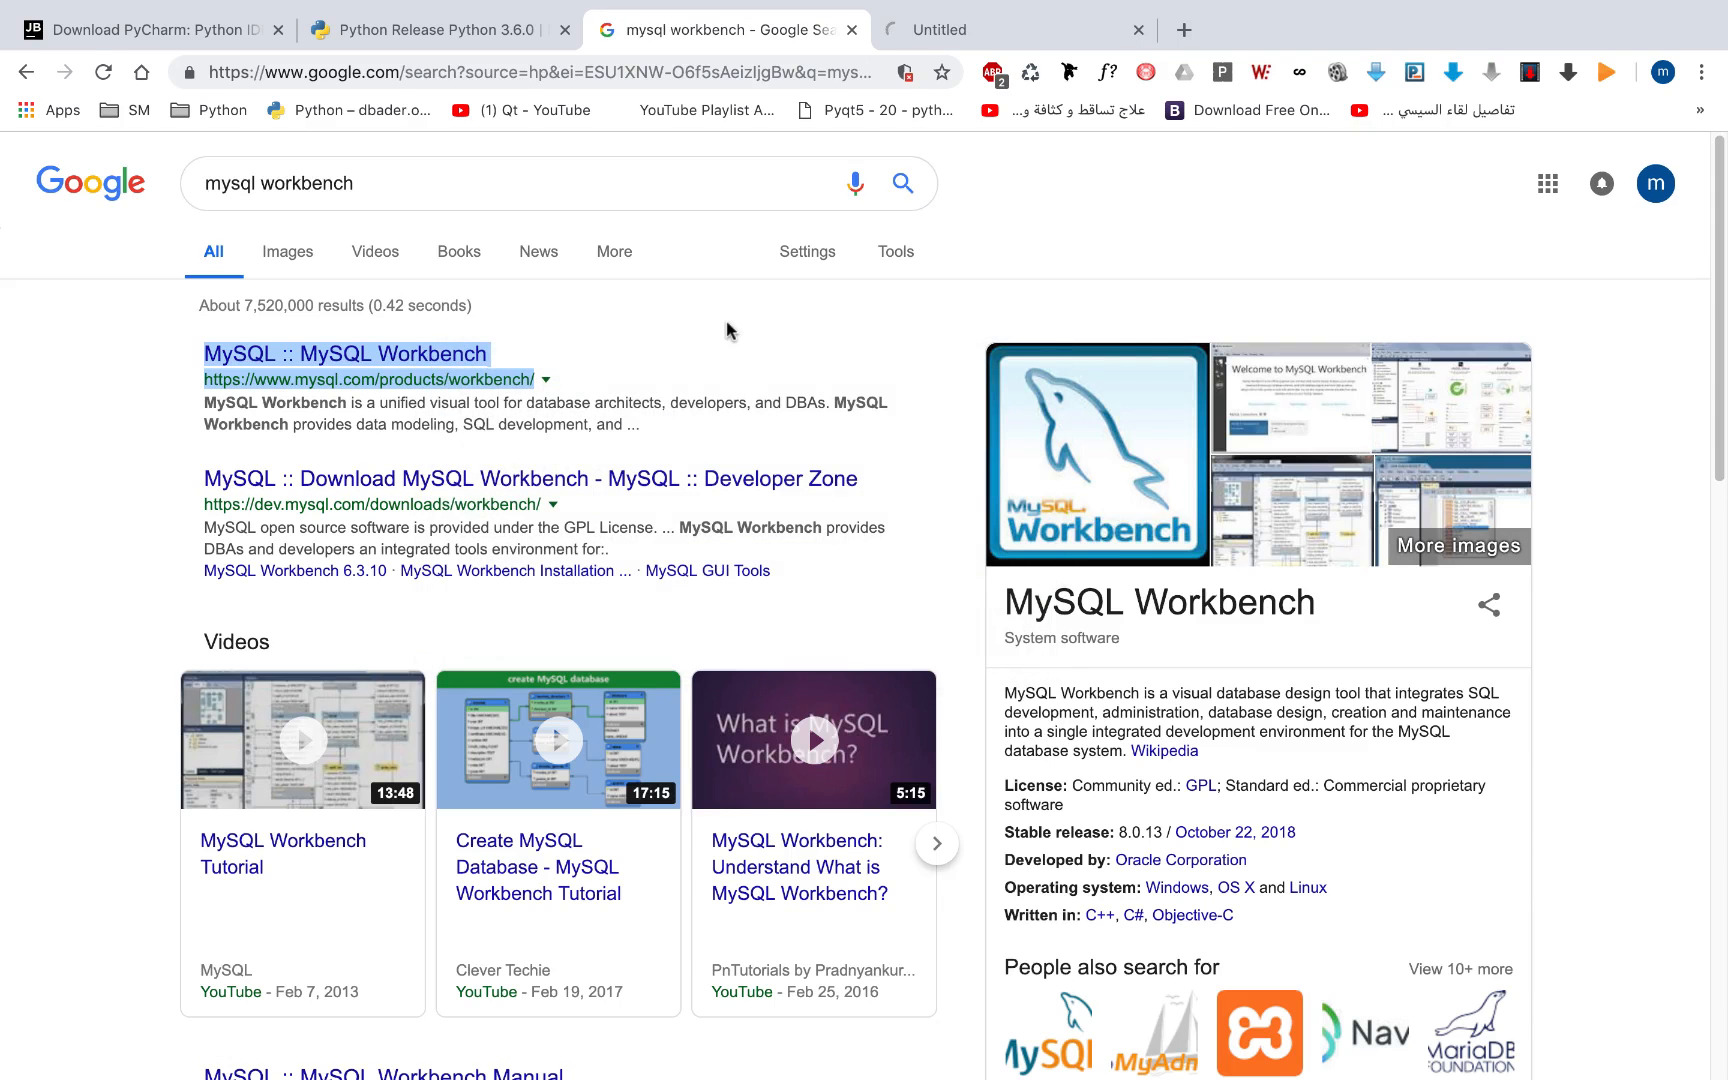
left_click(345, 354)
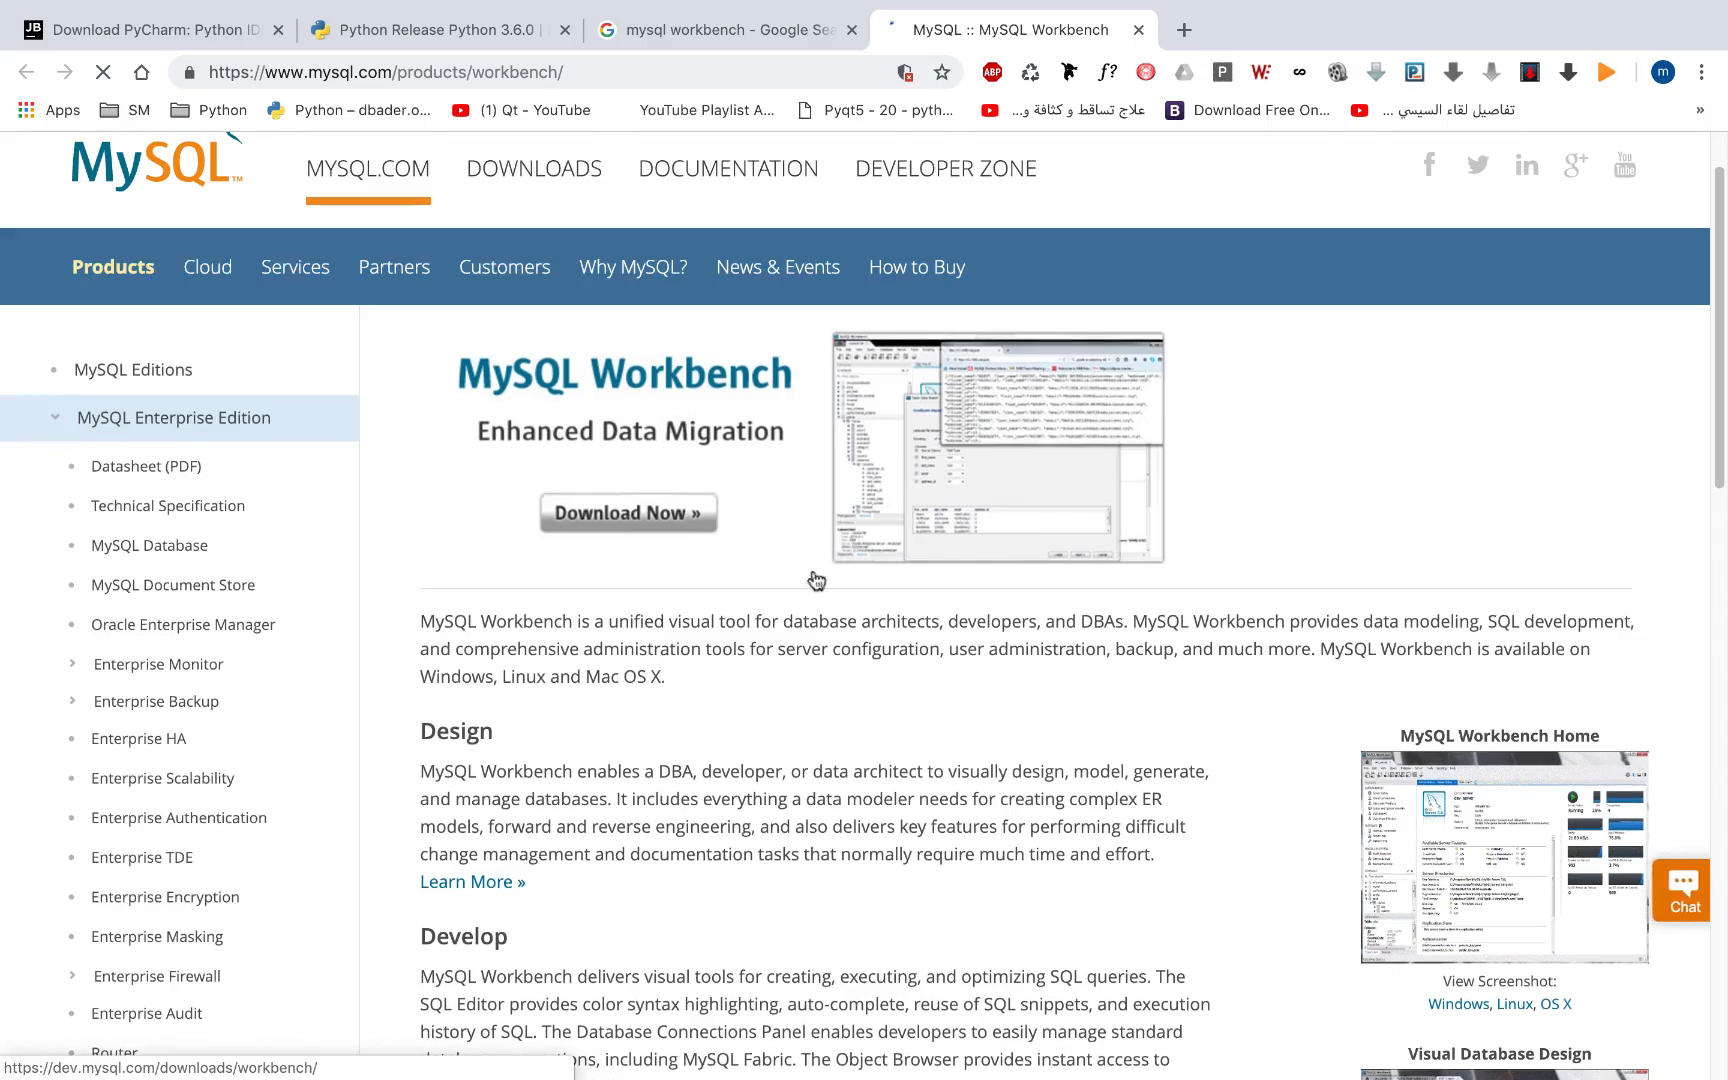
scroll("down", 3)
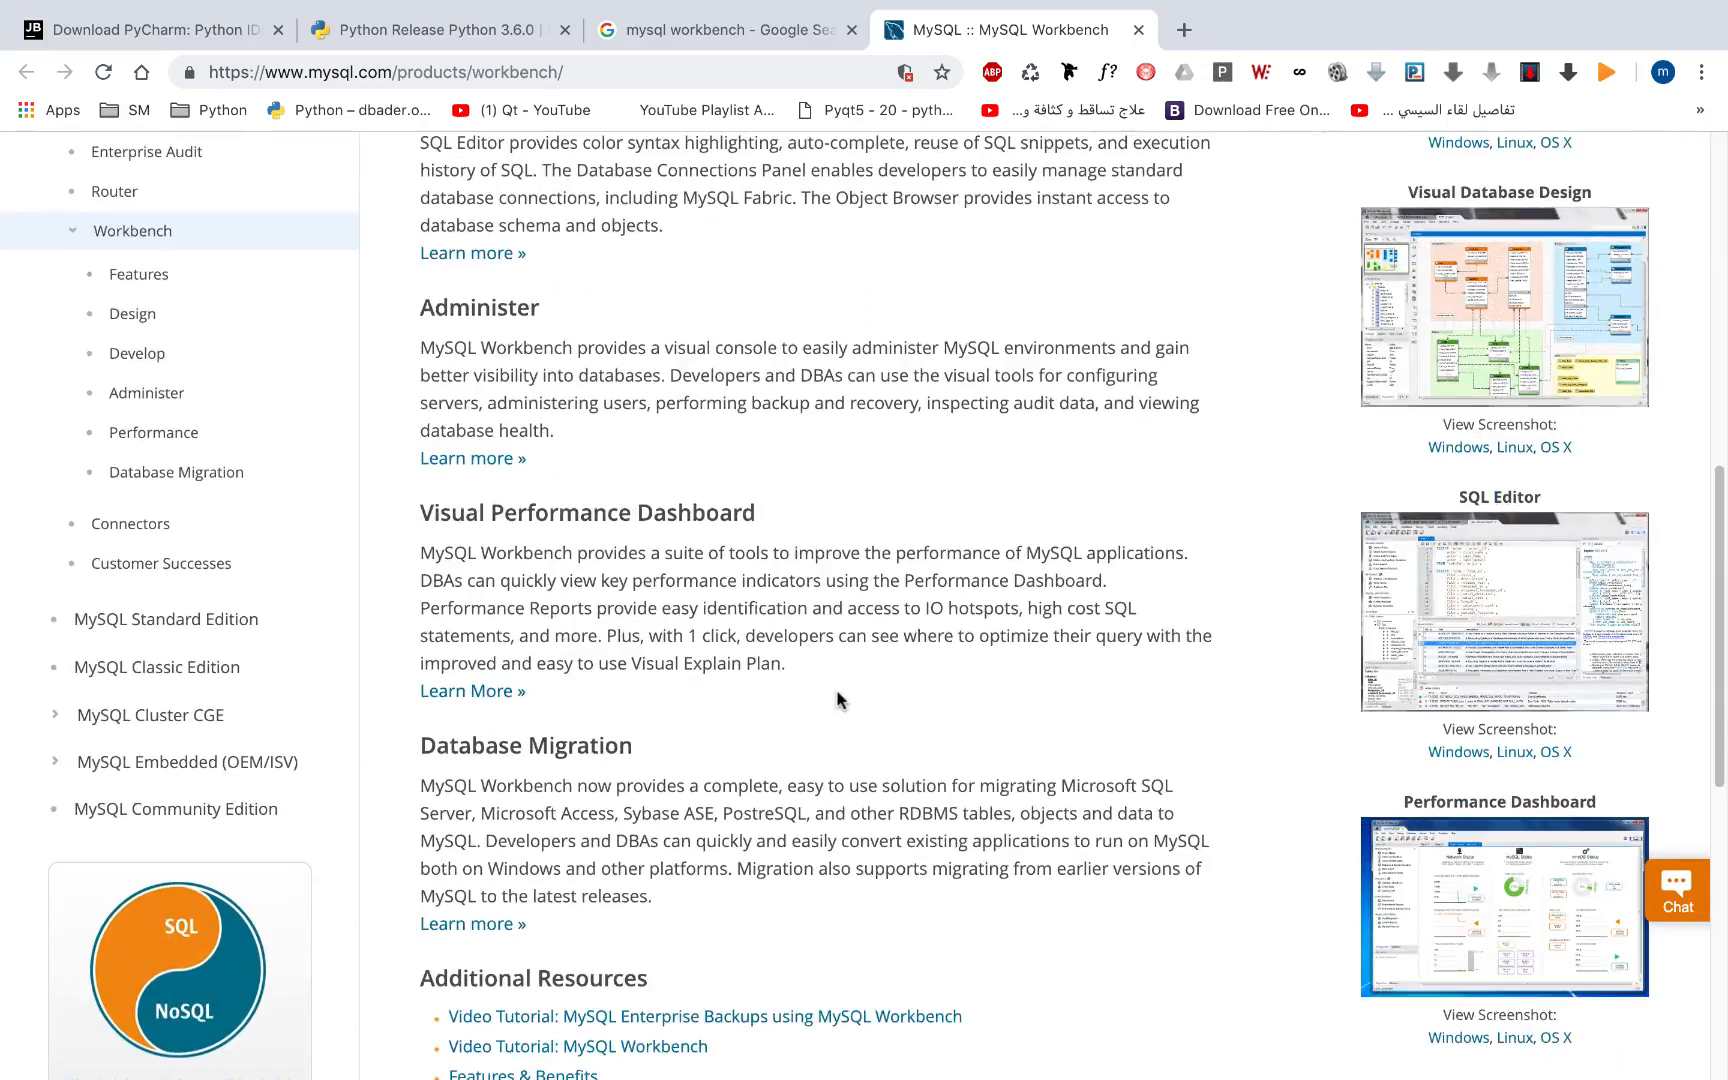
scroll("down", 3)
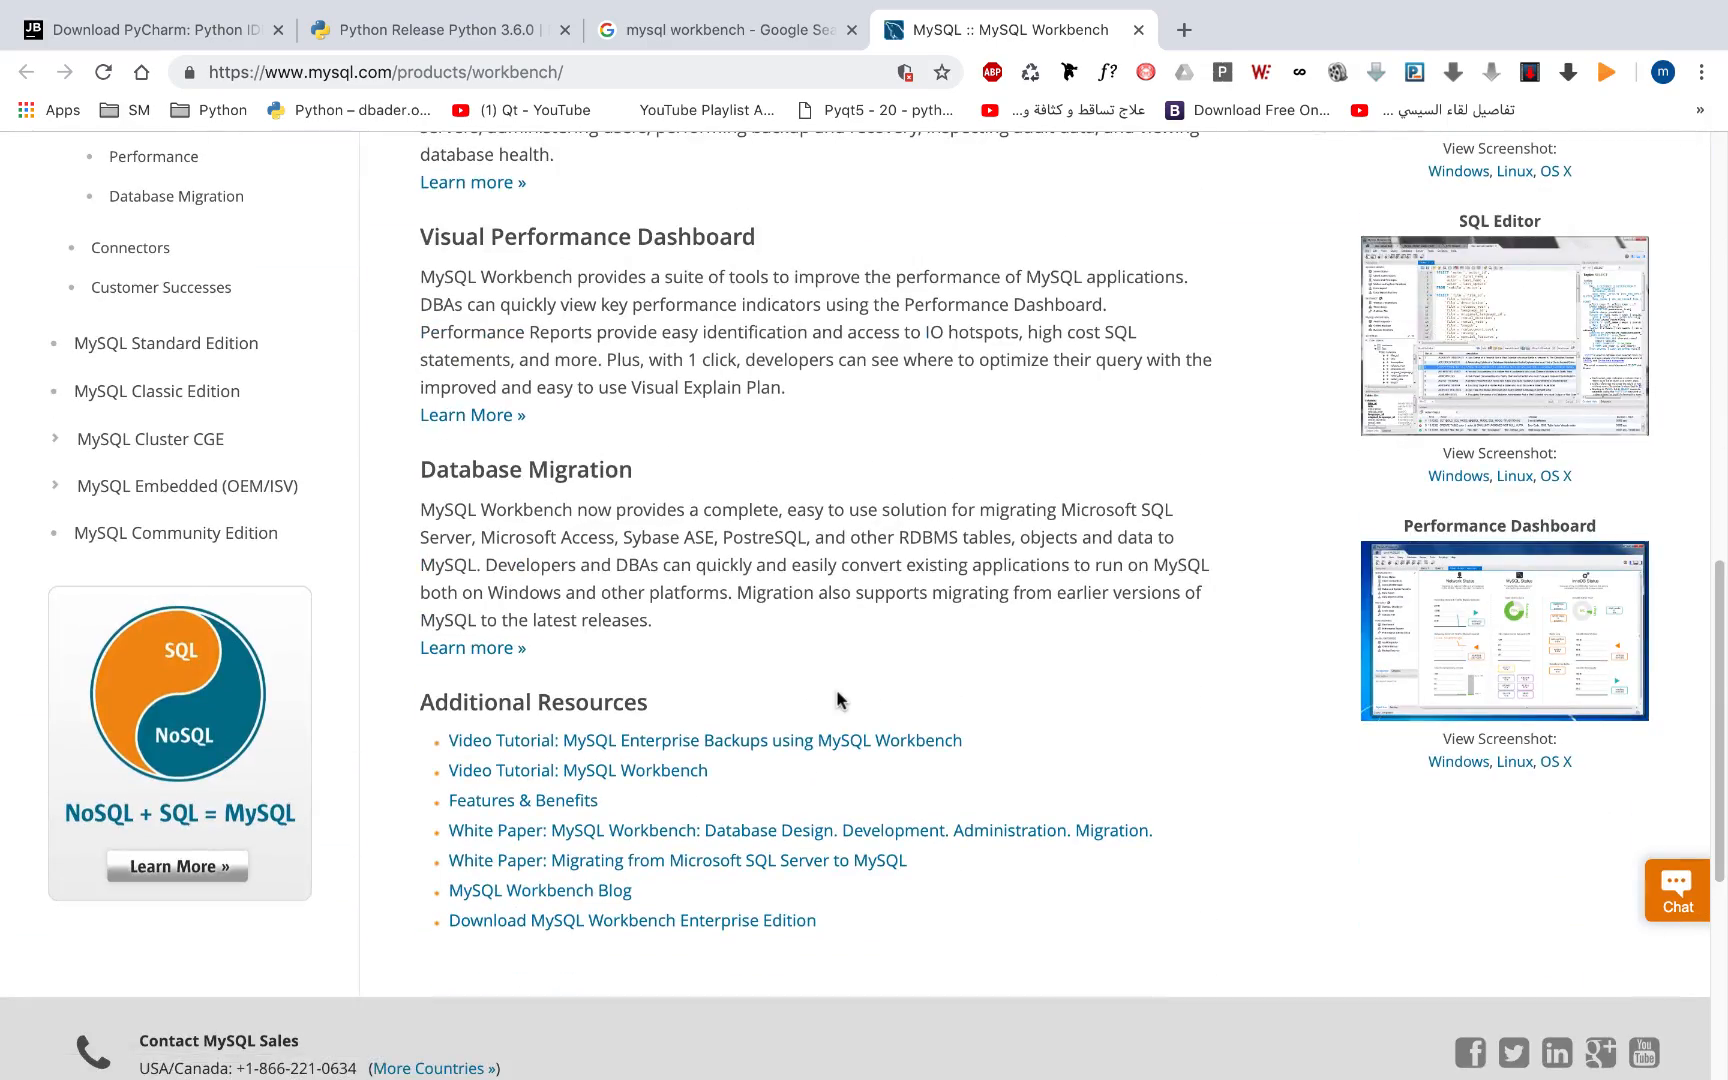
scroll("up", 3)
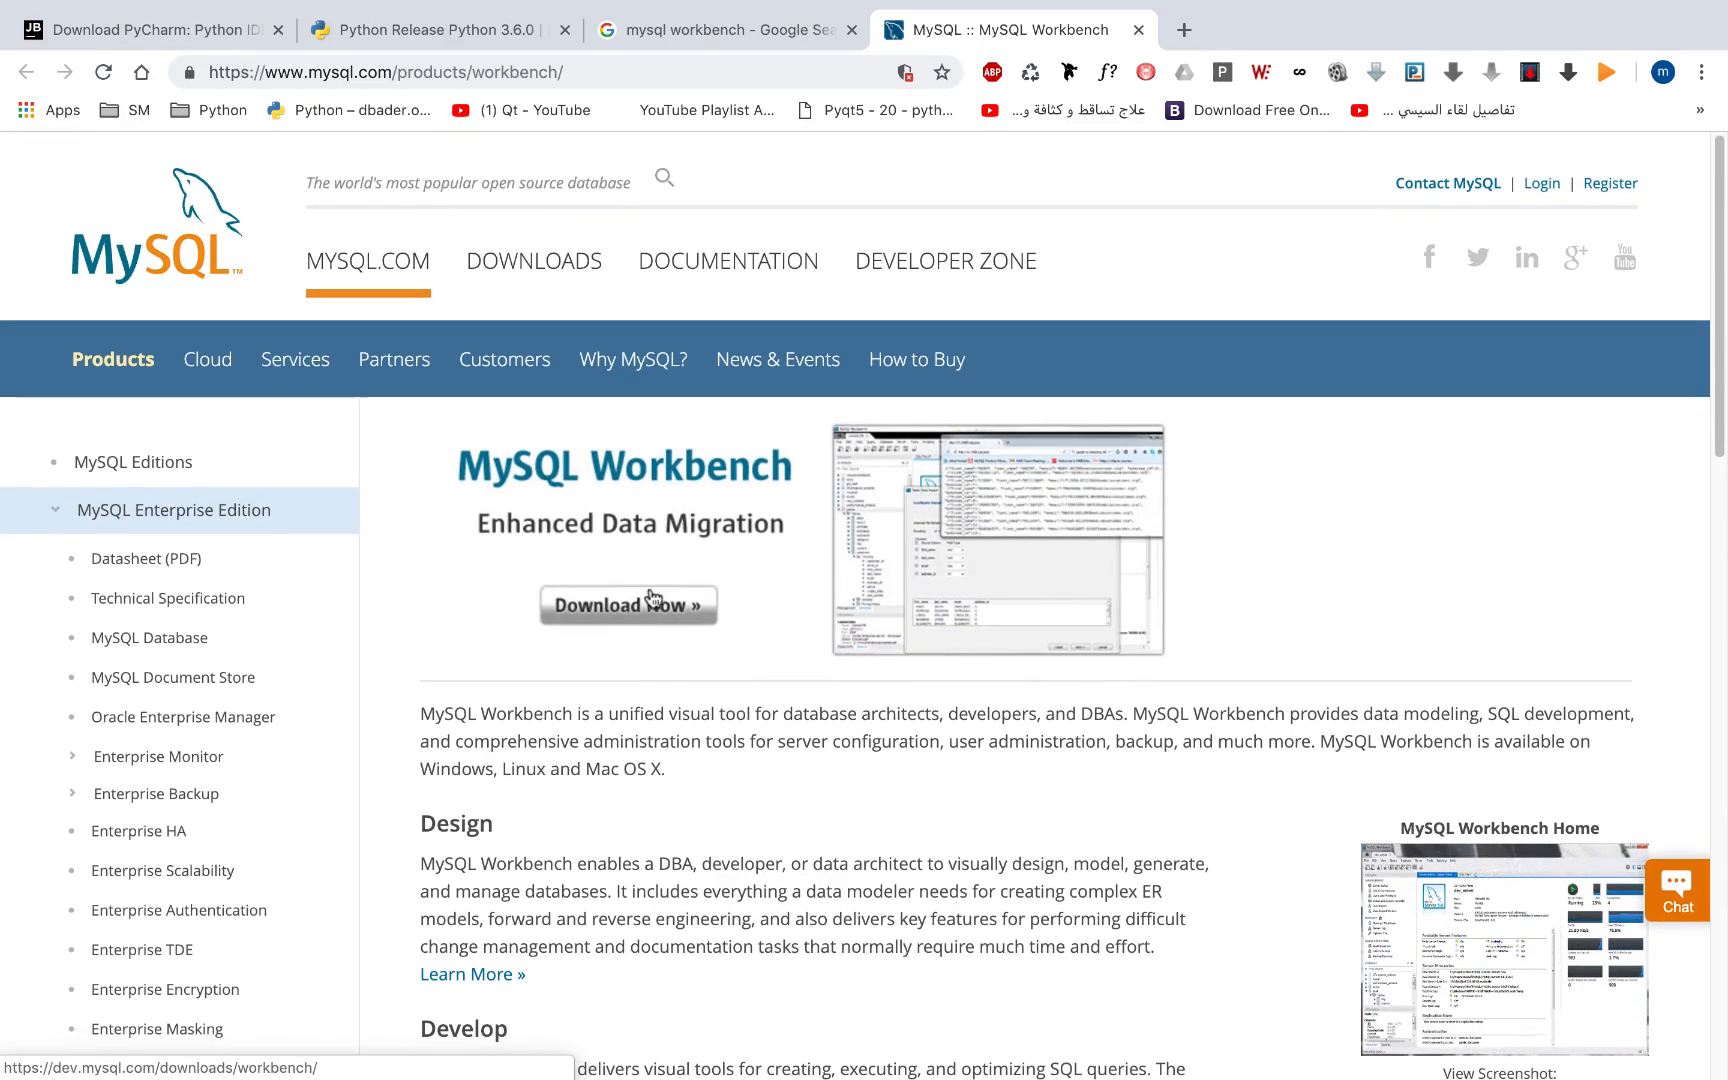
left_click(627, 605)
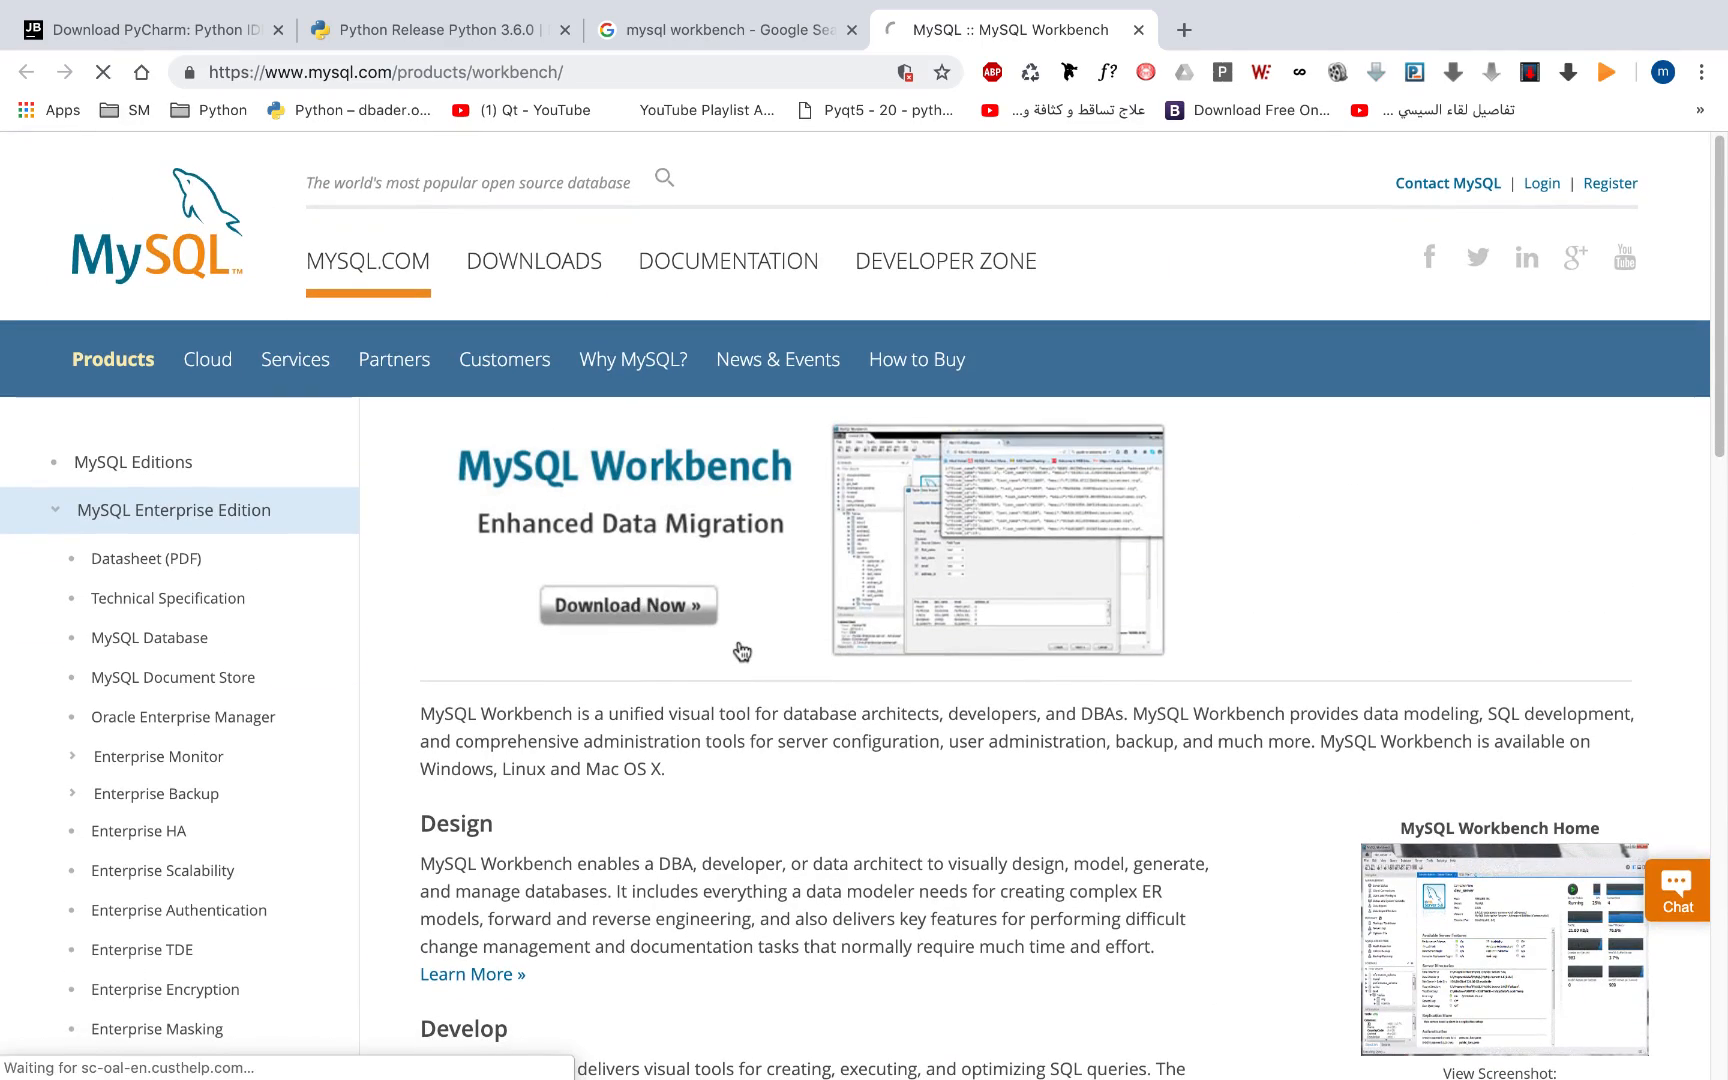
left_click(627, 604)
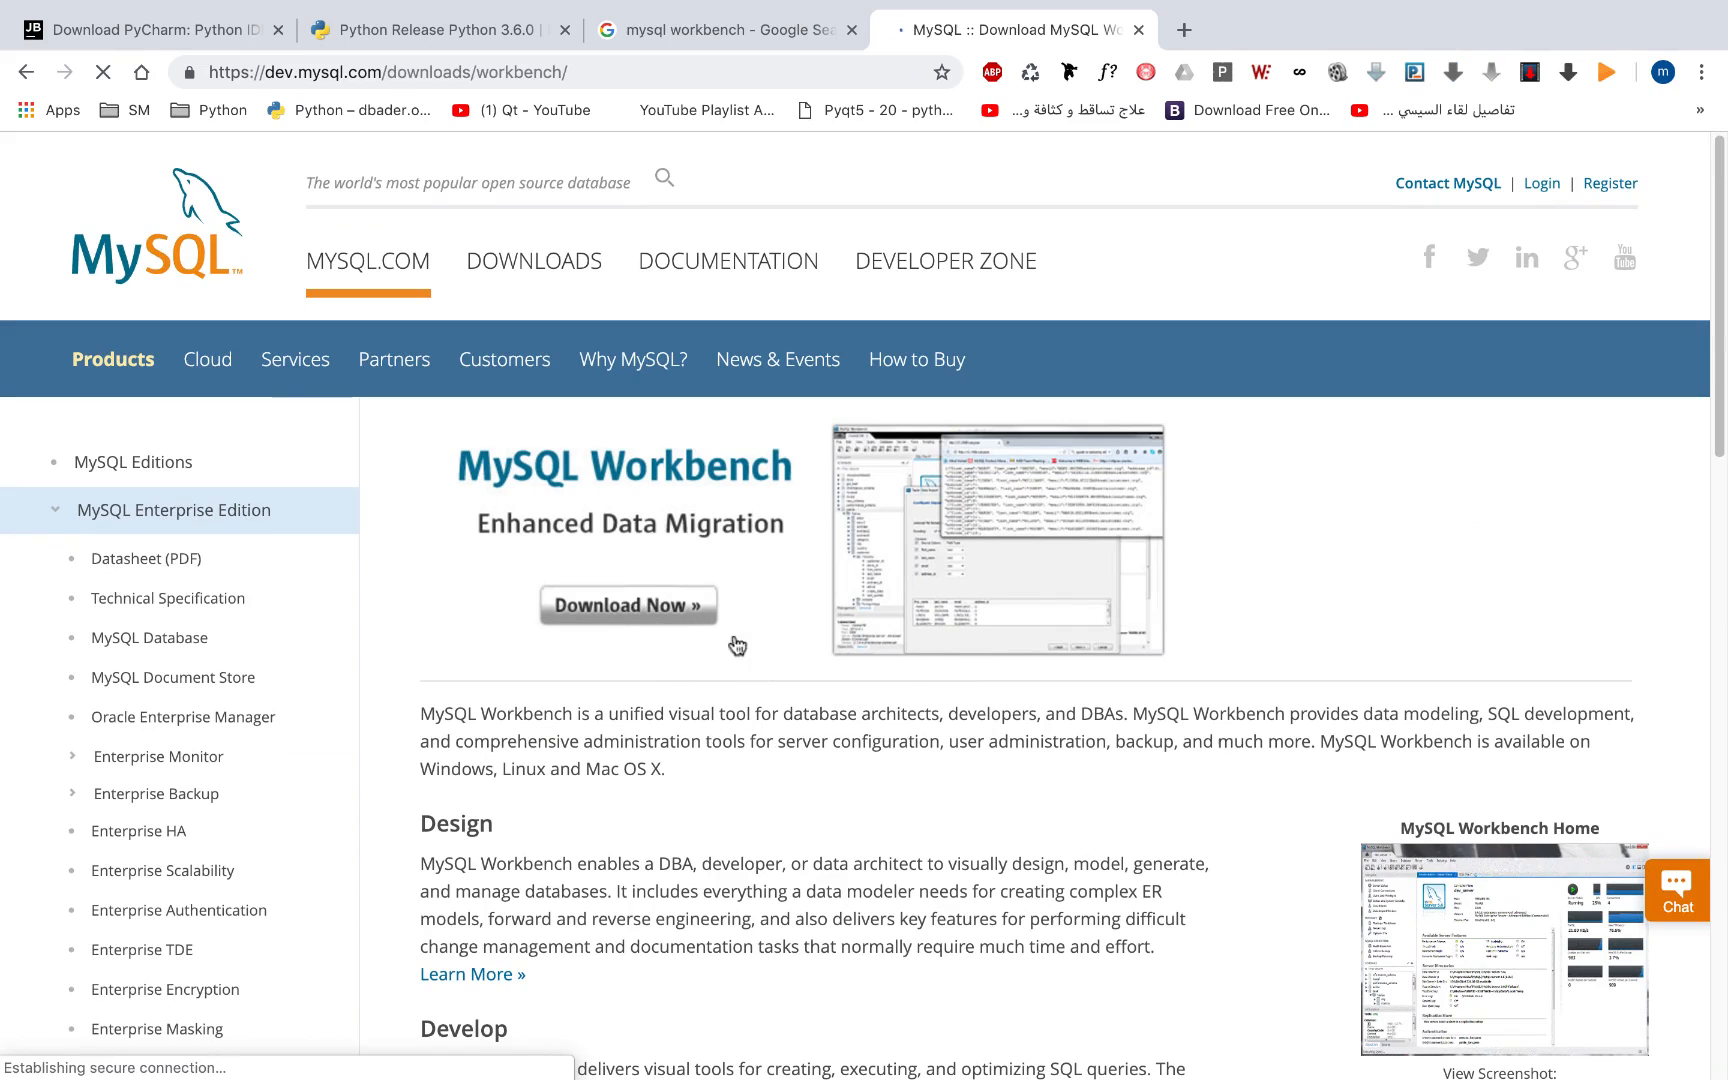
left_click(628, 604)
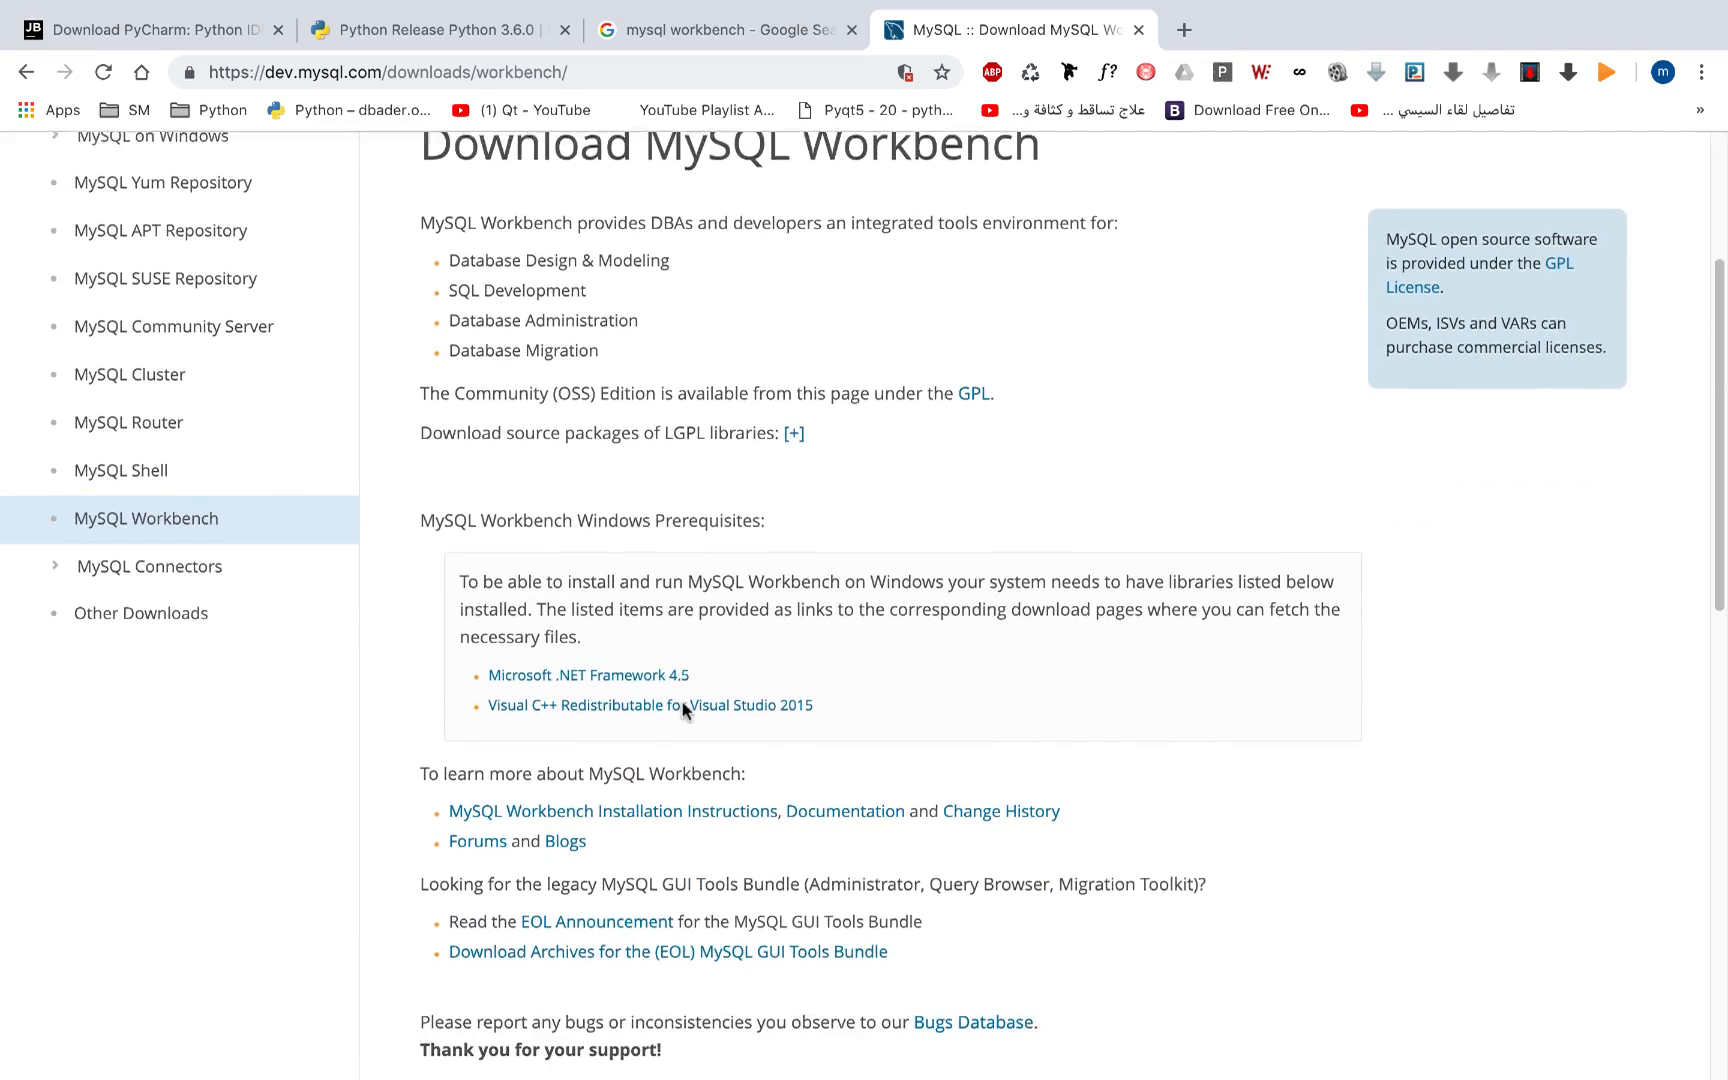
scroll("down", 3)
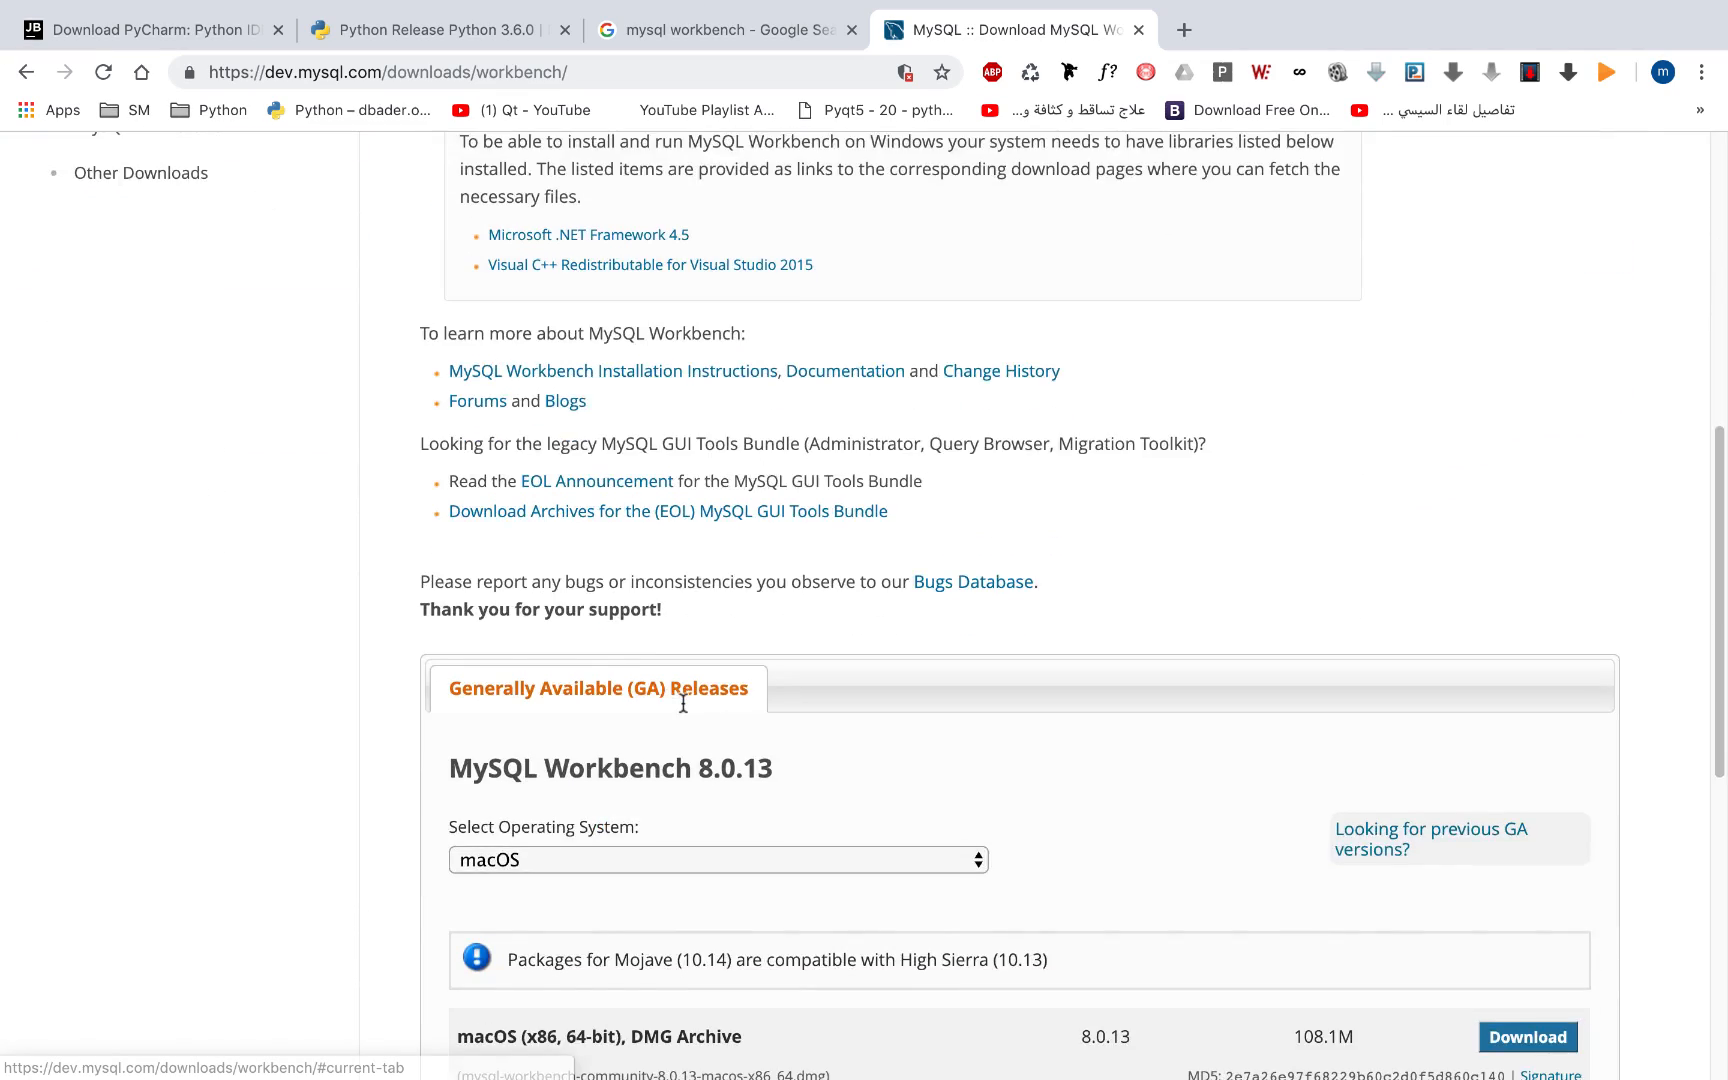
scroll("down", 3)
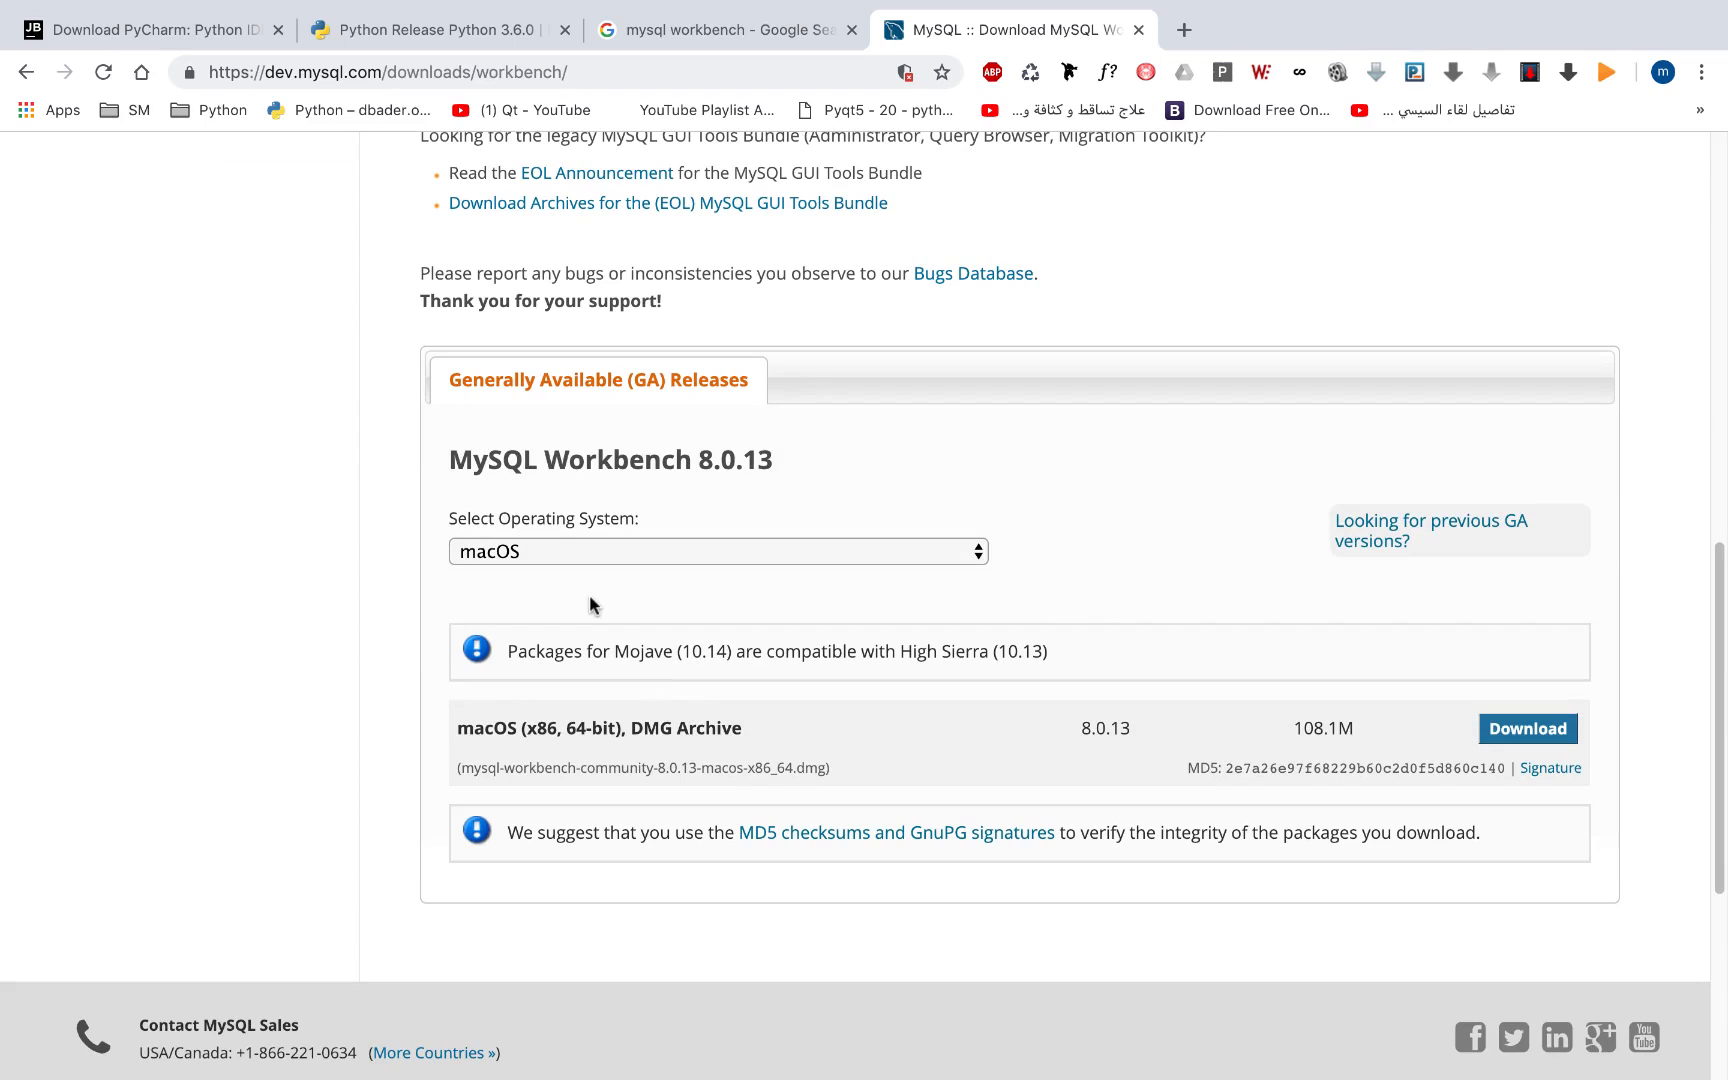
mouse_move(702, 550)
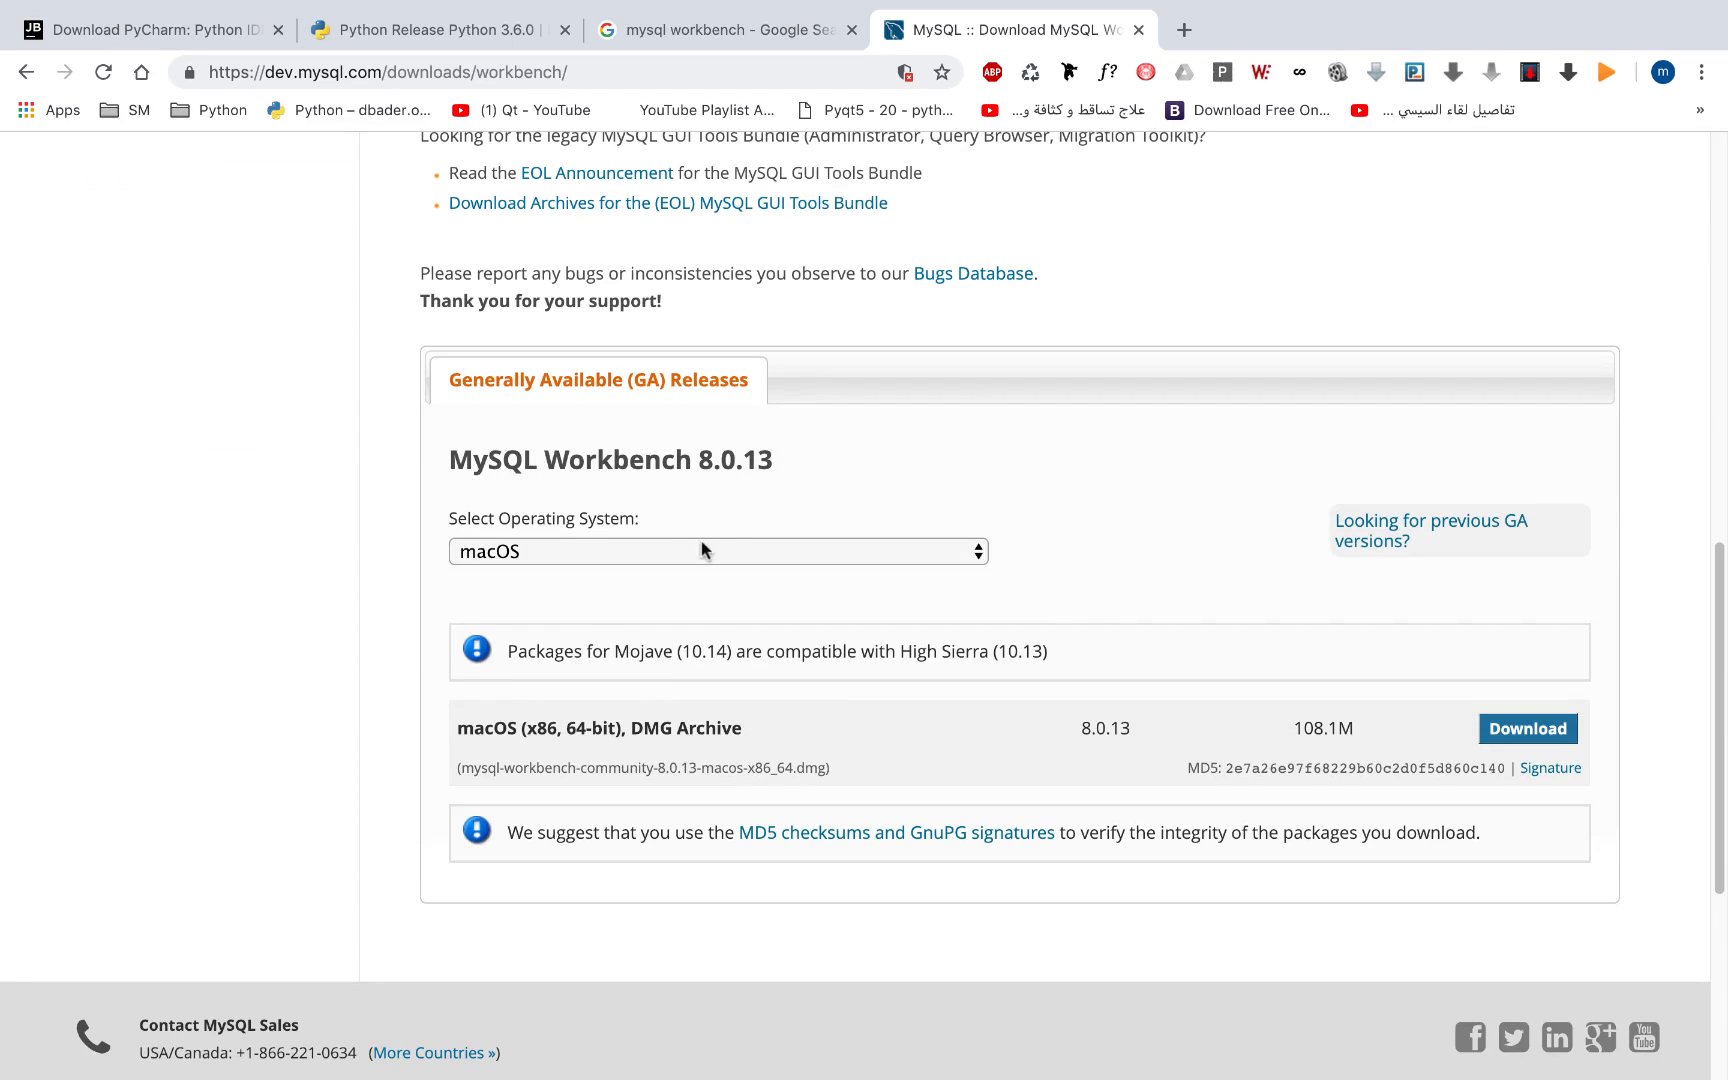
left_click(717, 551)
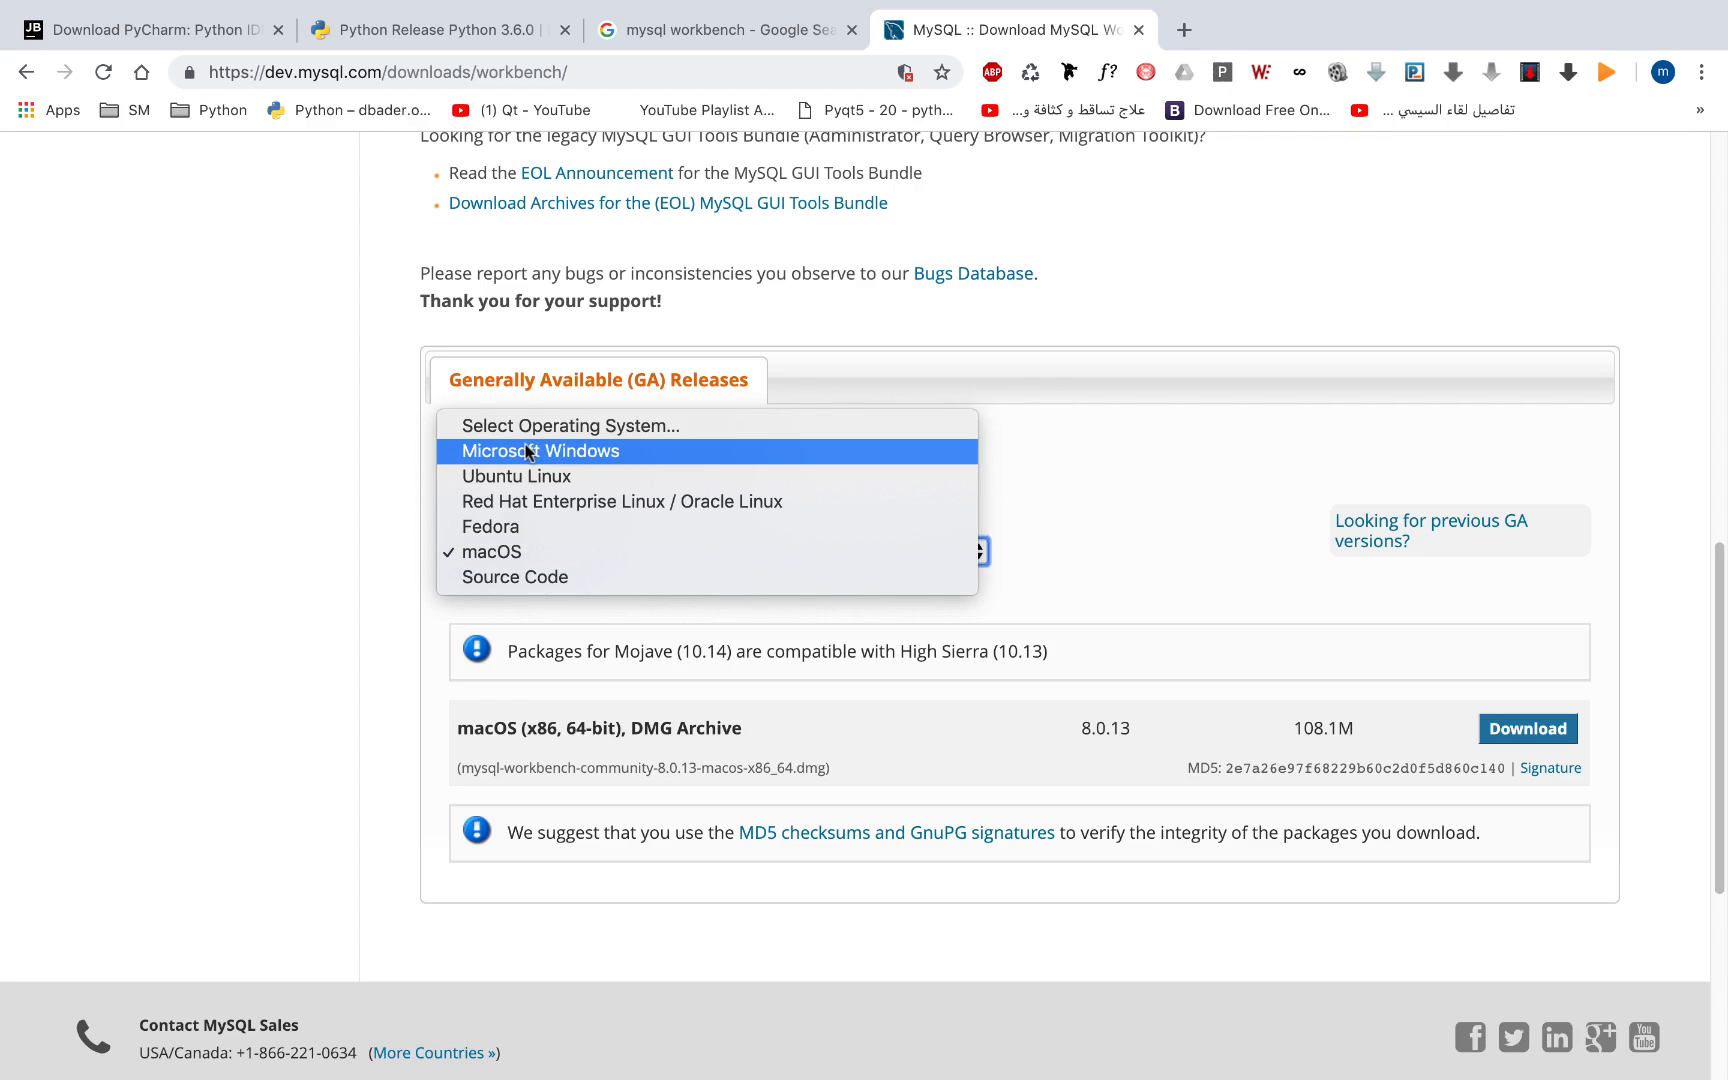
mouse_move(534, 601)
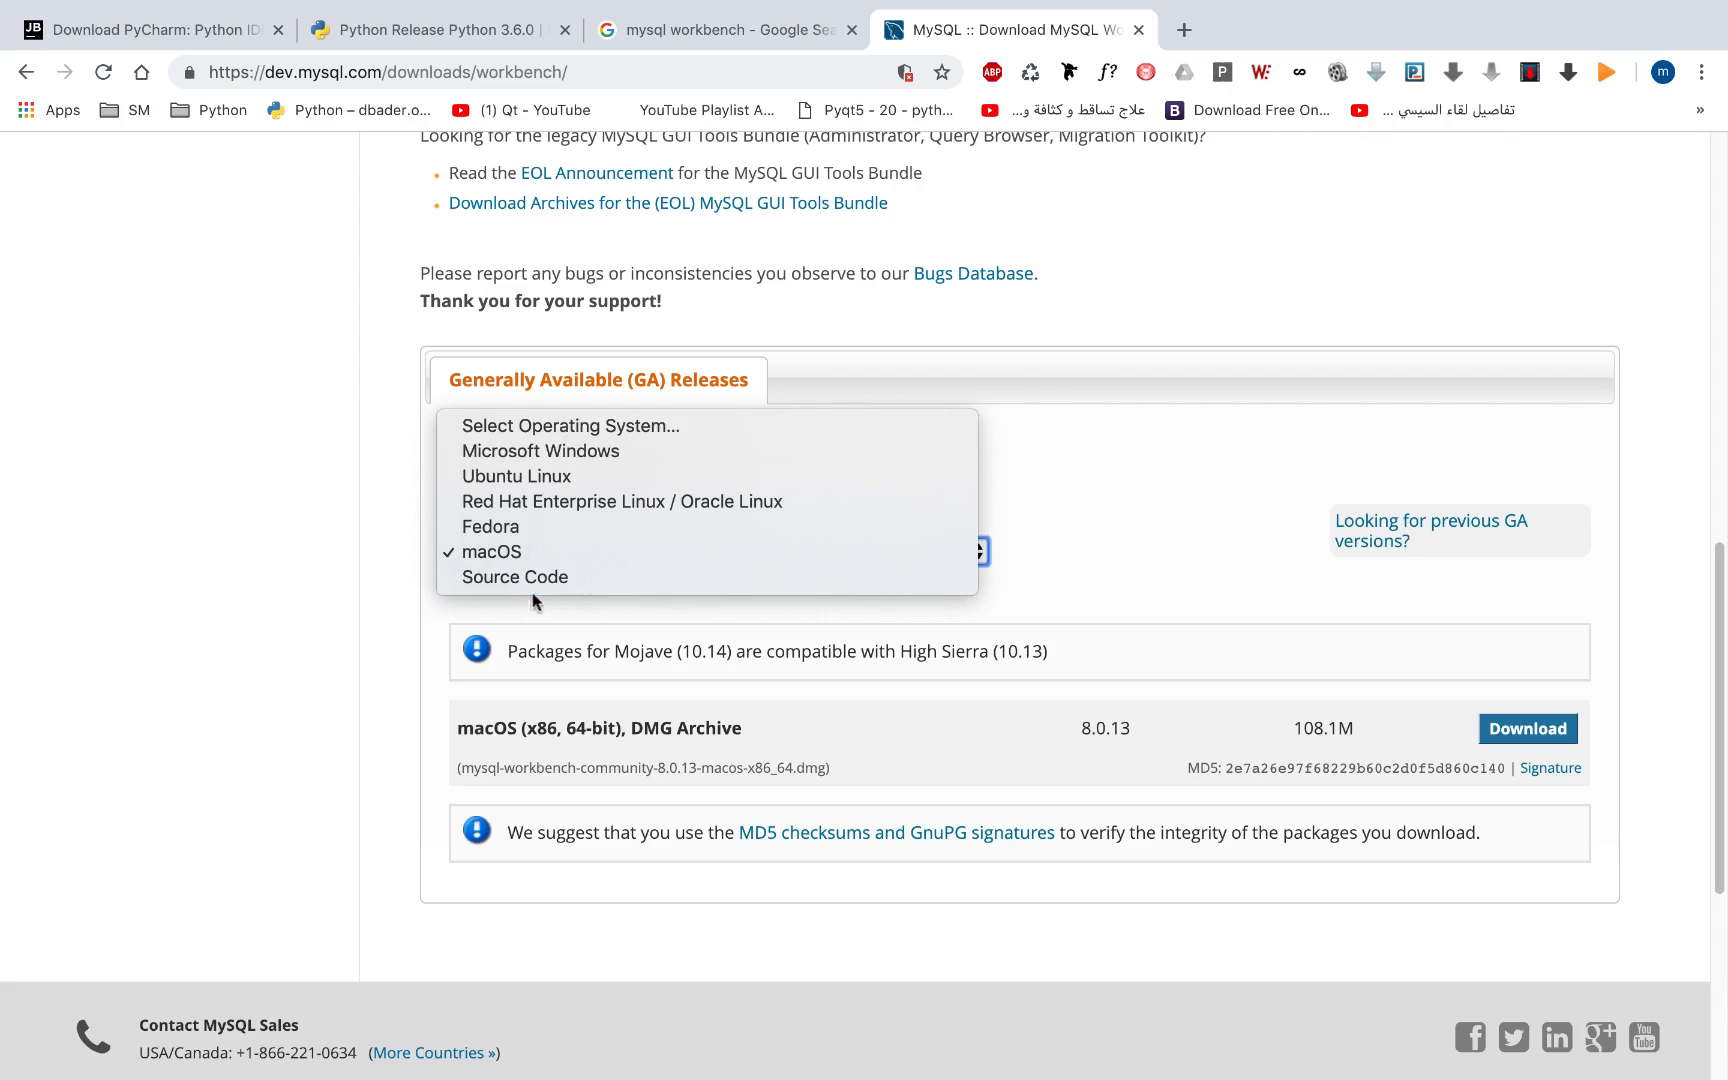
left_click(490, 552)
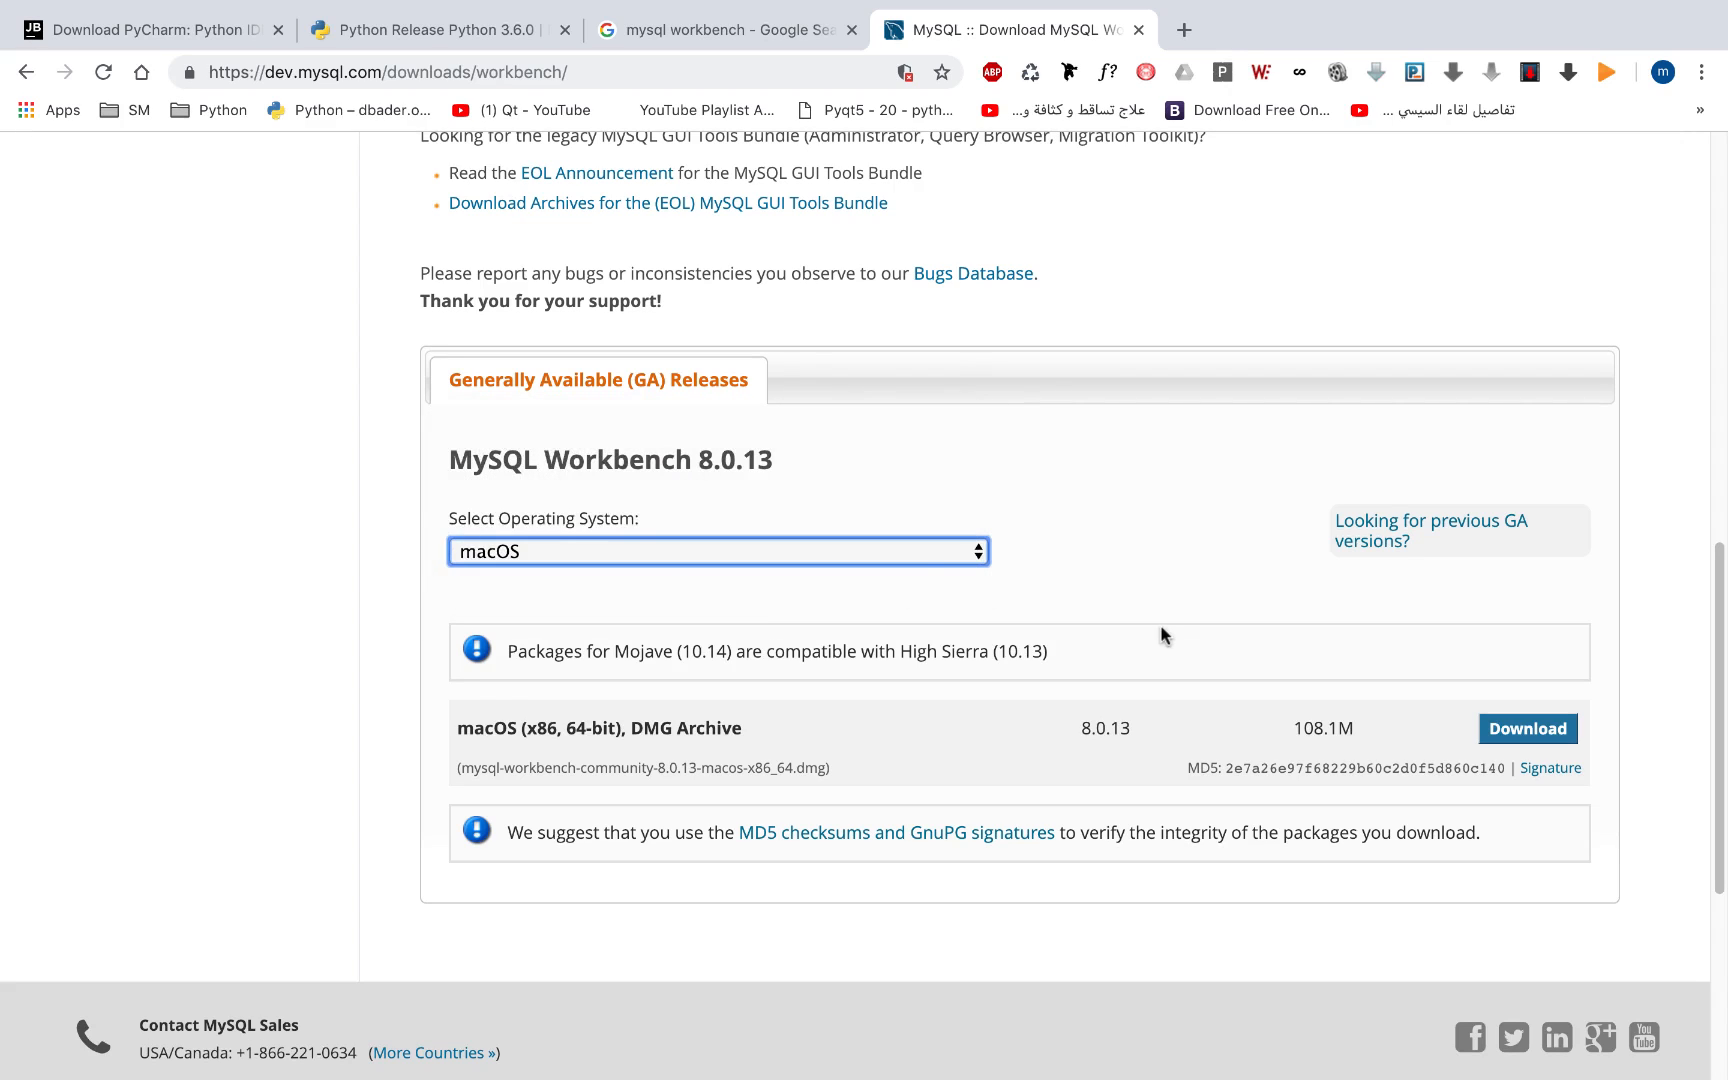
Search Google for 'mysql server' and open the Community Server download result in a new tab
left_click(725, 30)
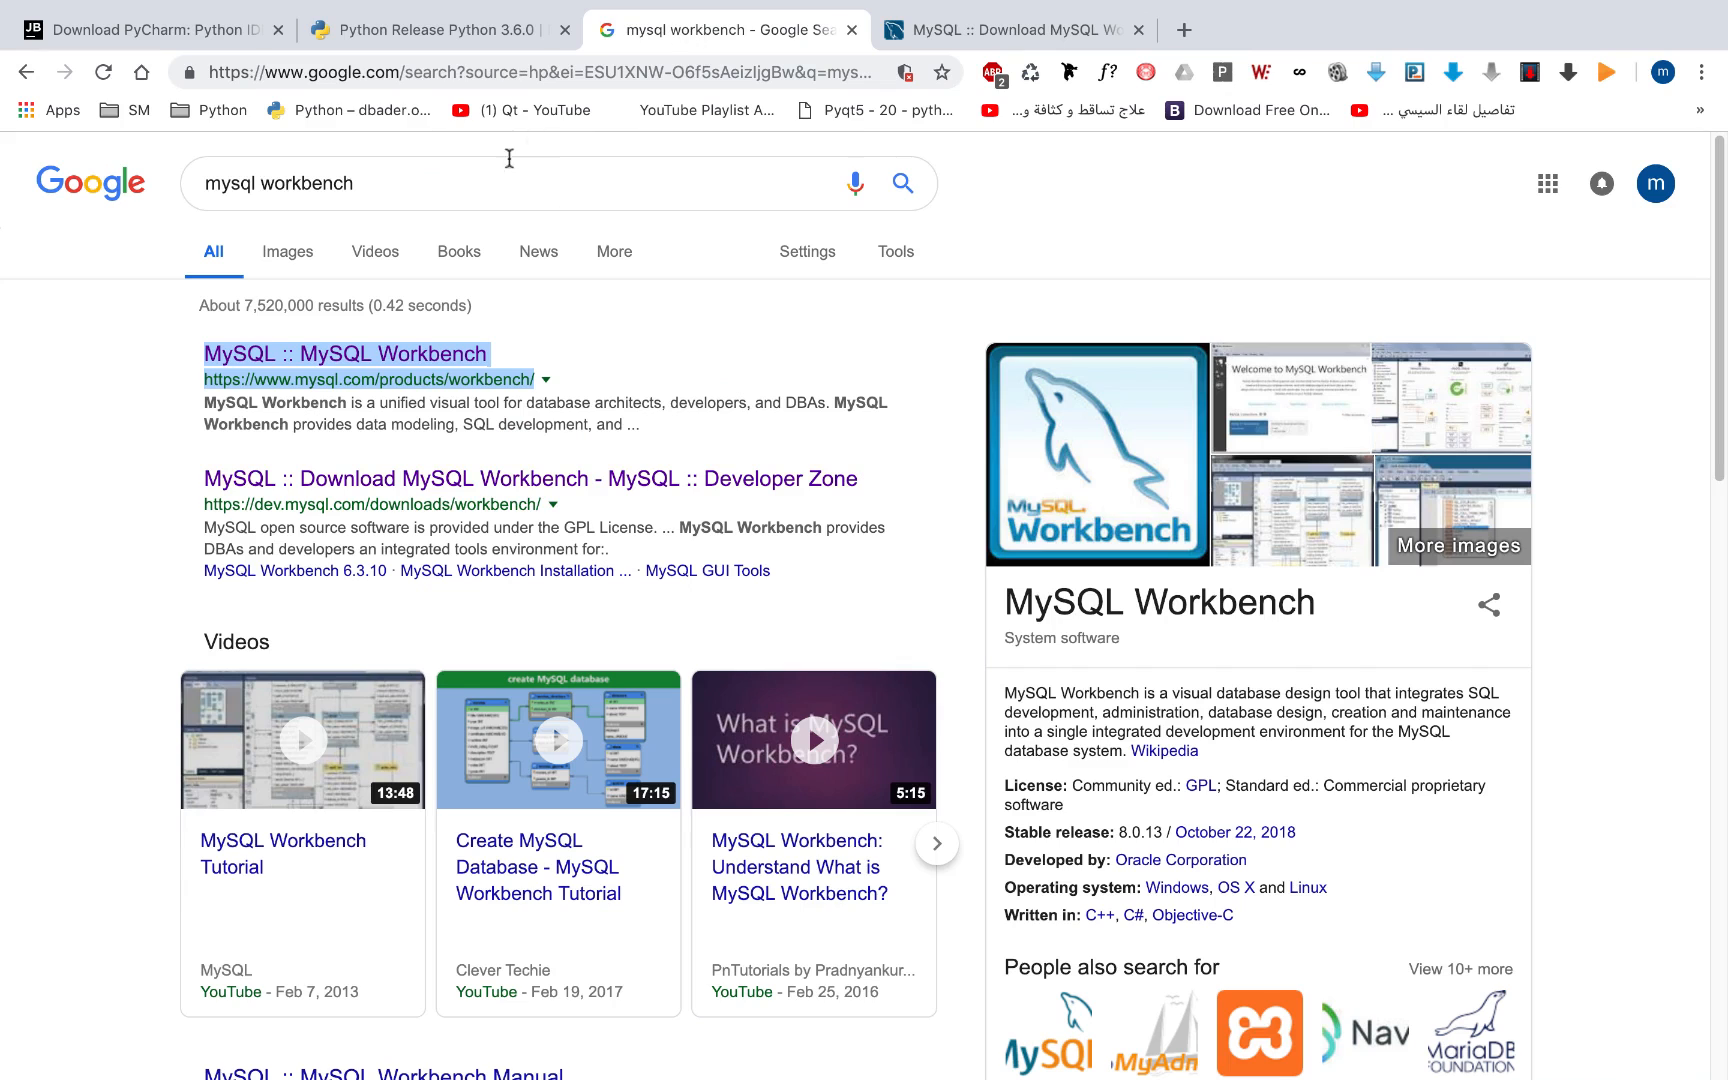
type("mysql server")
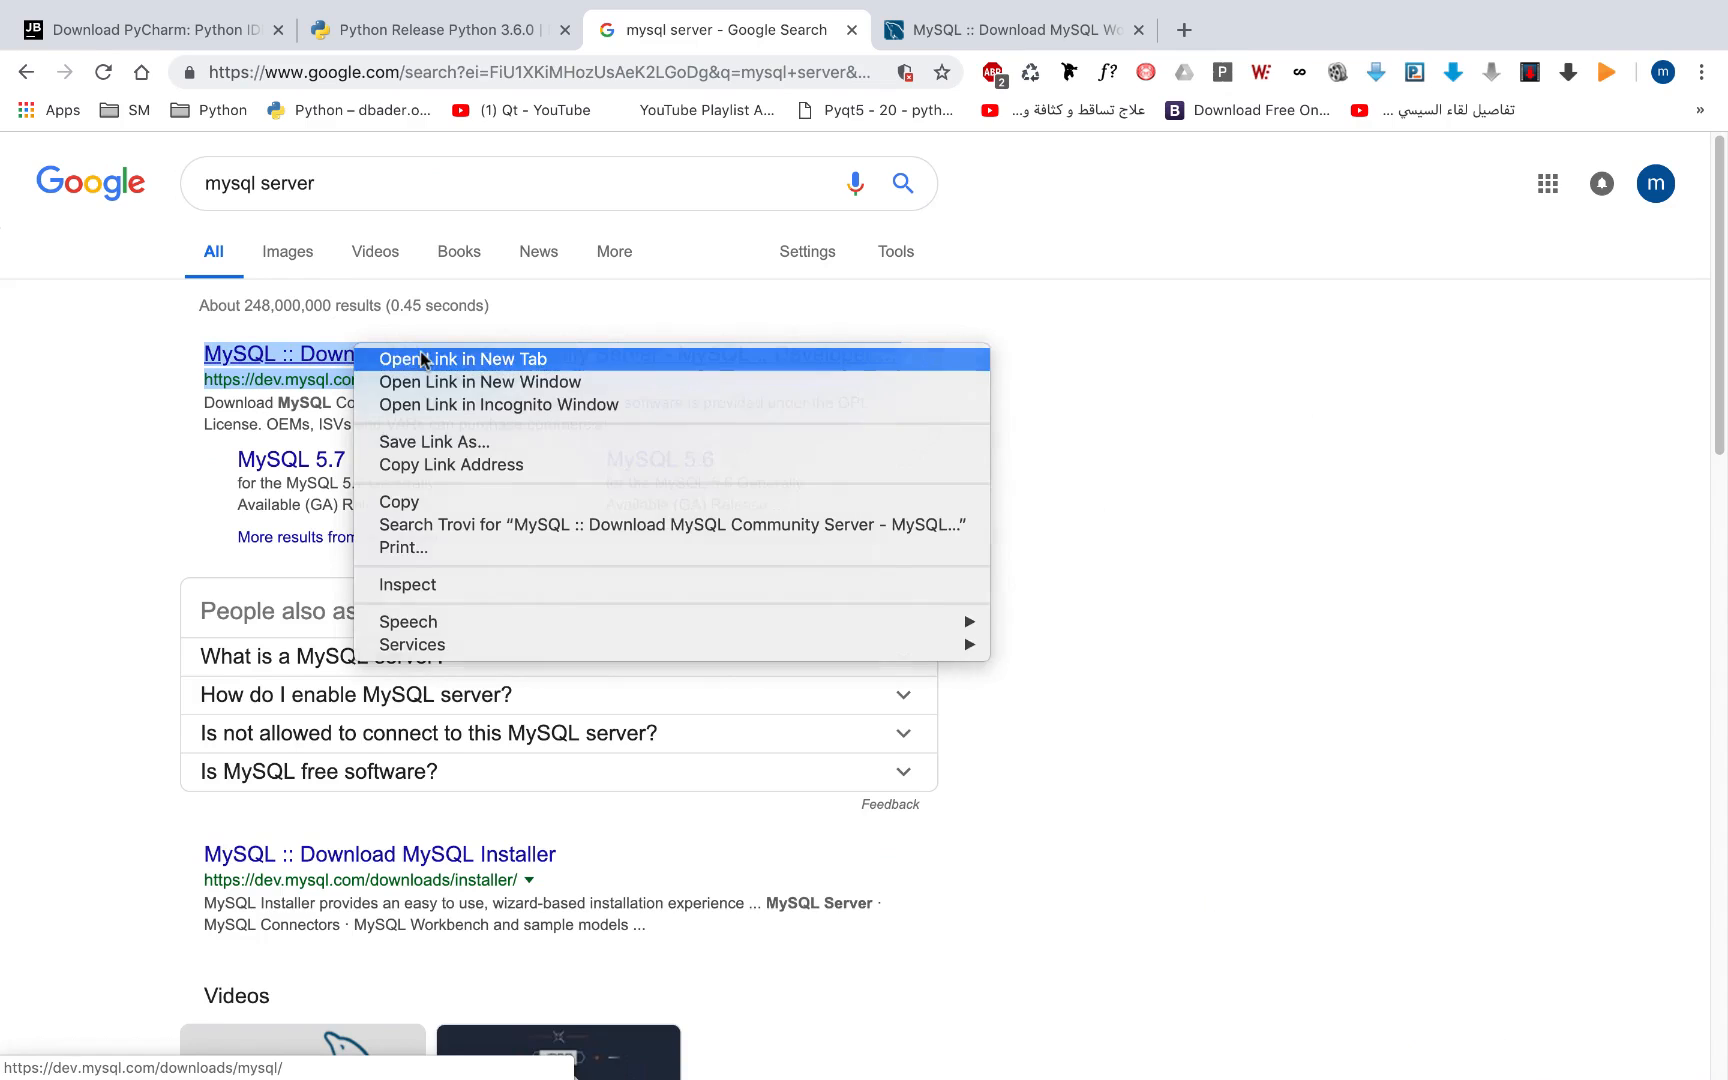
left_click(463, 358)
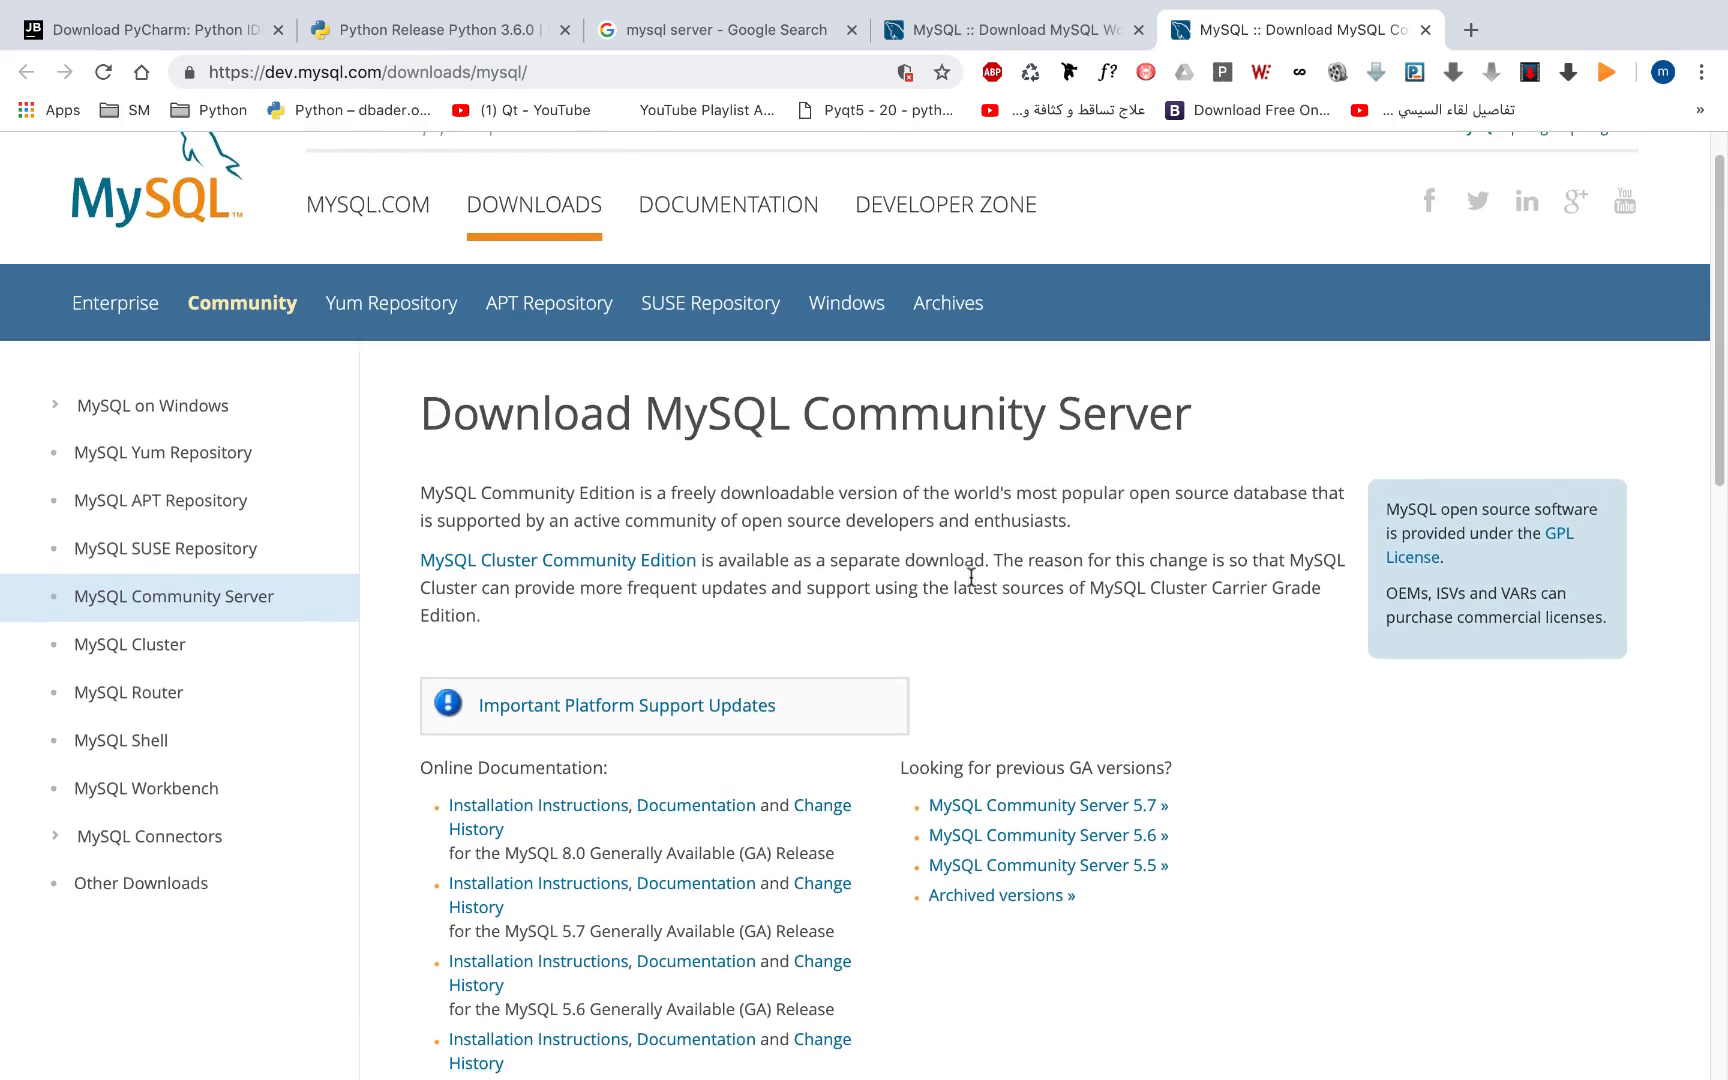
Select Microsoft Windows as the OS to list the Community Server 8.0.13 downloads
scroll("down", 3)
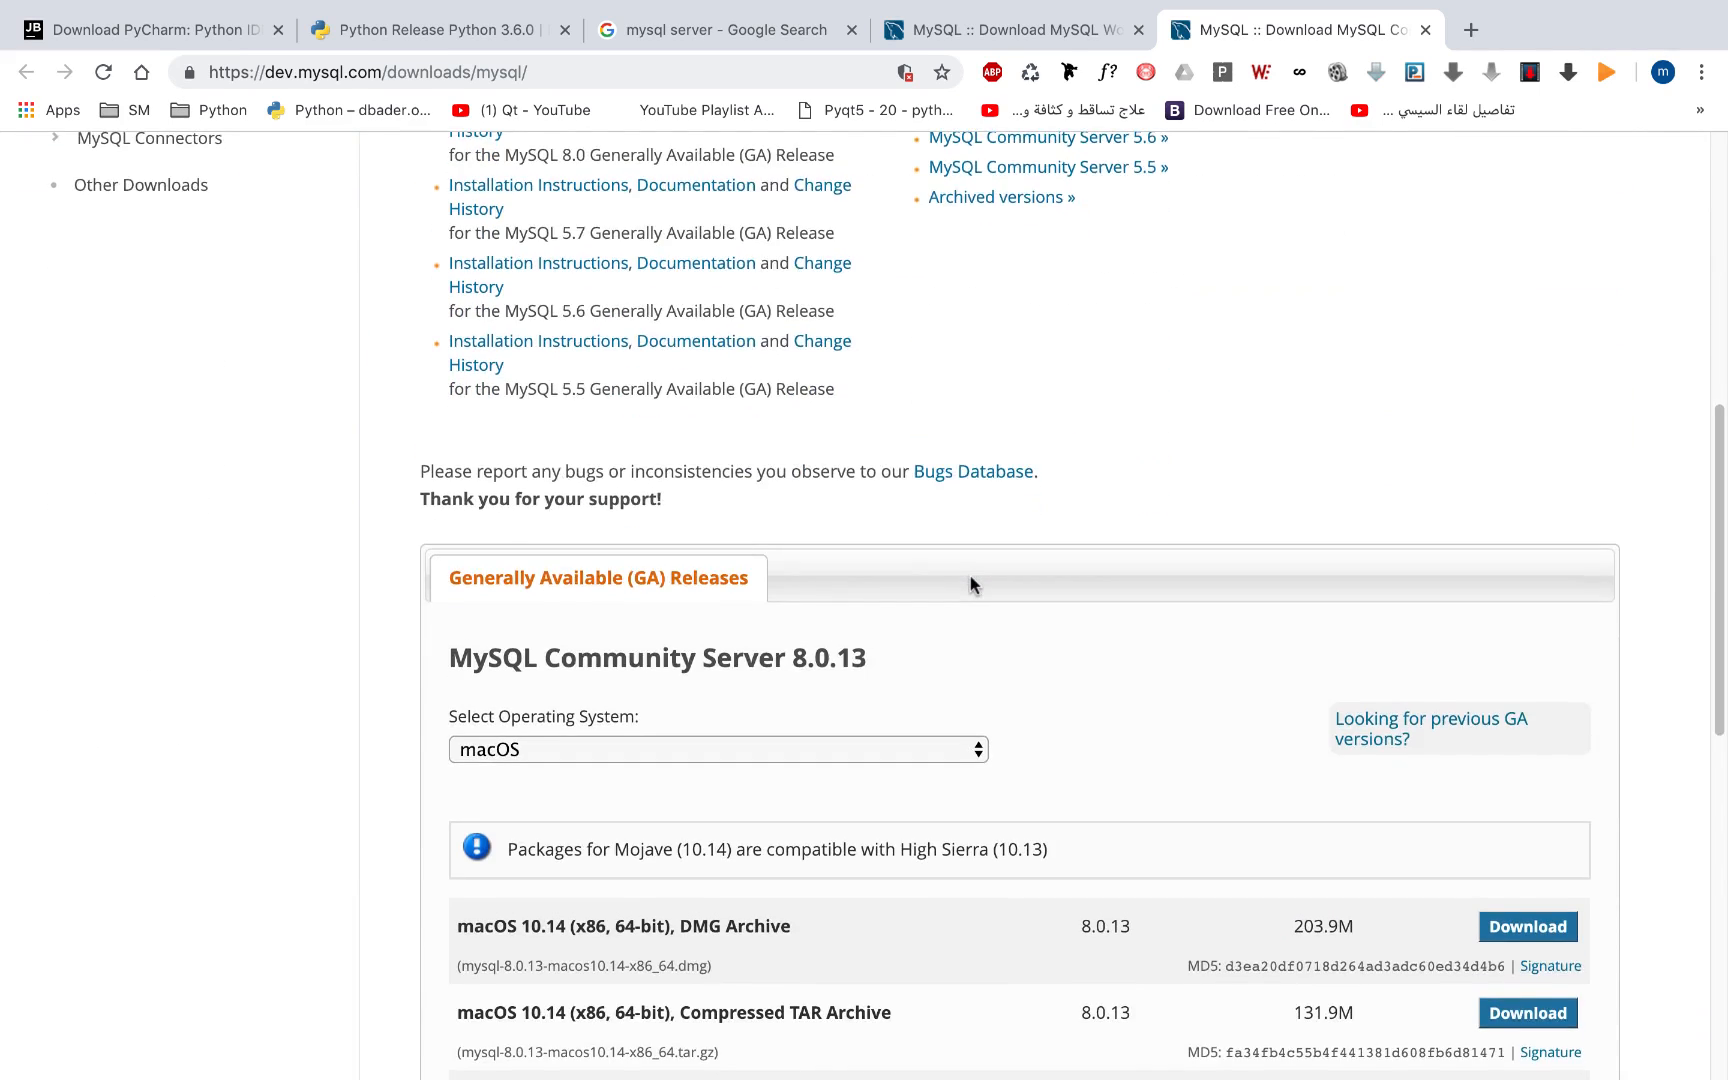
scroll("down", 3)
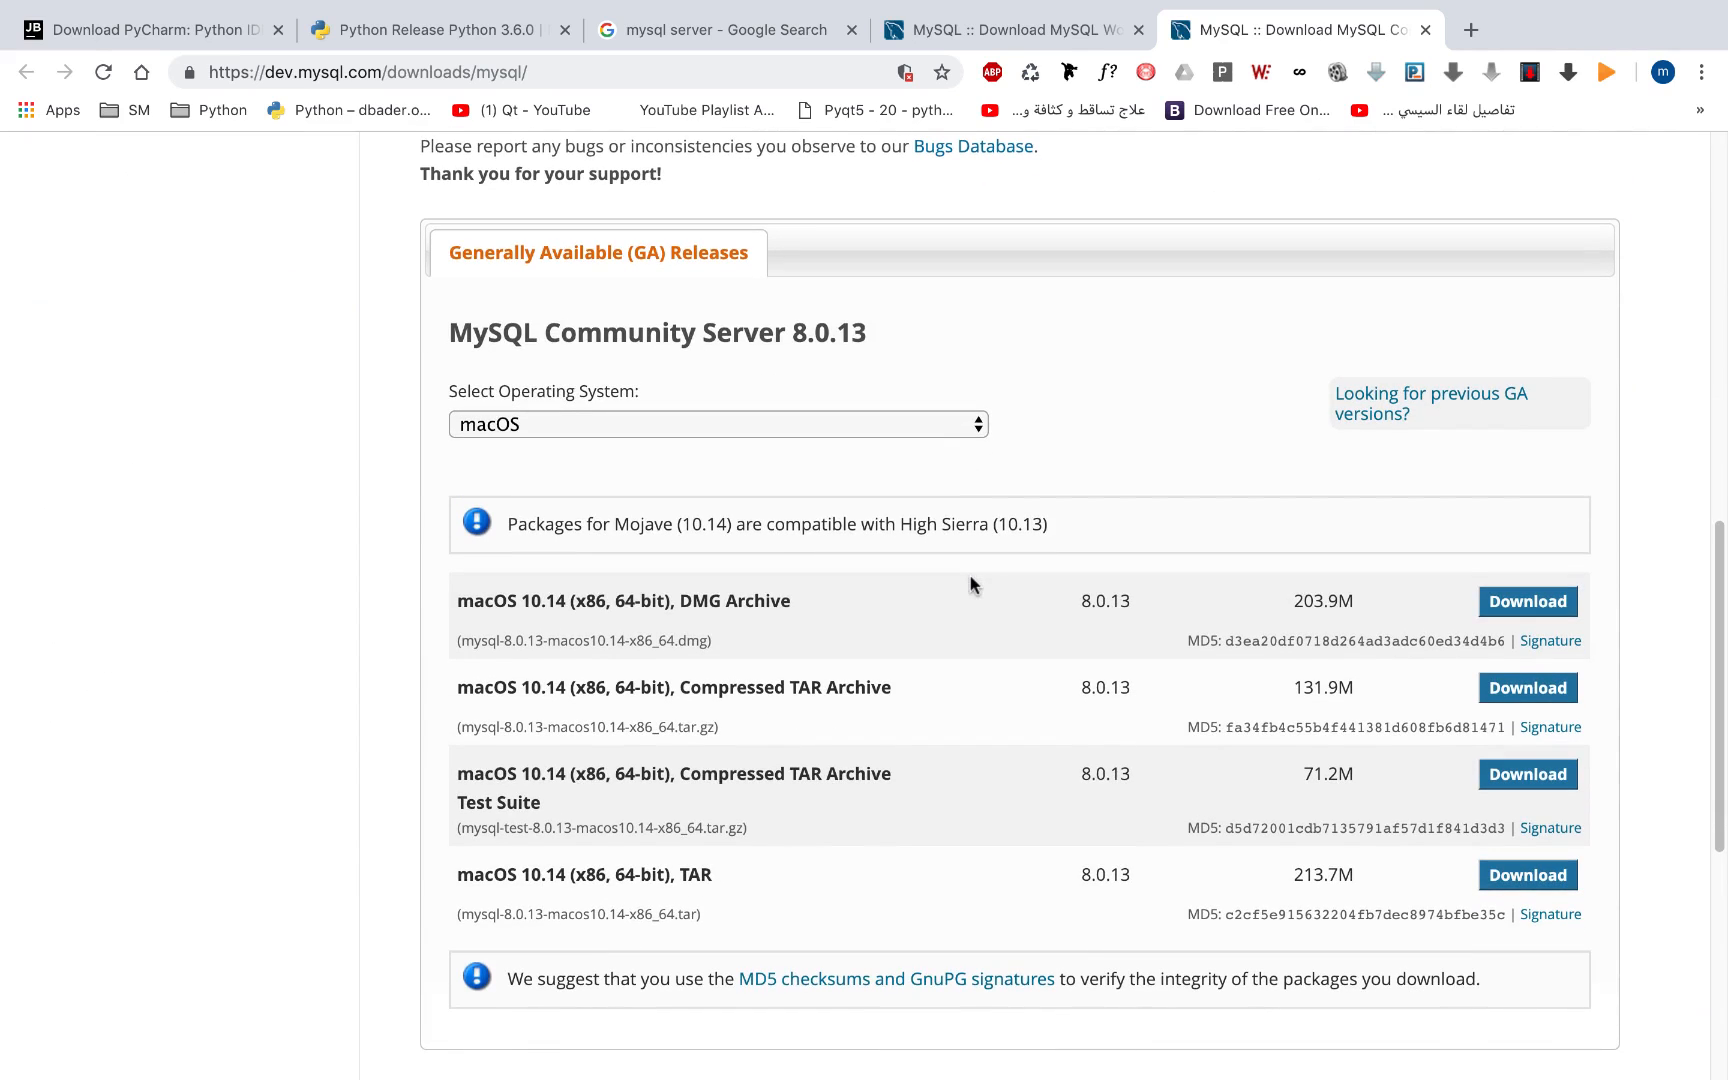
mouse_move(738, 401)
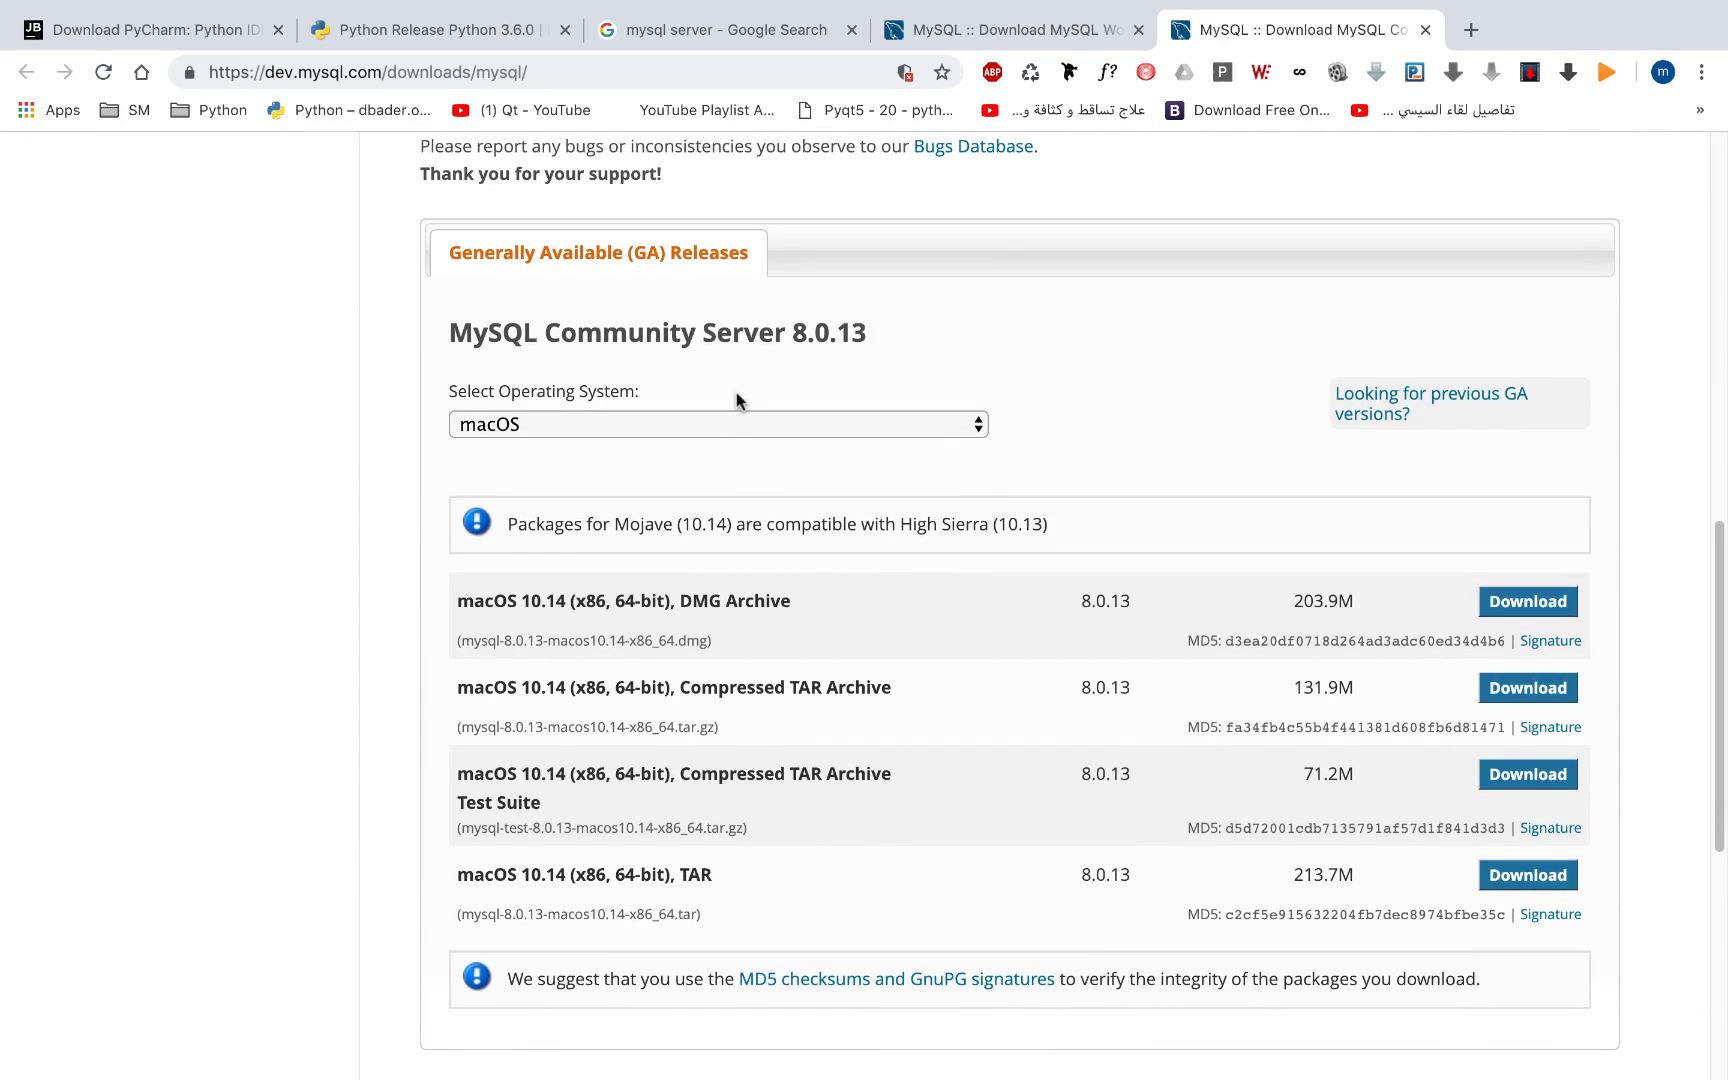
left_click(717, 424)
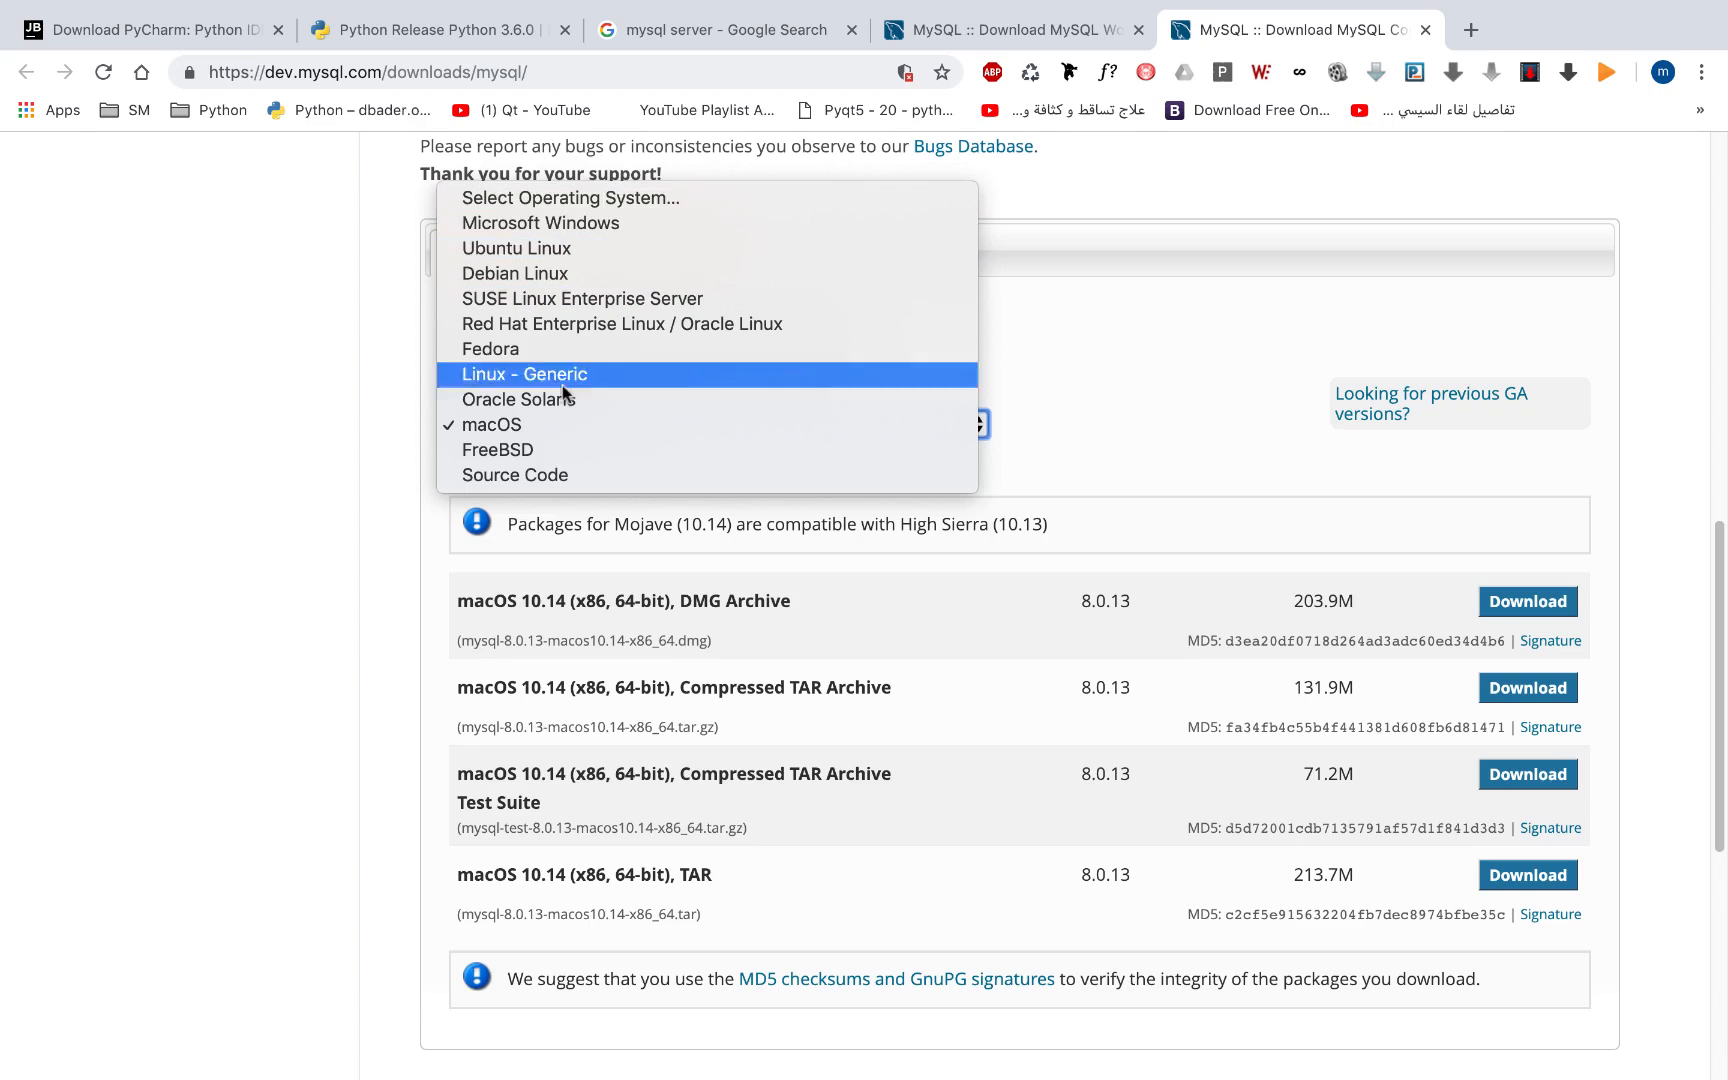
left_click(540, 223)
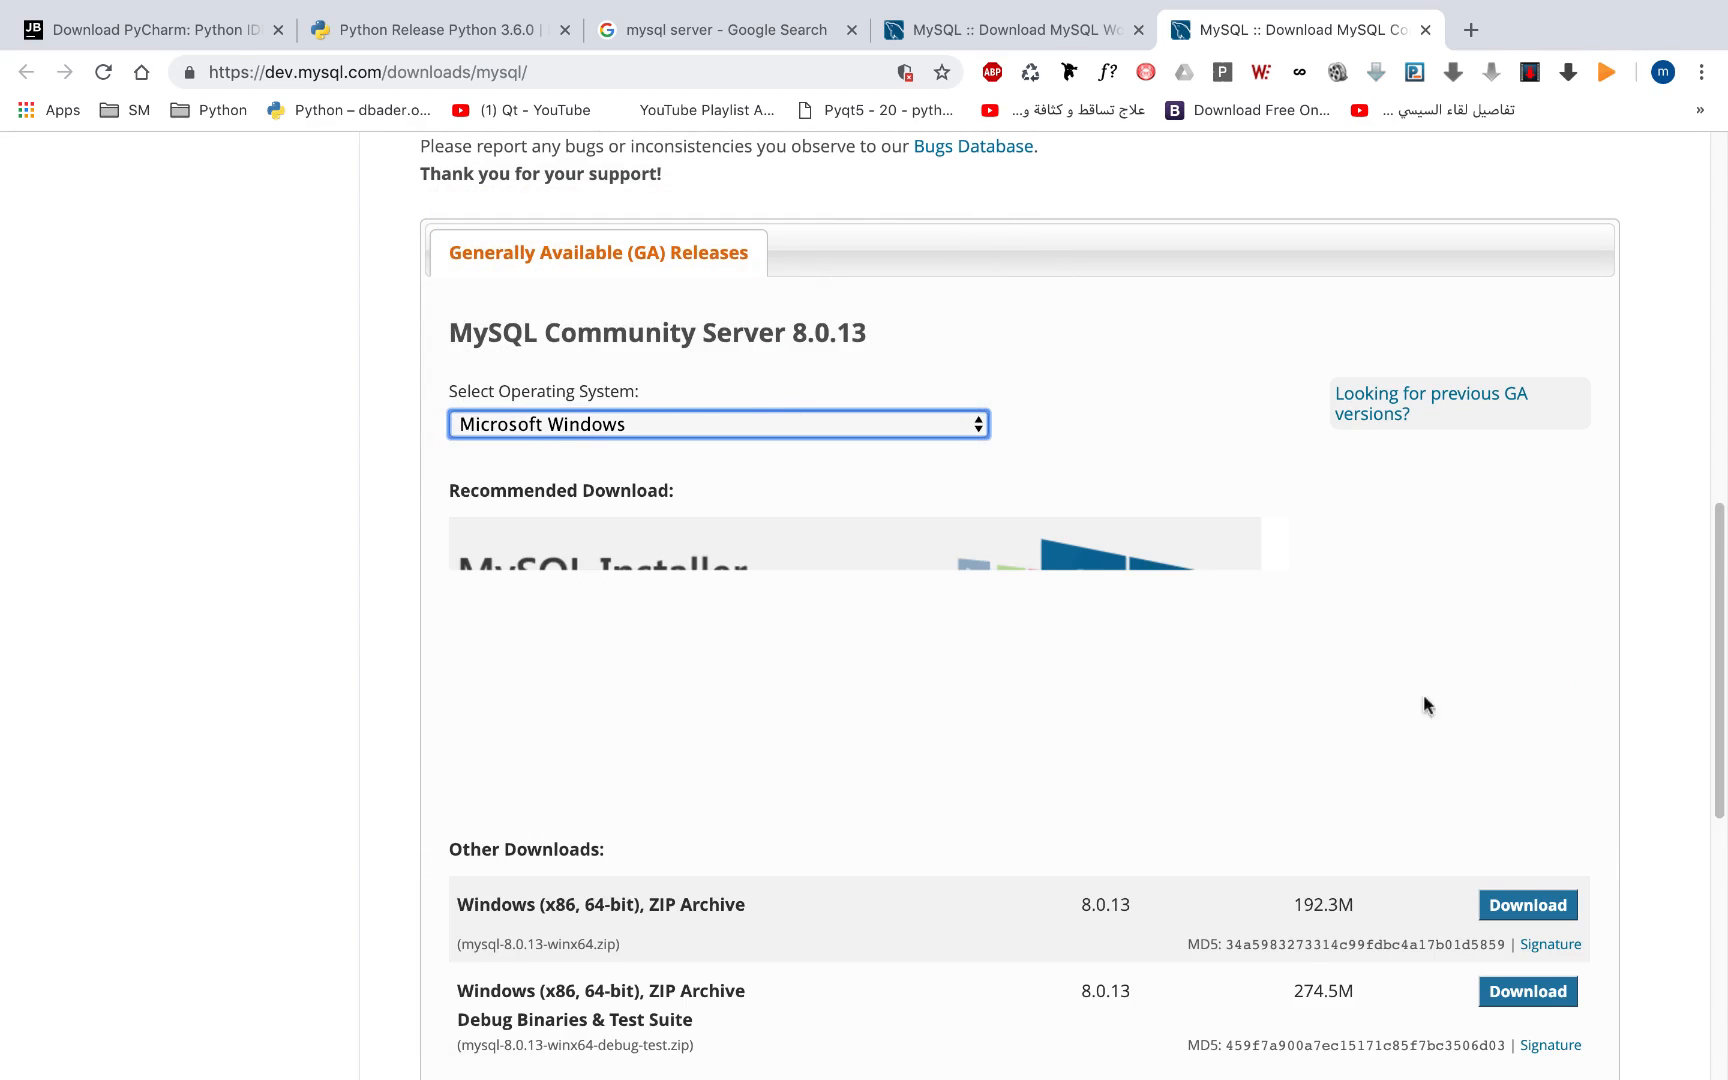
scroll("down", 3)
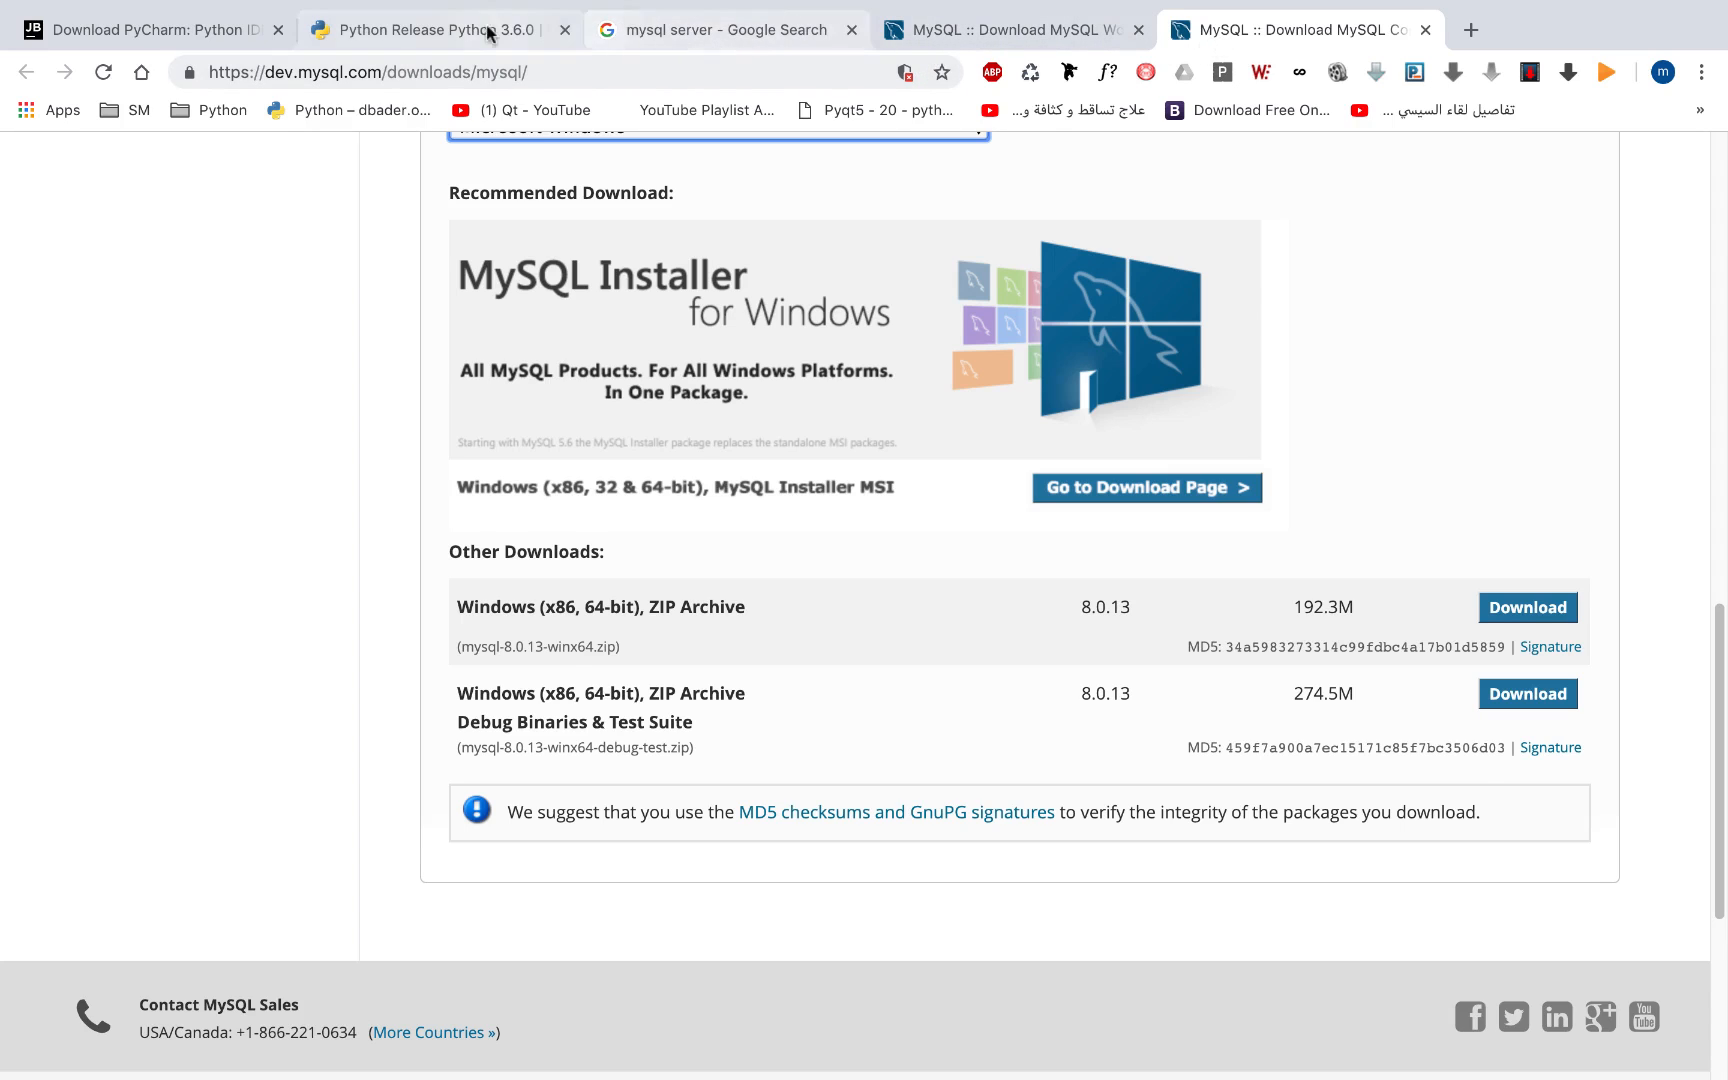
In a new tab, search Google Images for 'python installation path' and browse the results
left_click(1470, 30)
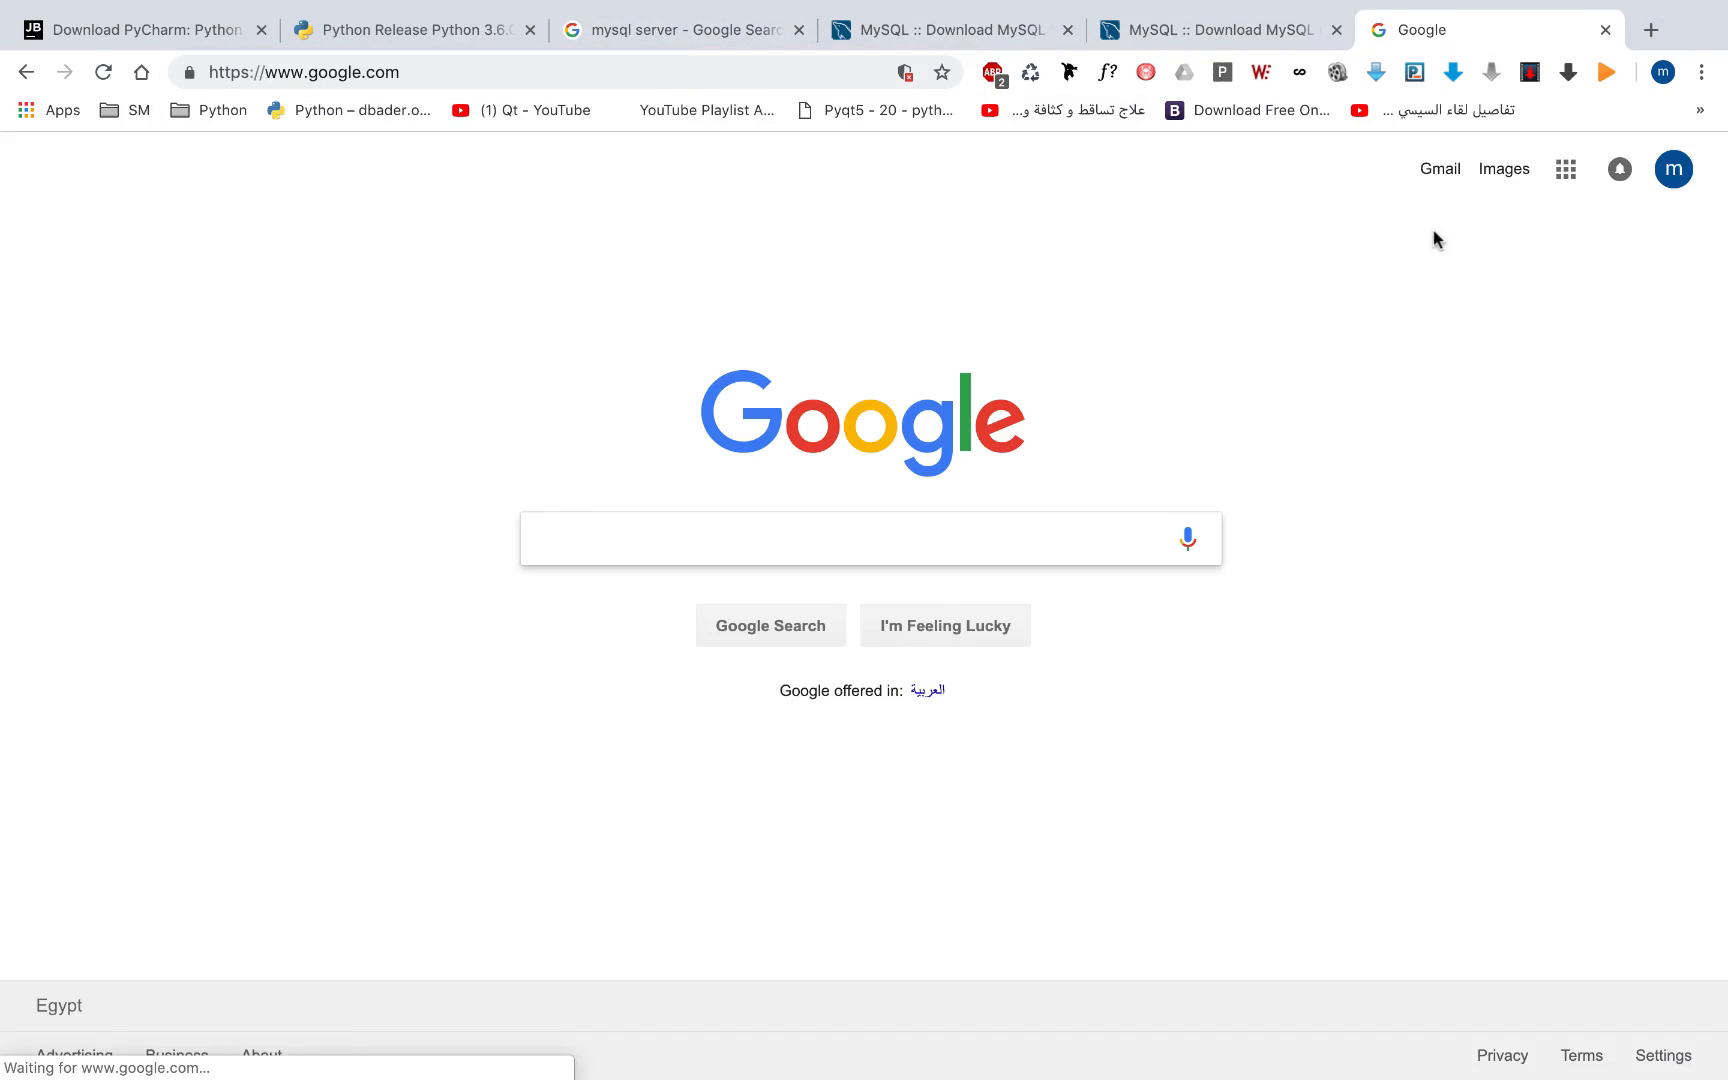
left_click(1502, 169)
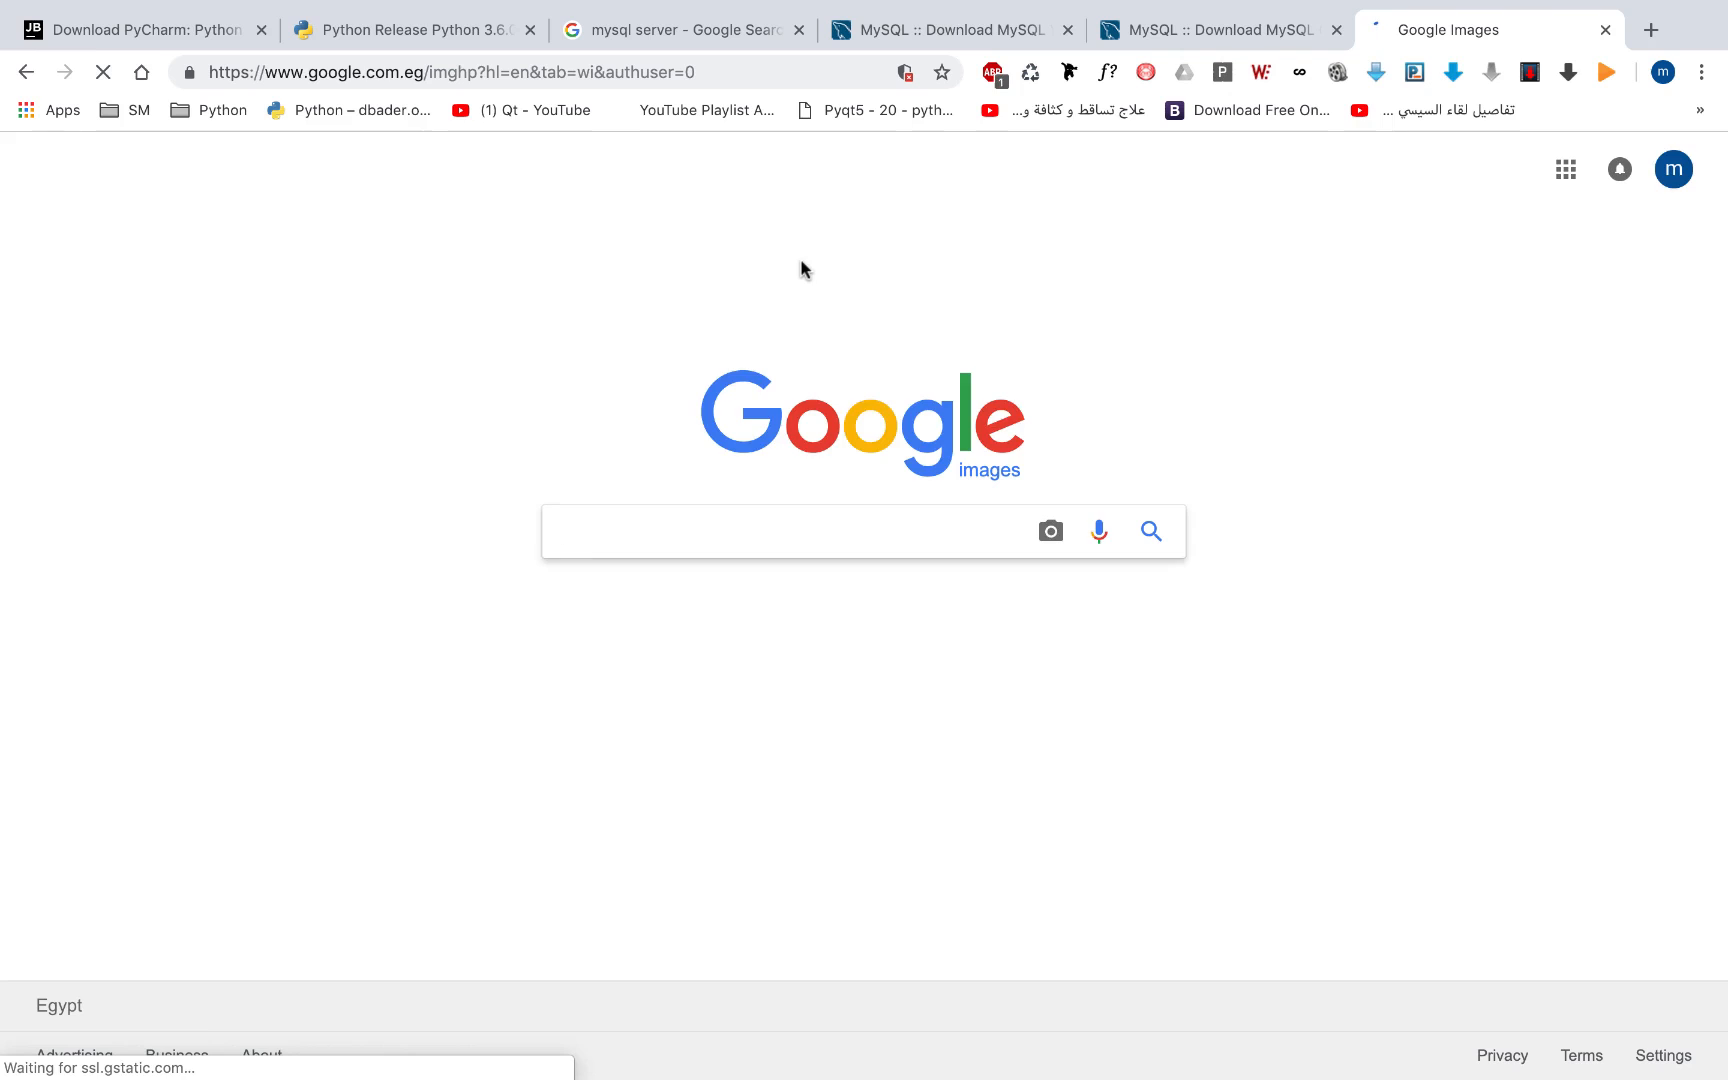
type("python ins")
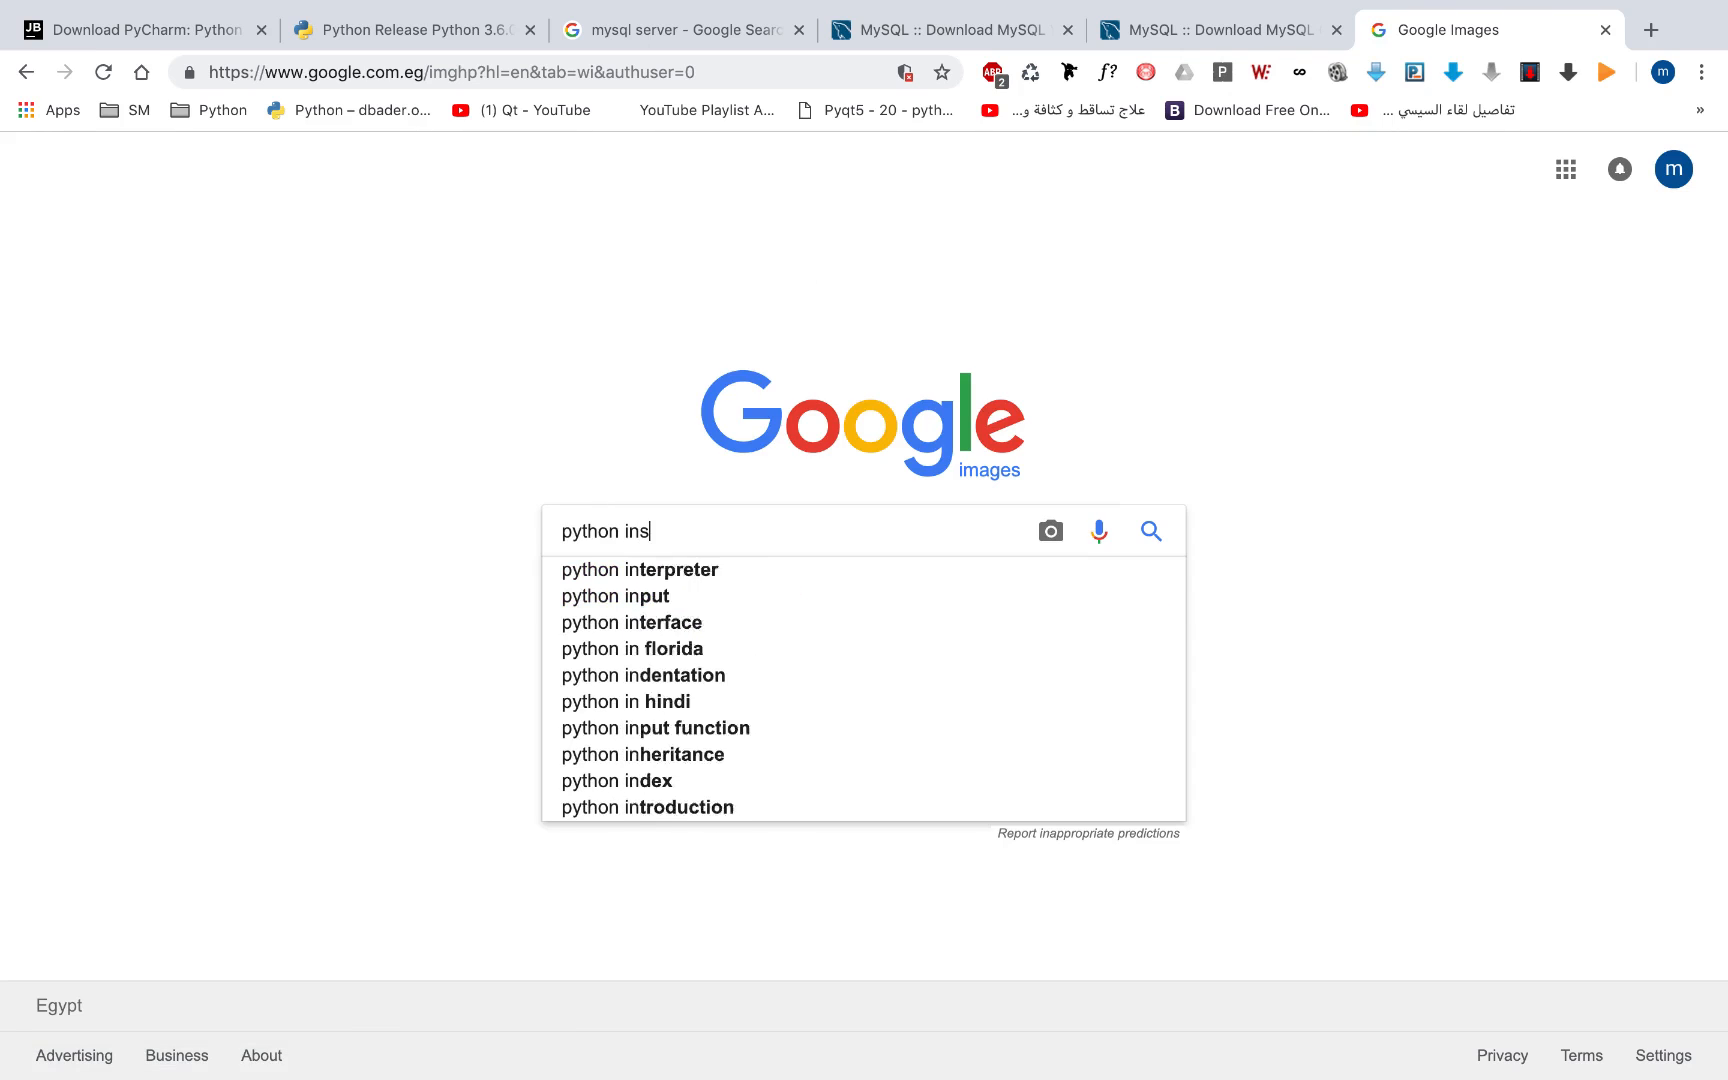
type("tall")
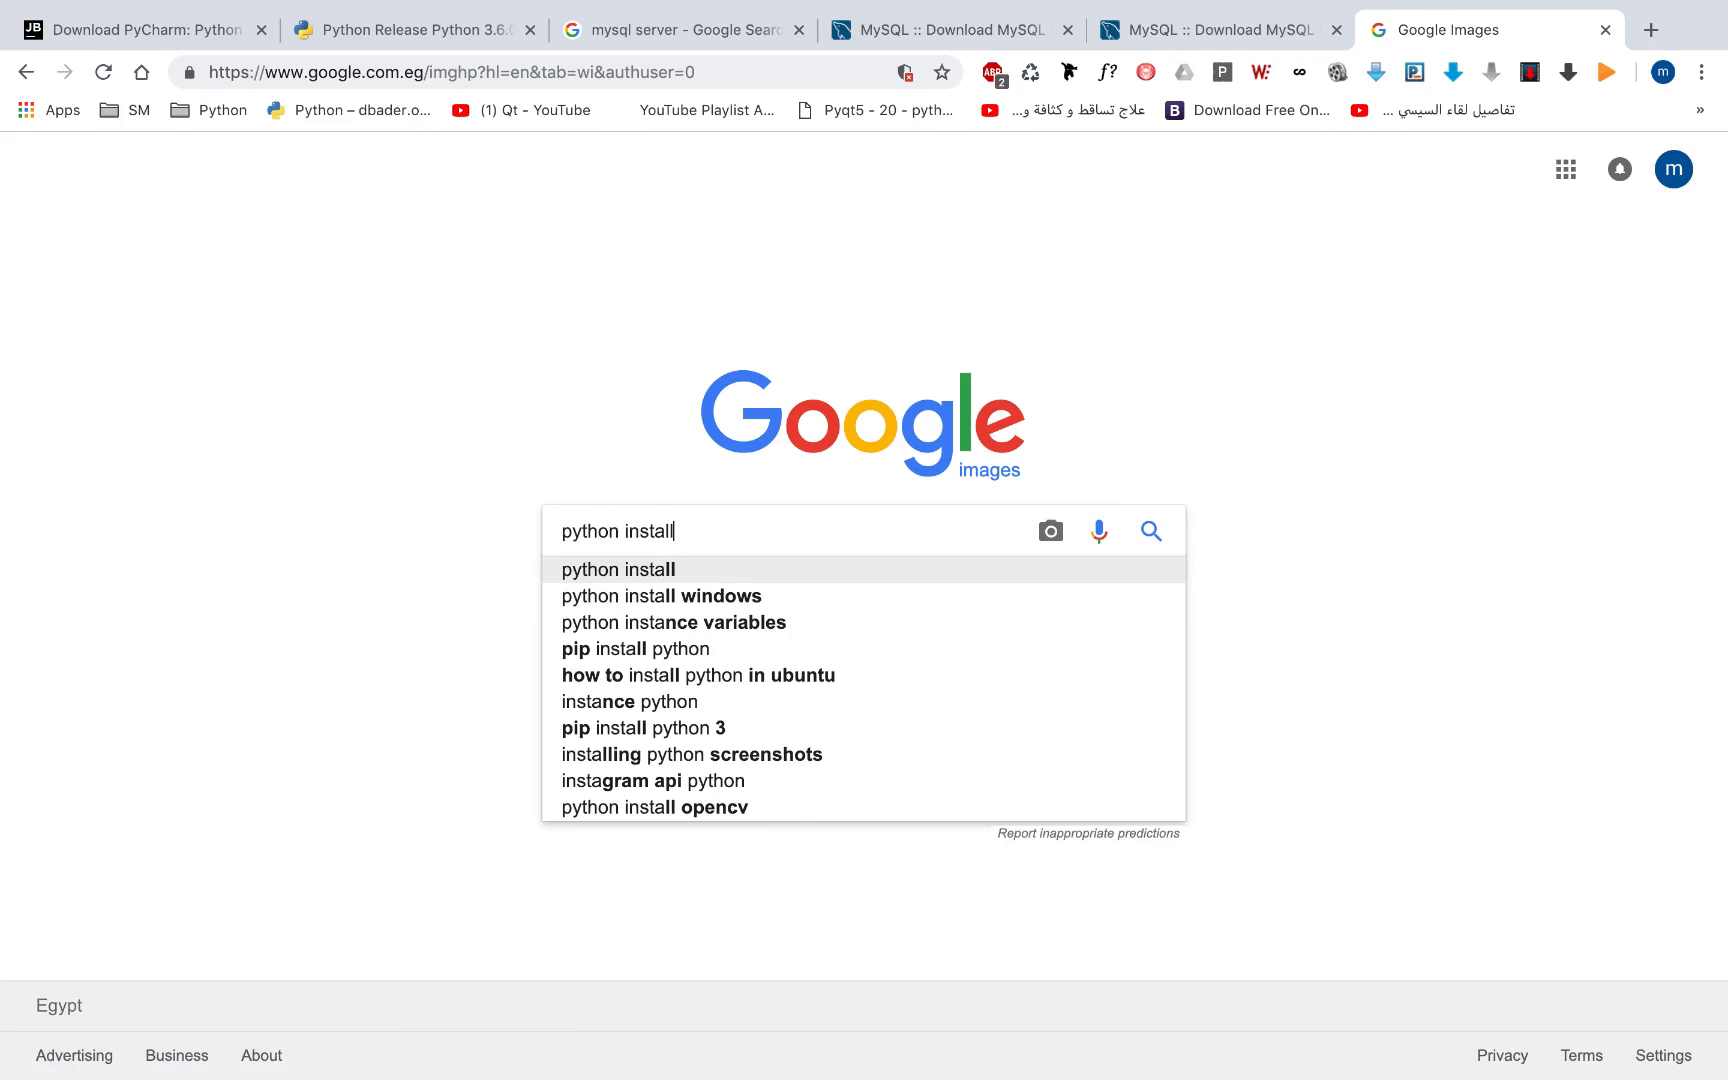
type("ation path")
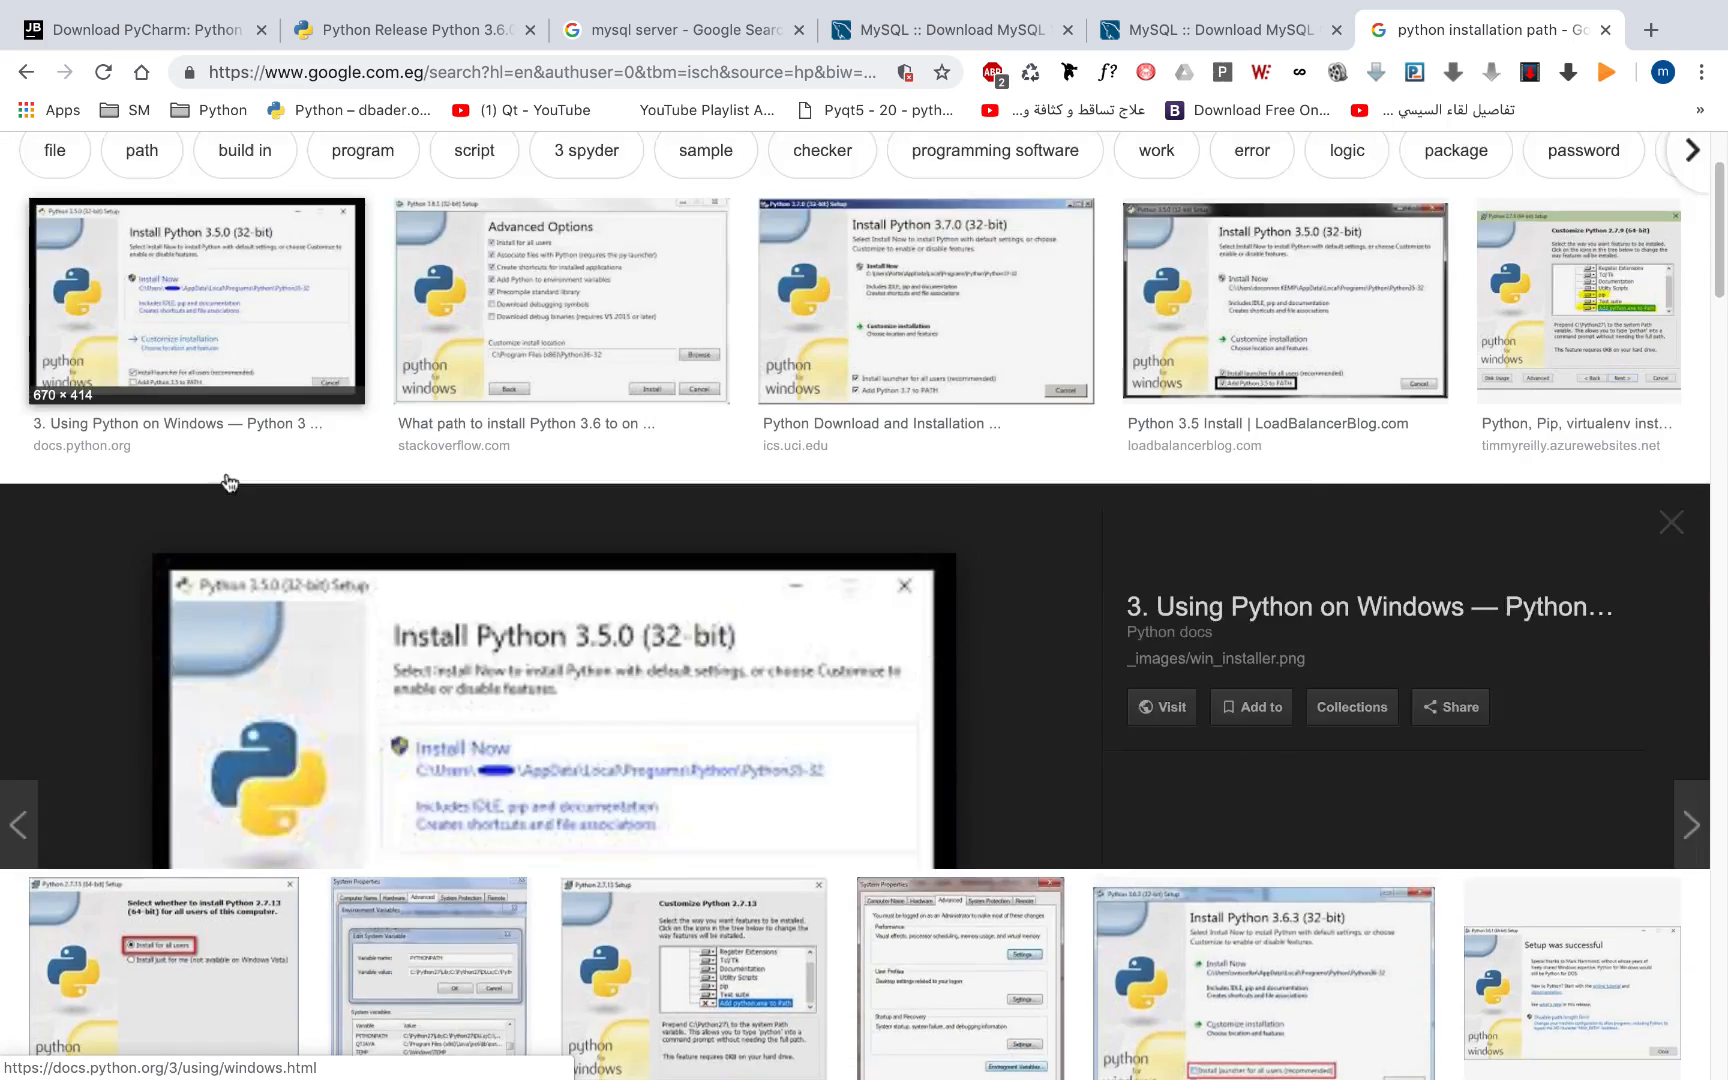
scroll("down", 3)
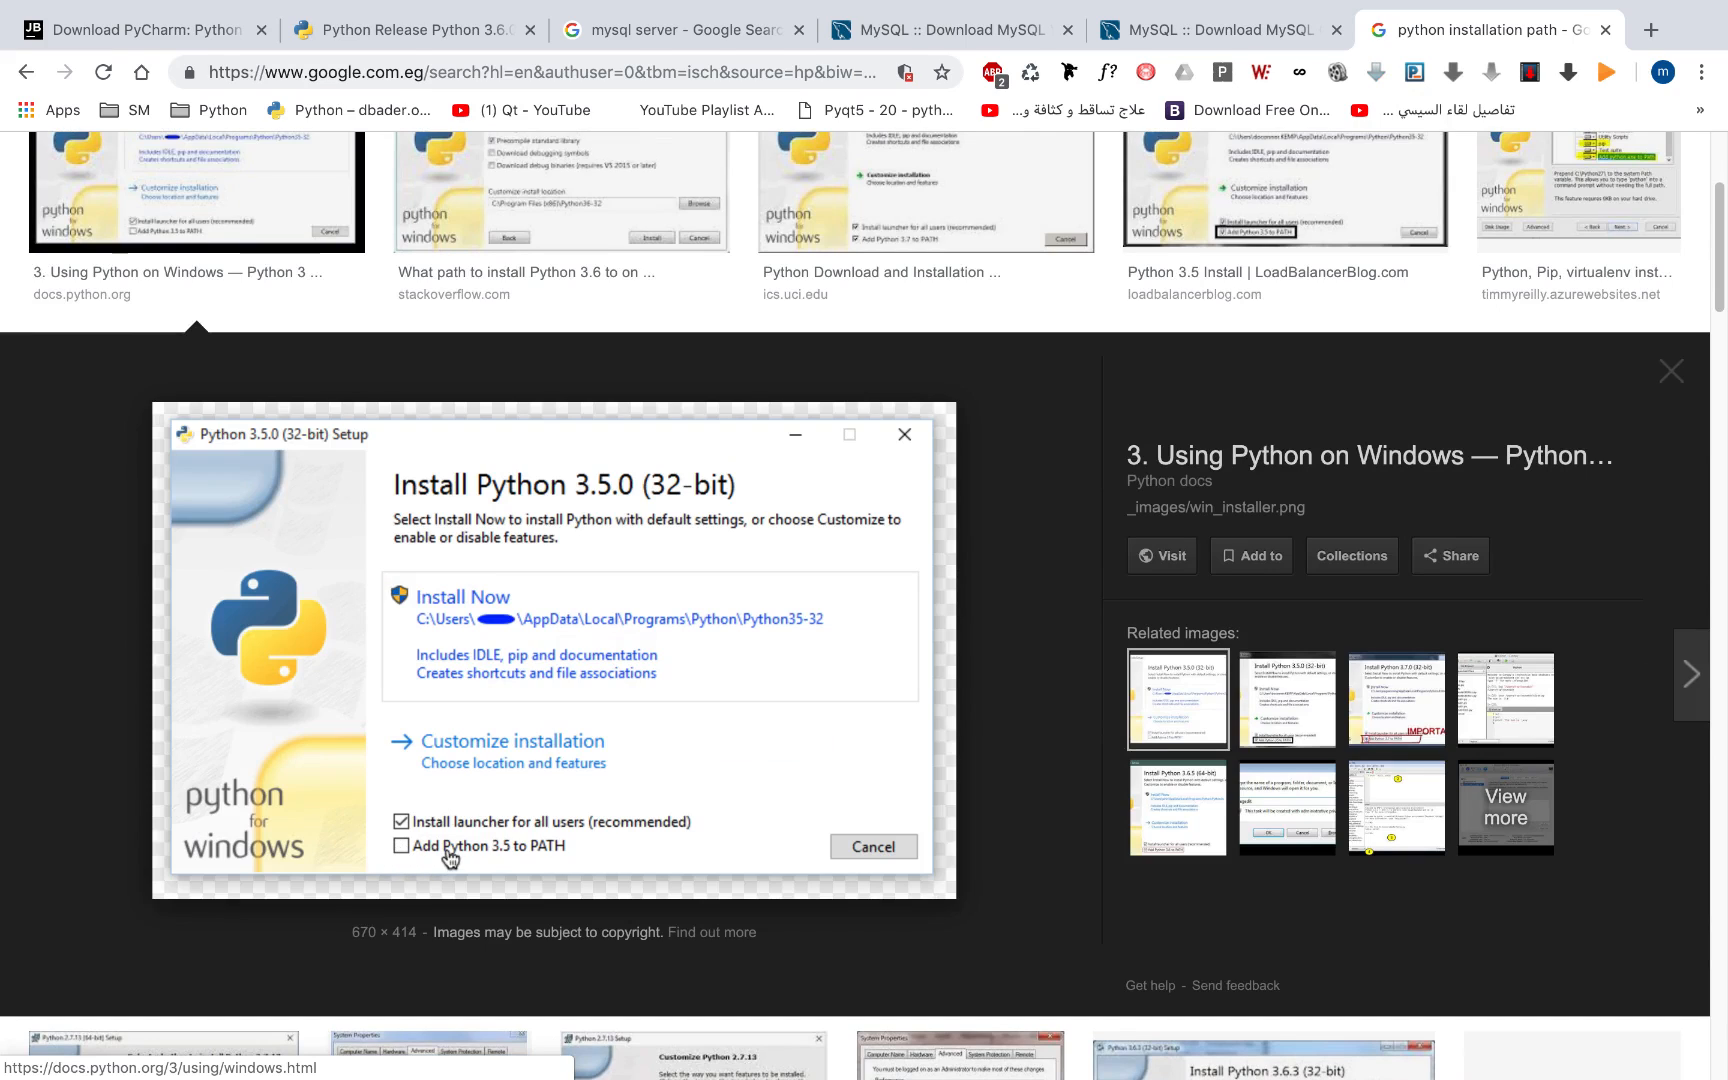
mouse_move(494, 858)
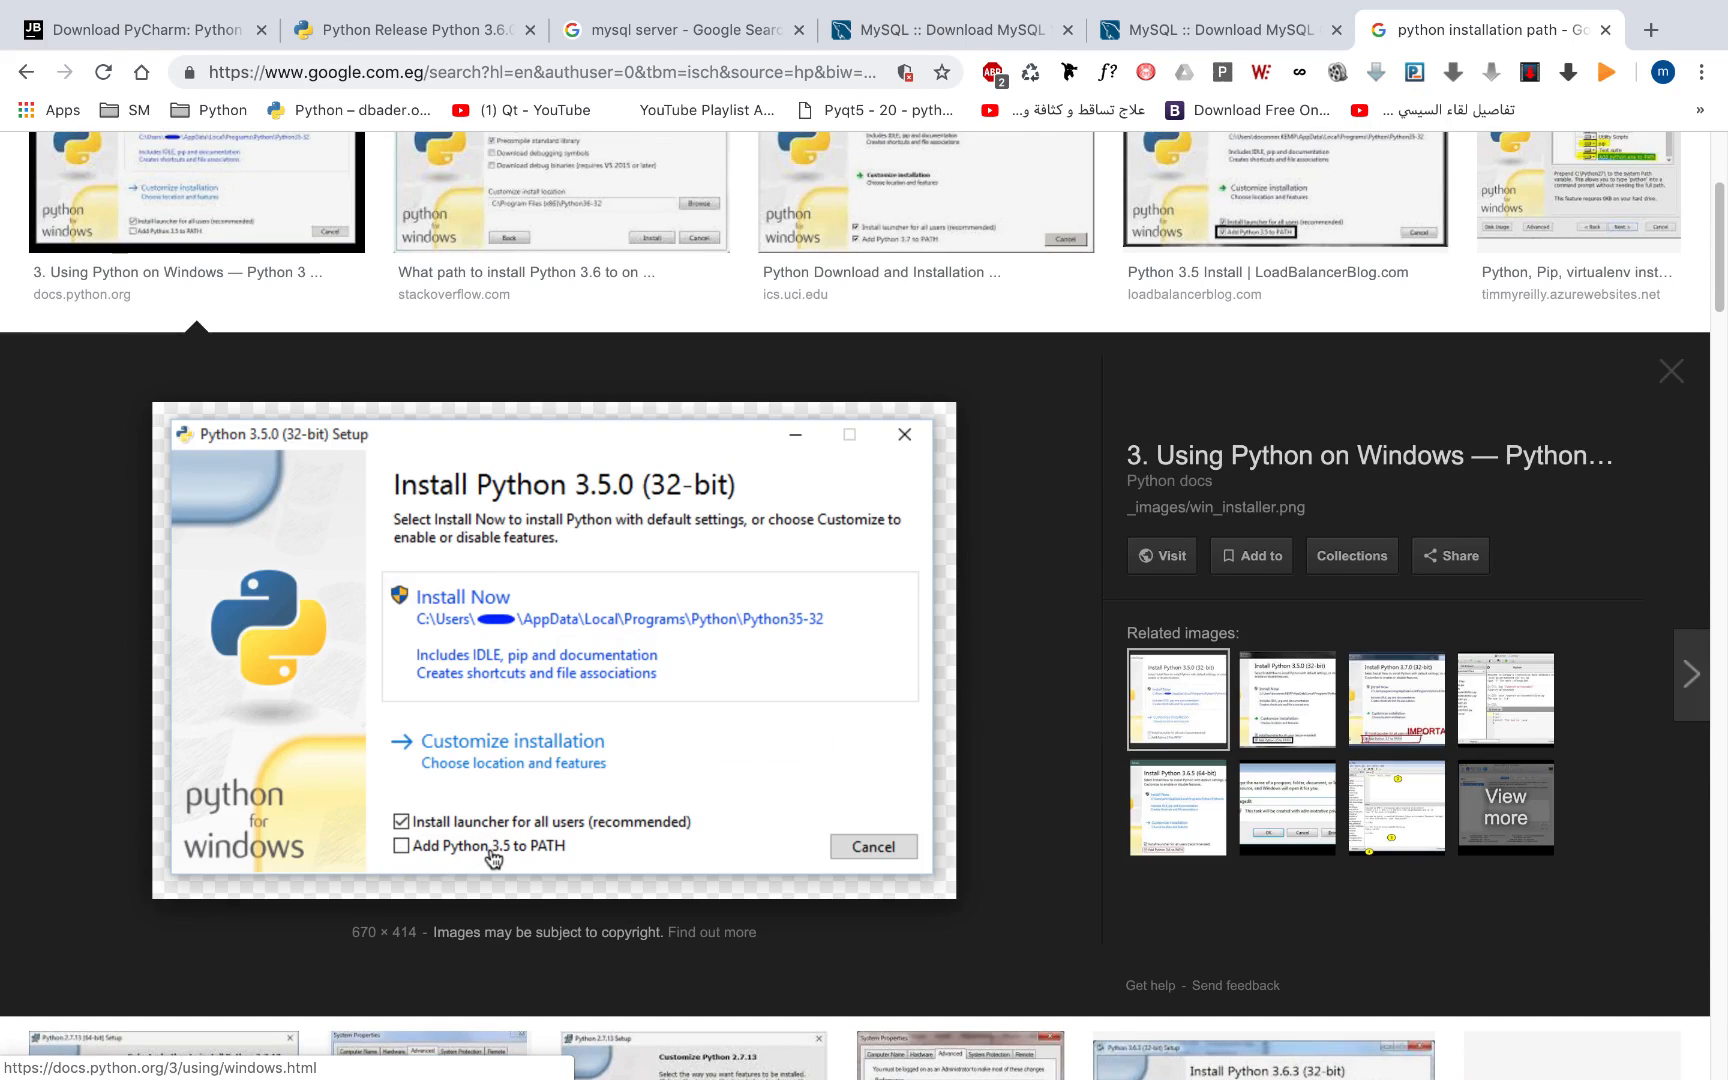
mouse_move(428, 854)
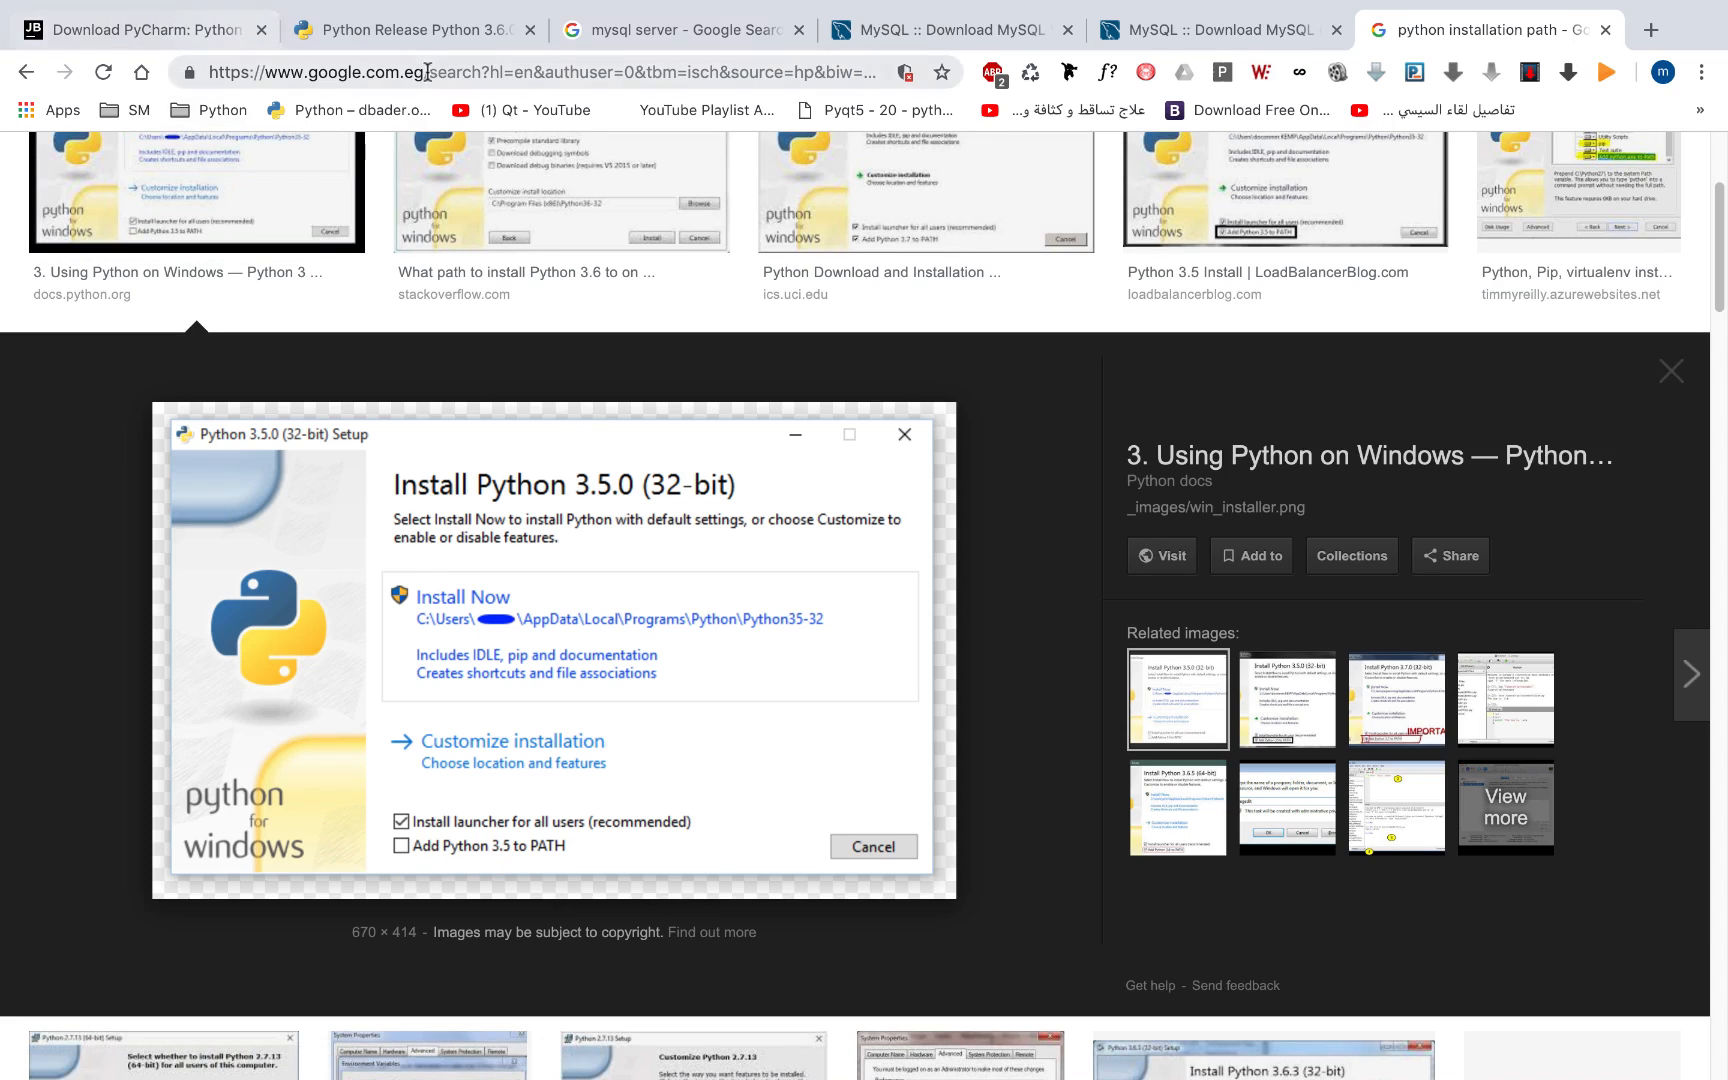
Switch to the MySQL :: Download MySQL Workbench tab
left_click(1218, 30)
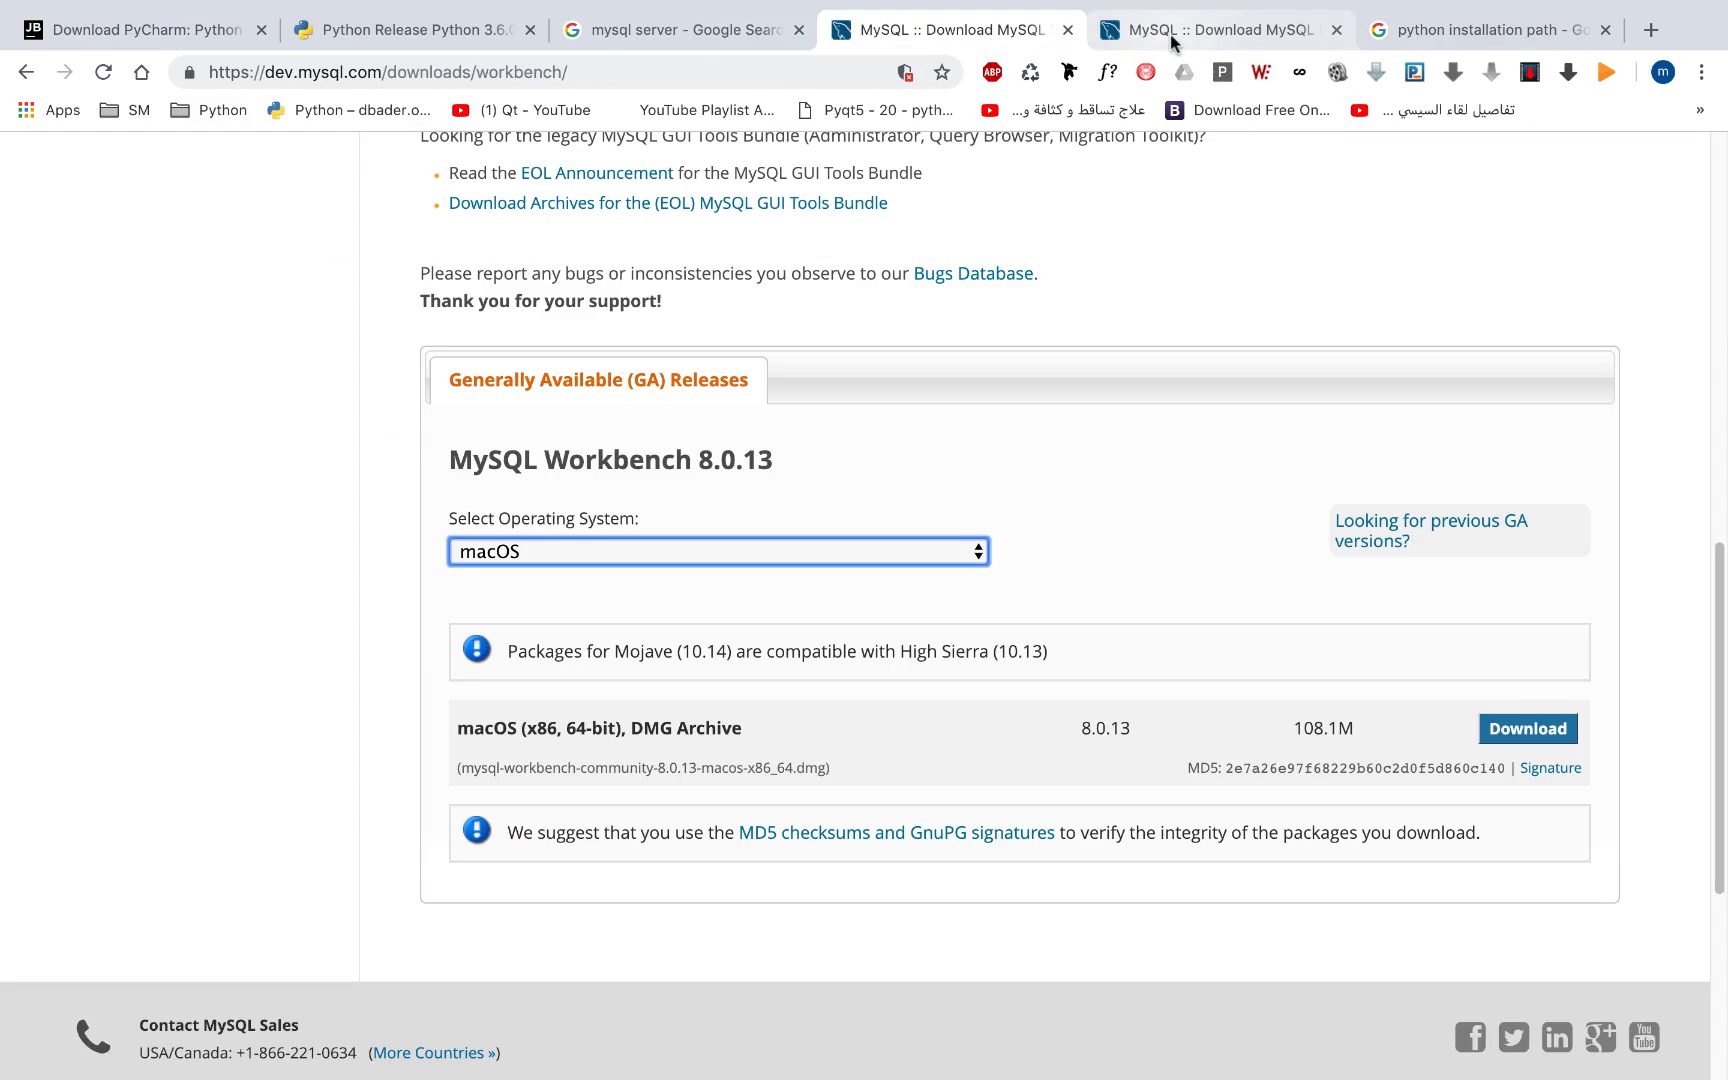
mouse_move(143, 30)
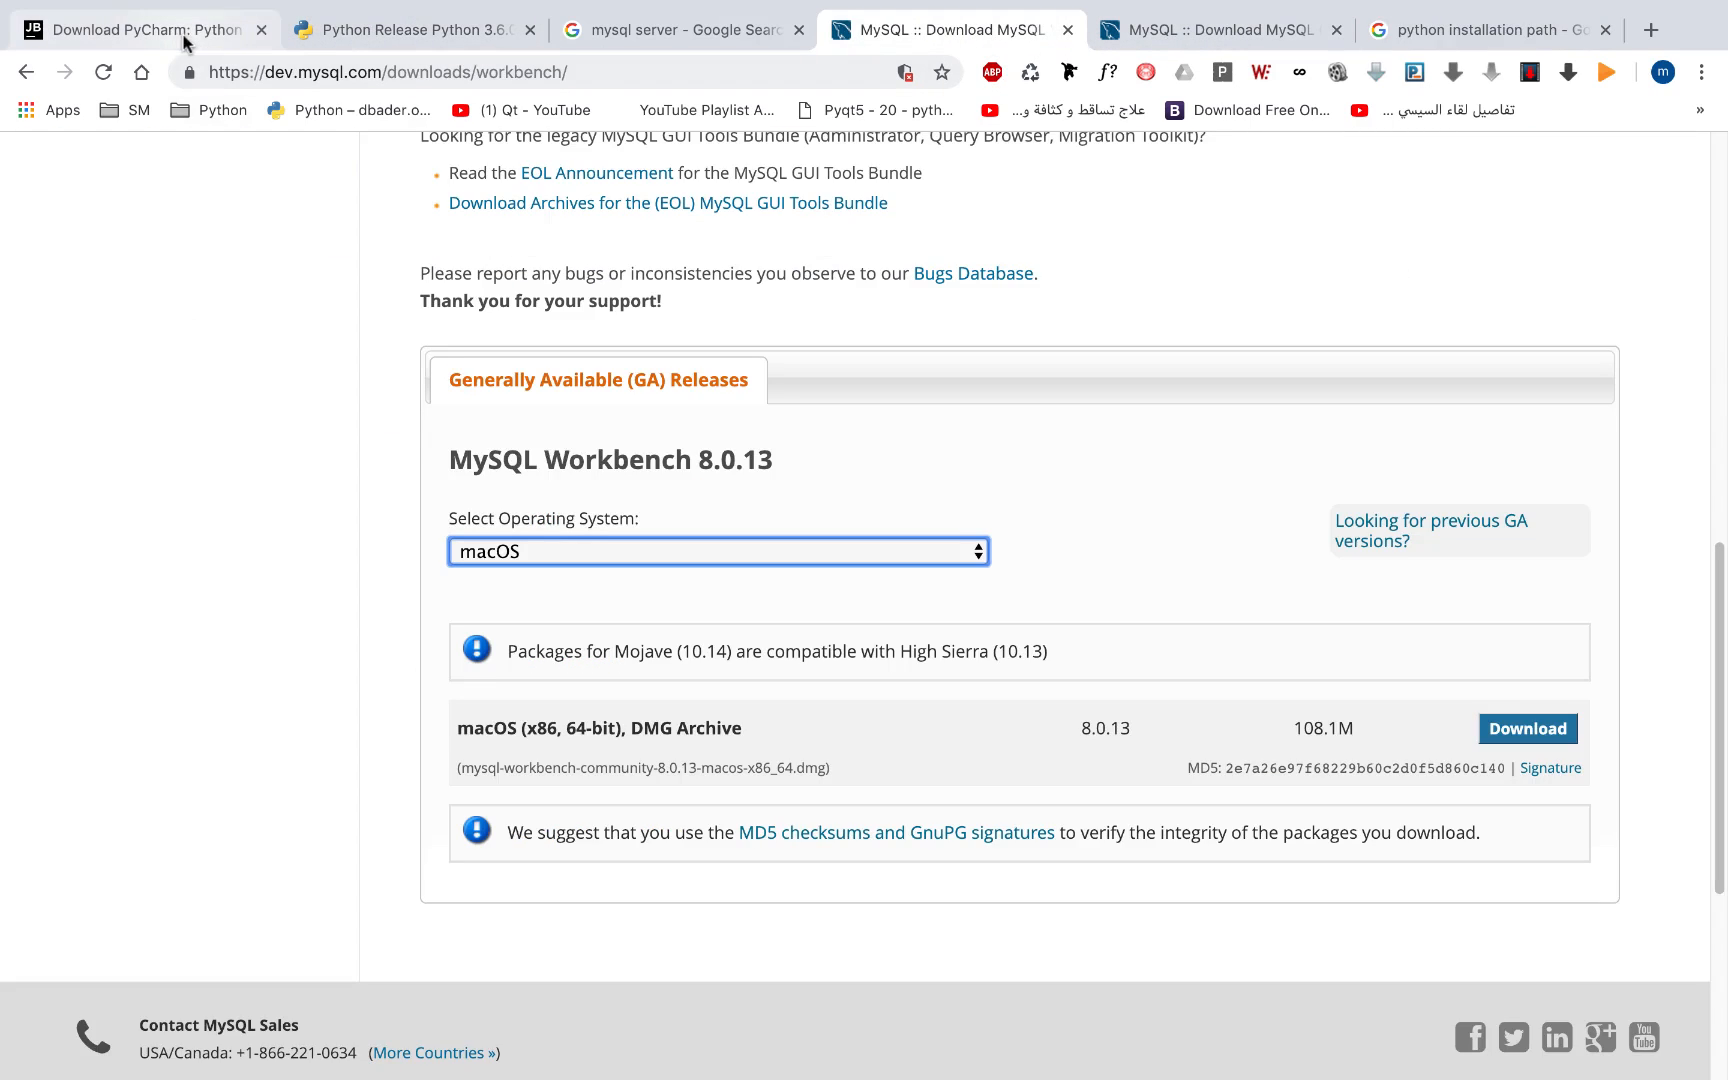